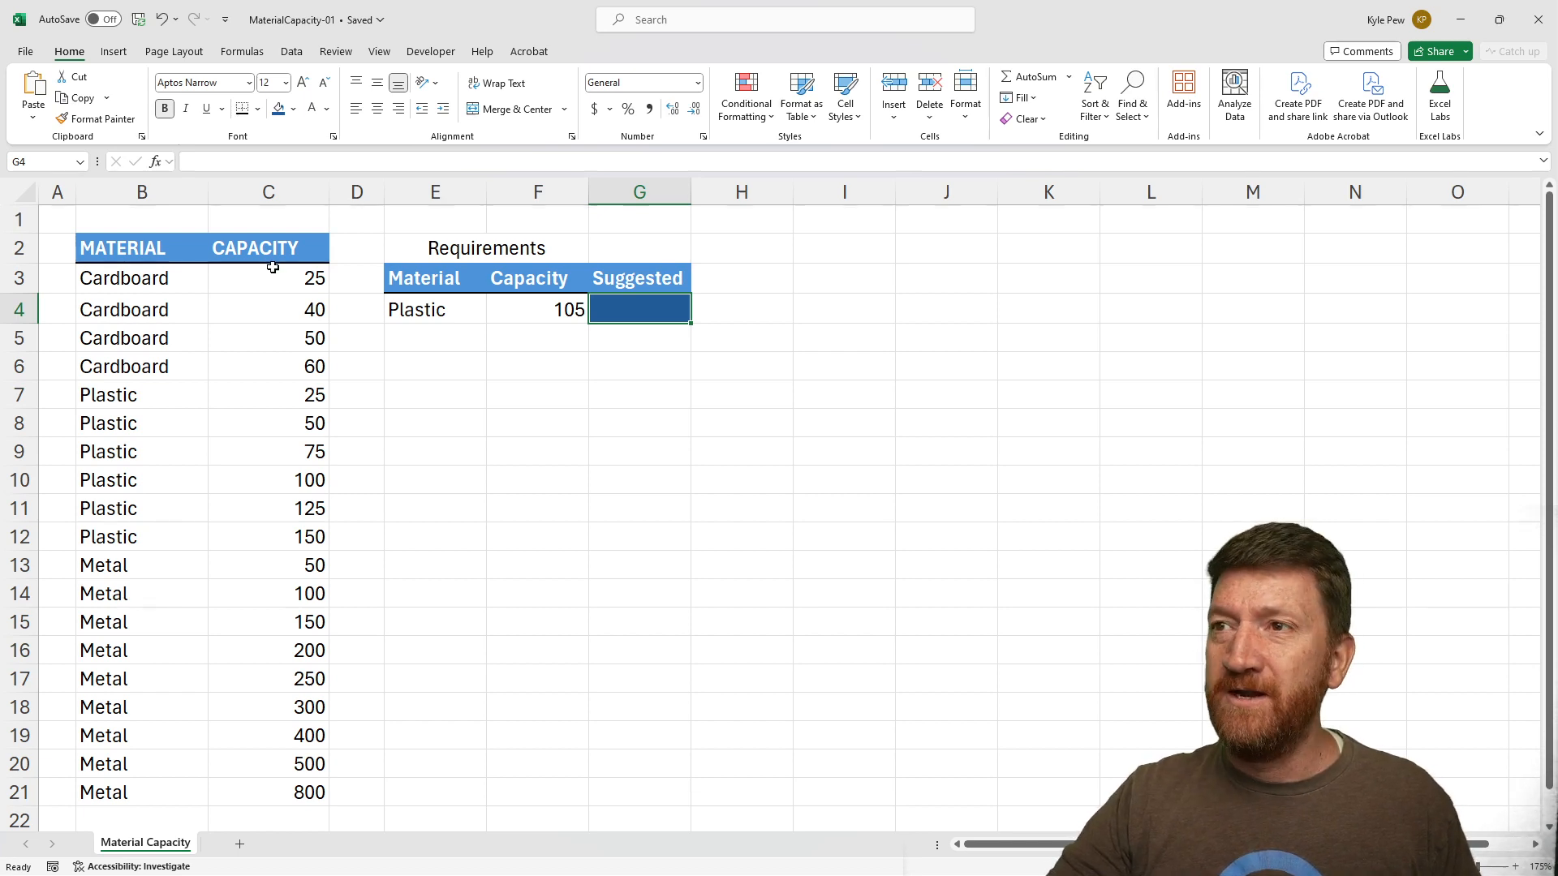
pyautogui.moveTo(252, 297)
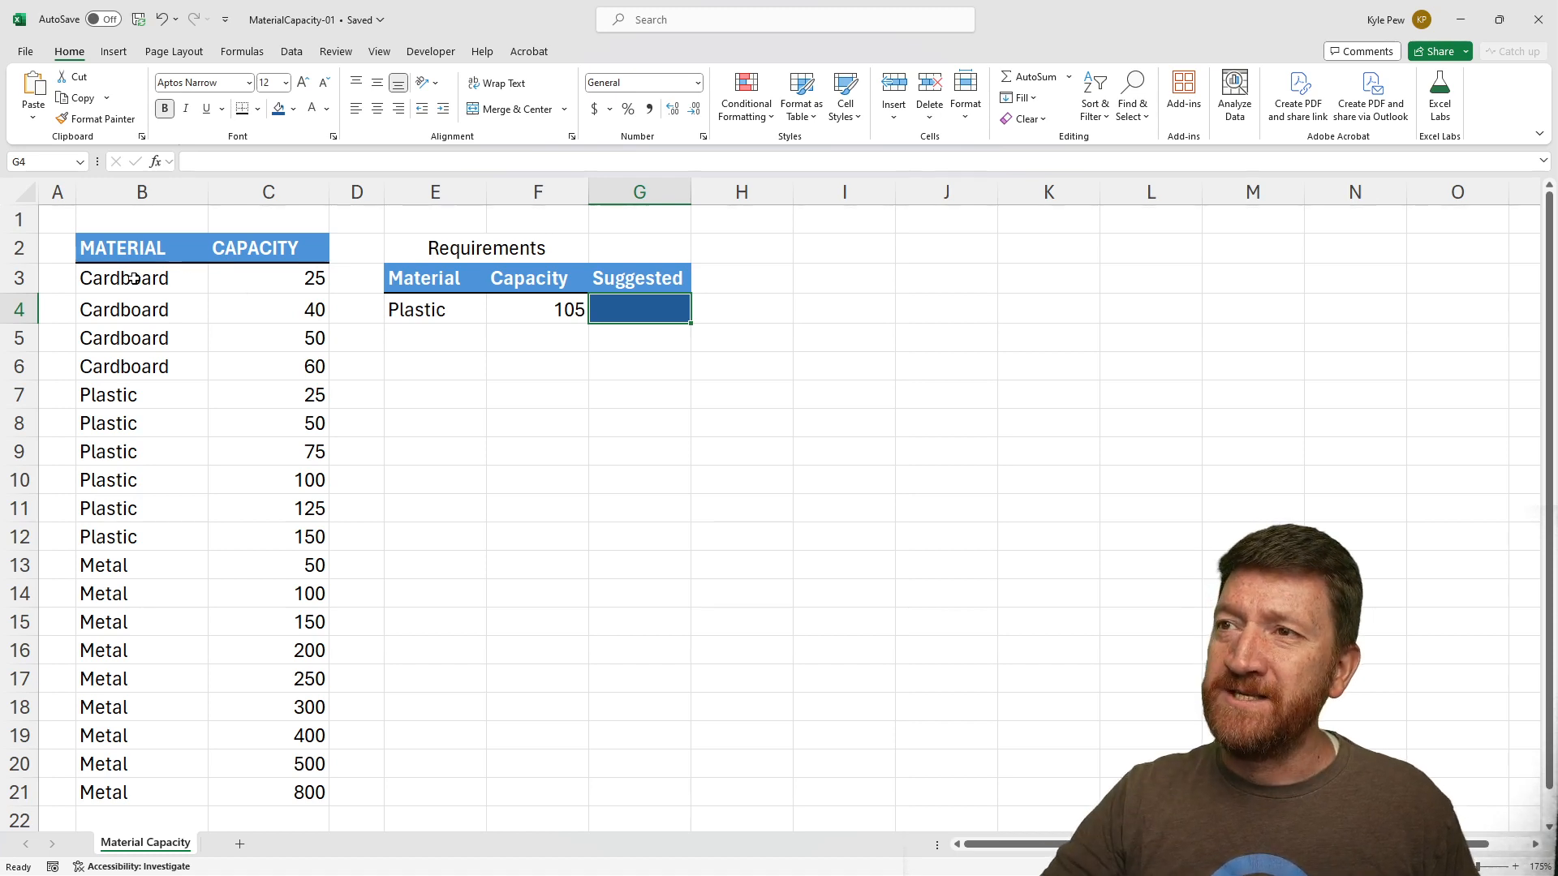
# Walk through the materials, capacities, Plastic requirement of 105 and the empty Suggested cell
pyautogui.click(123, 278)
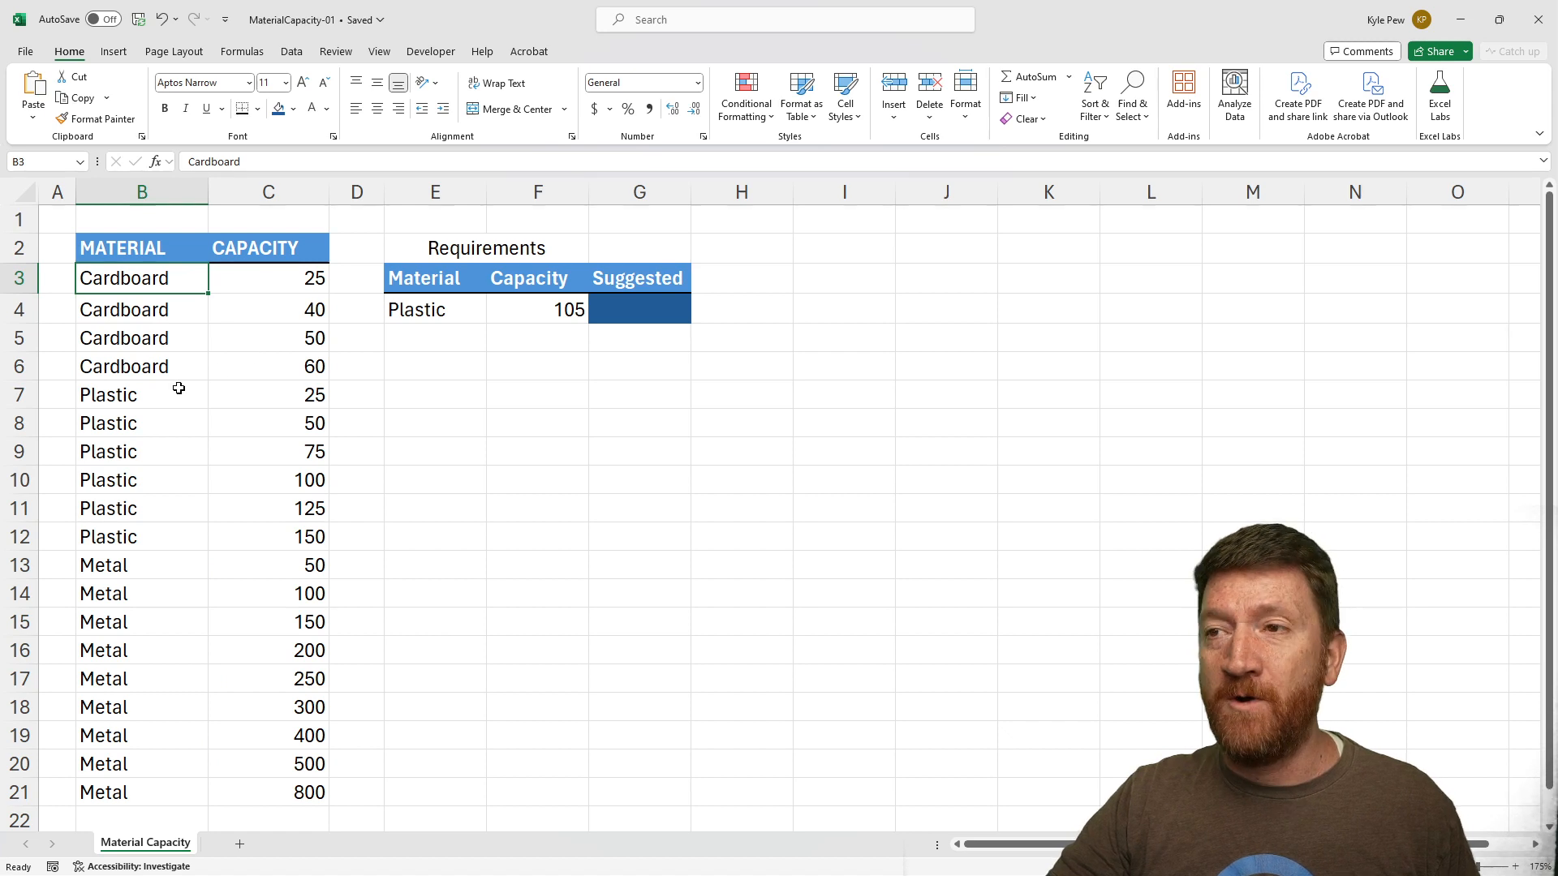
pyautogui.moveTo(278, 416)
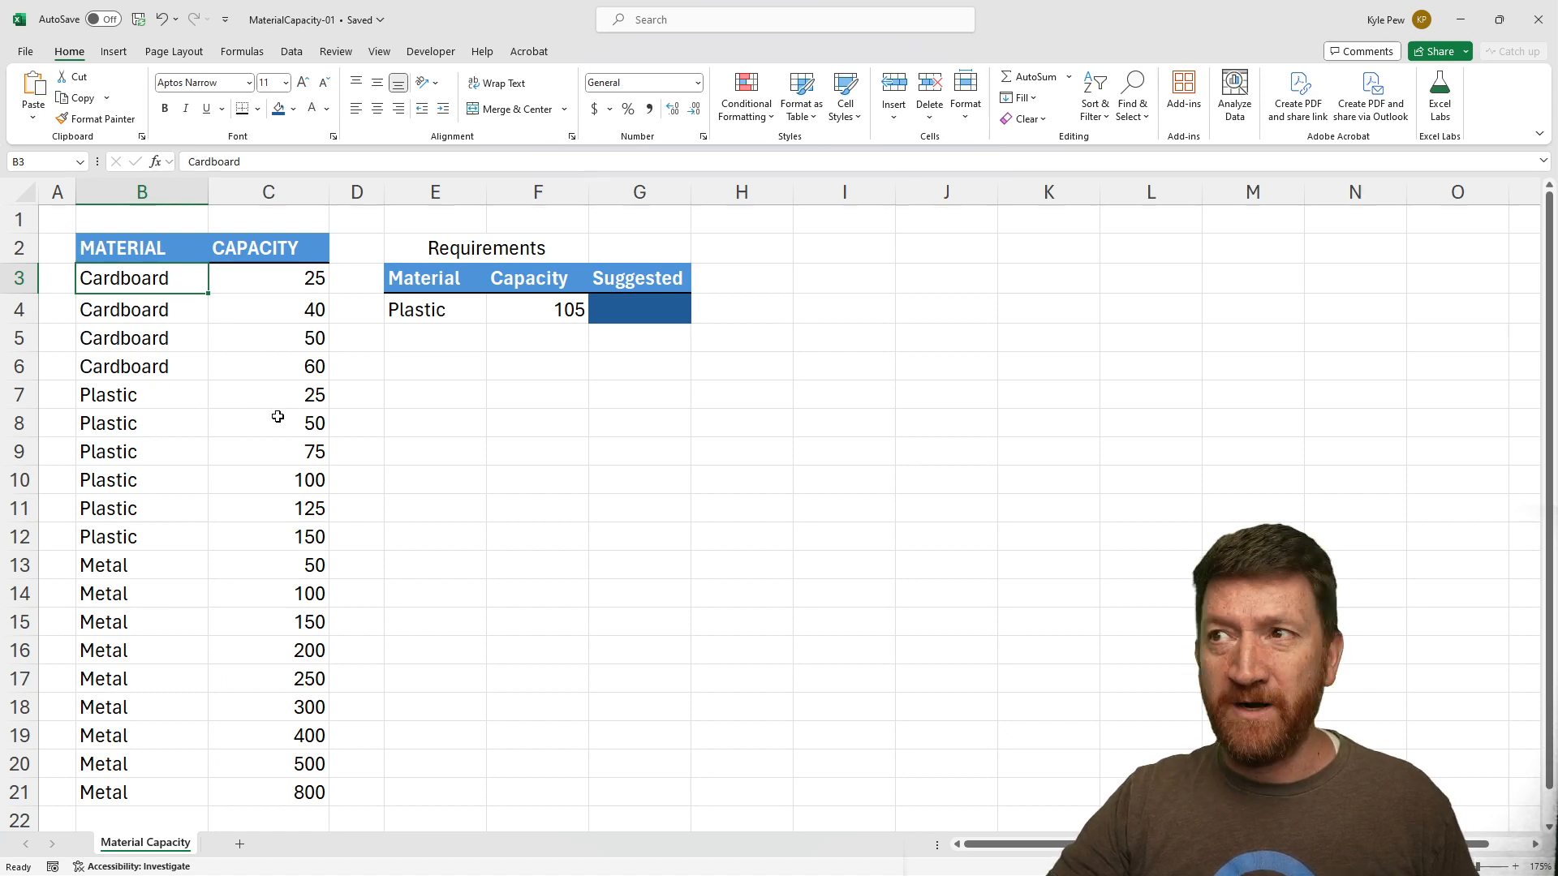
pyautogui.moveTo(251, 536)
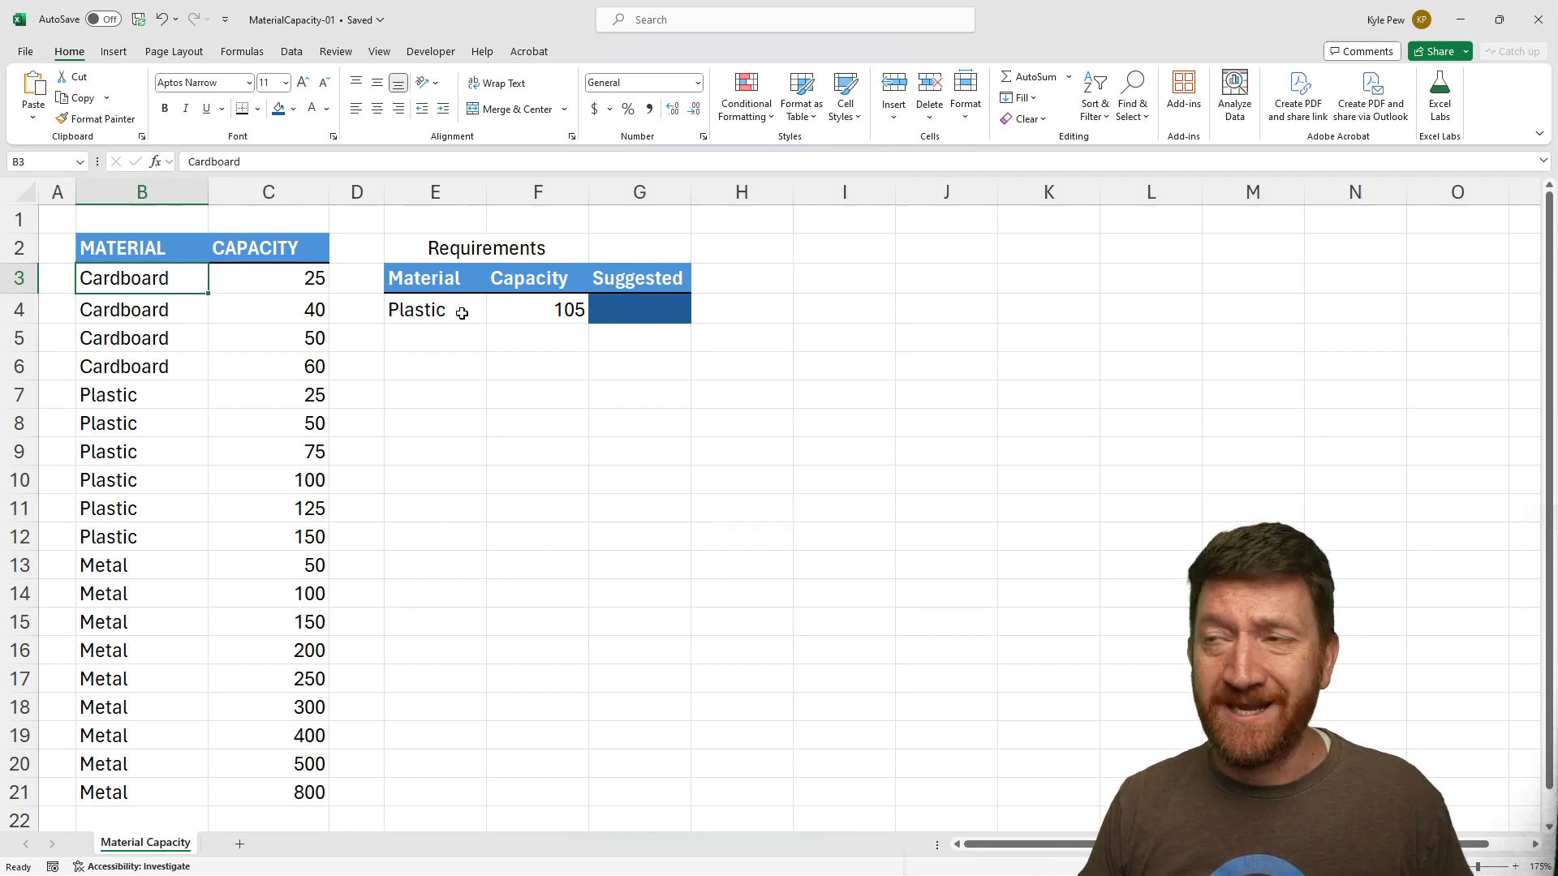
pyautogui.click(434, 309)
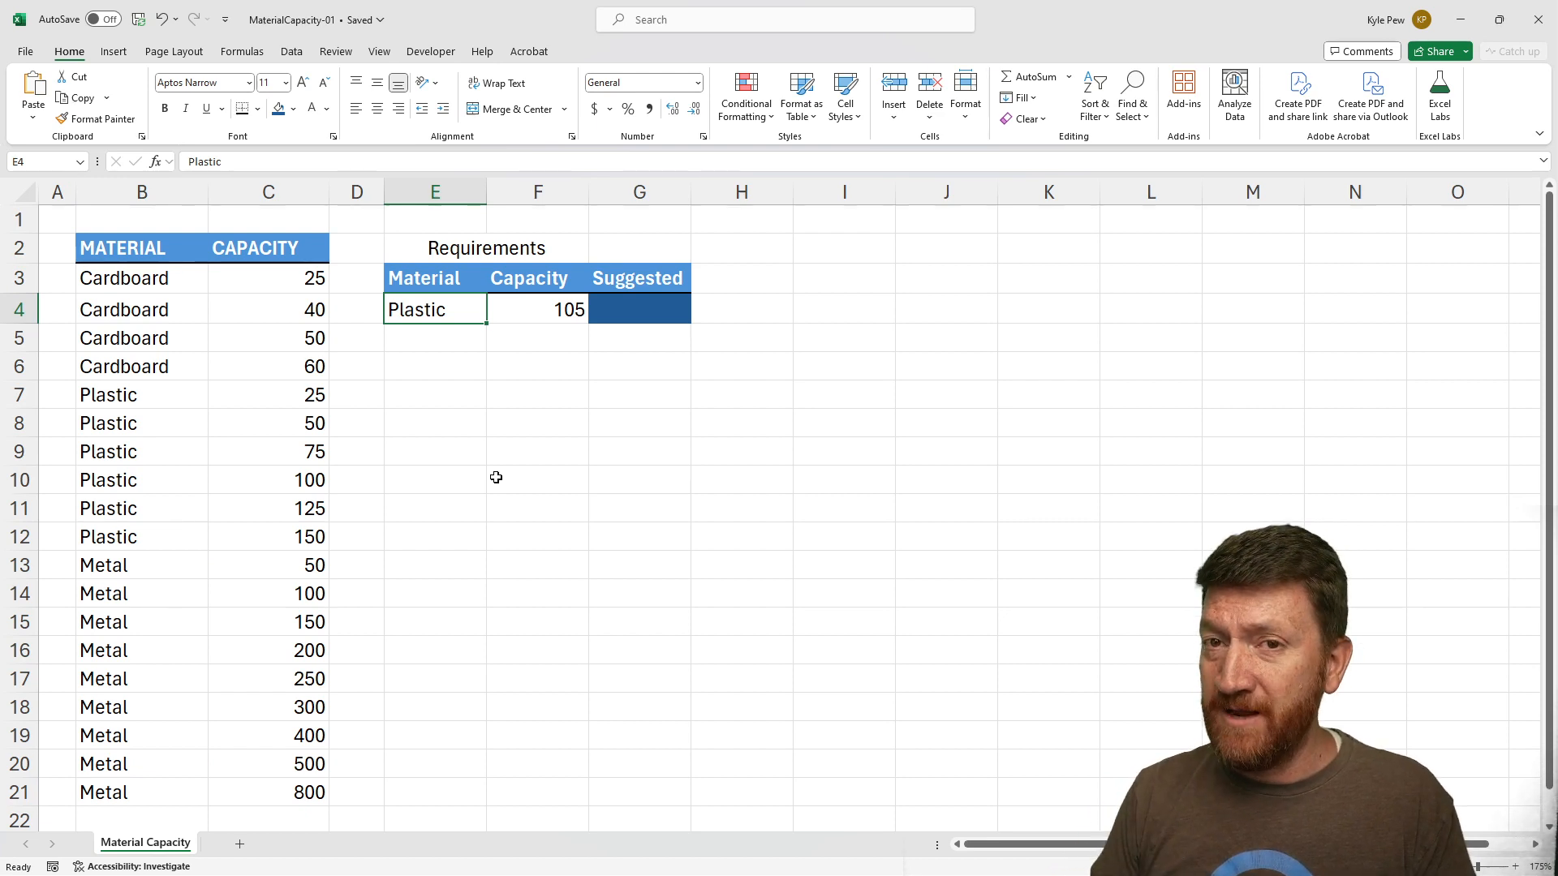
pyautogui.click(537, 309)
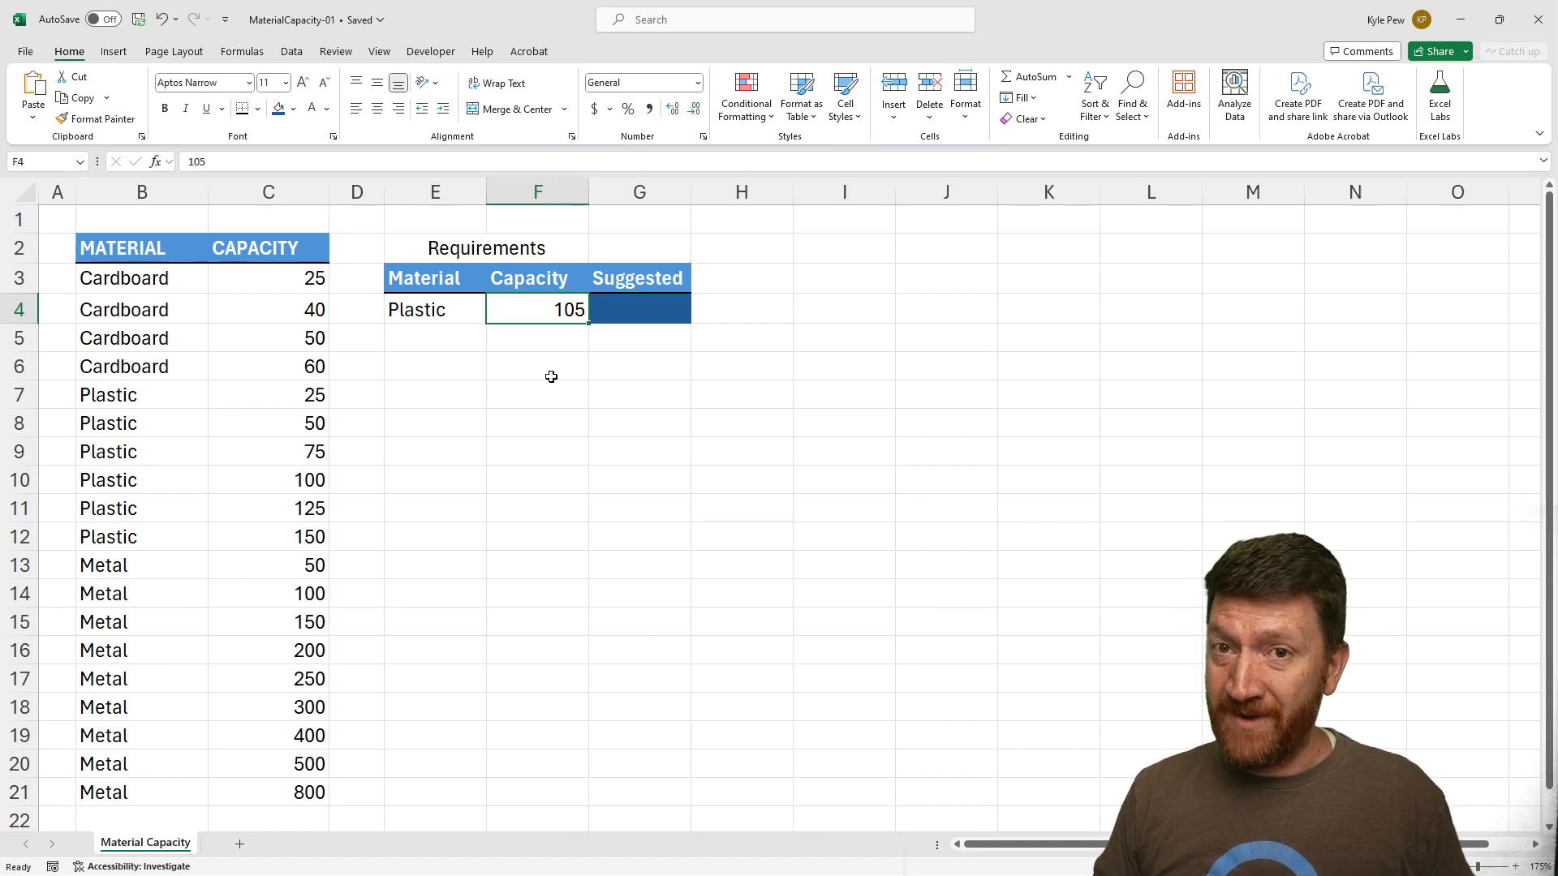
pyautogui.click(638, 309)
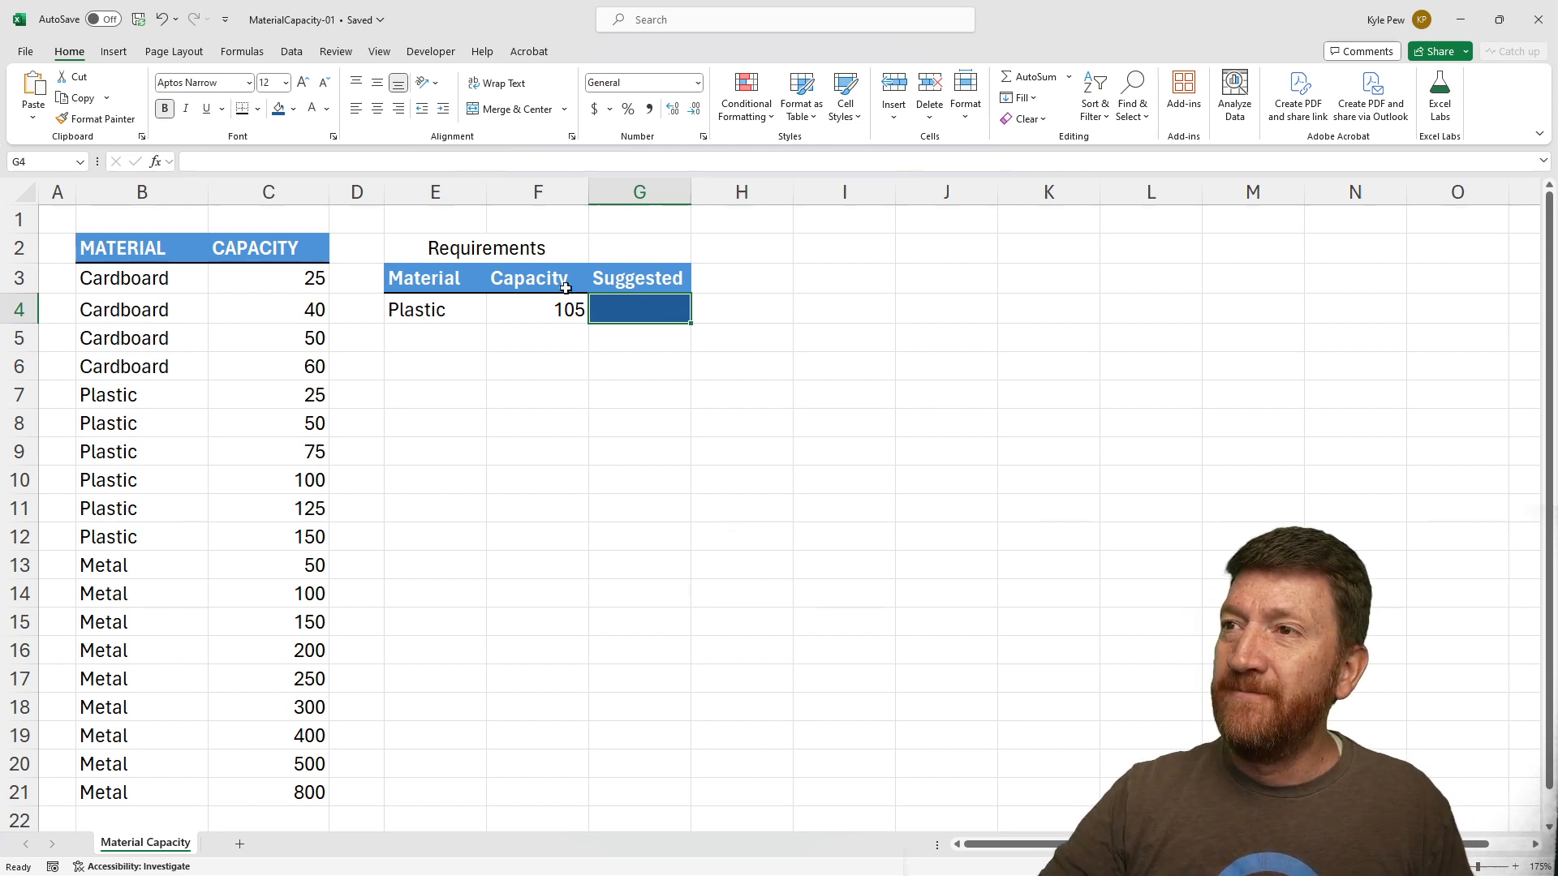
pyautogui.moveTo(176, 444)
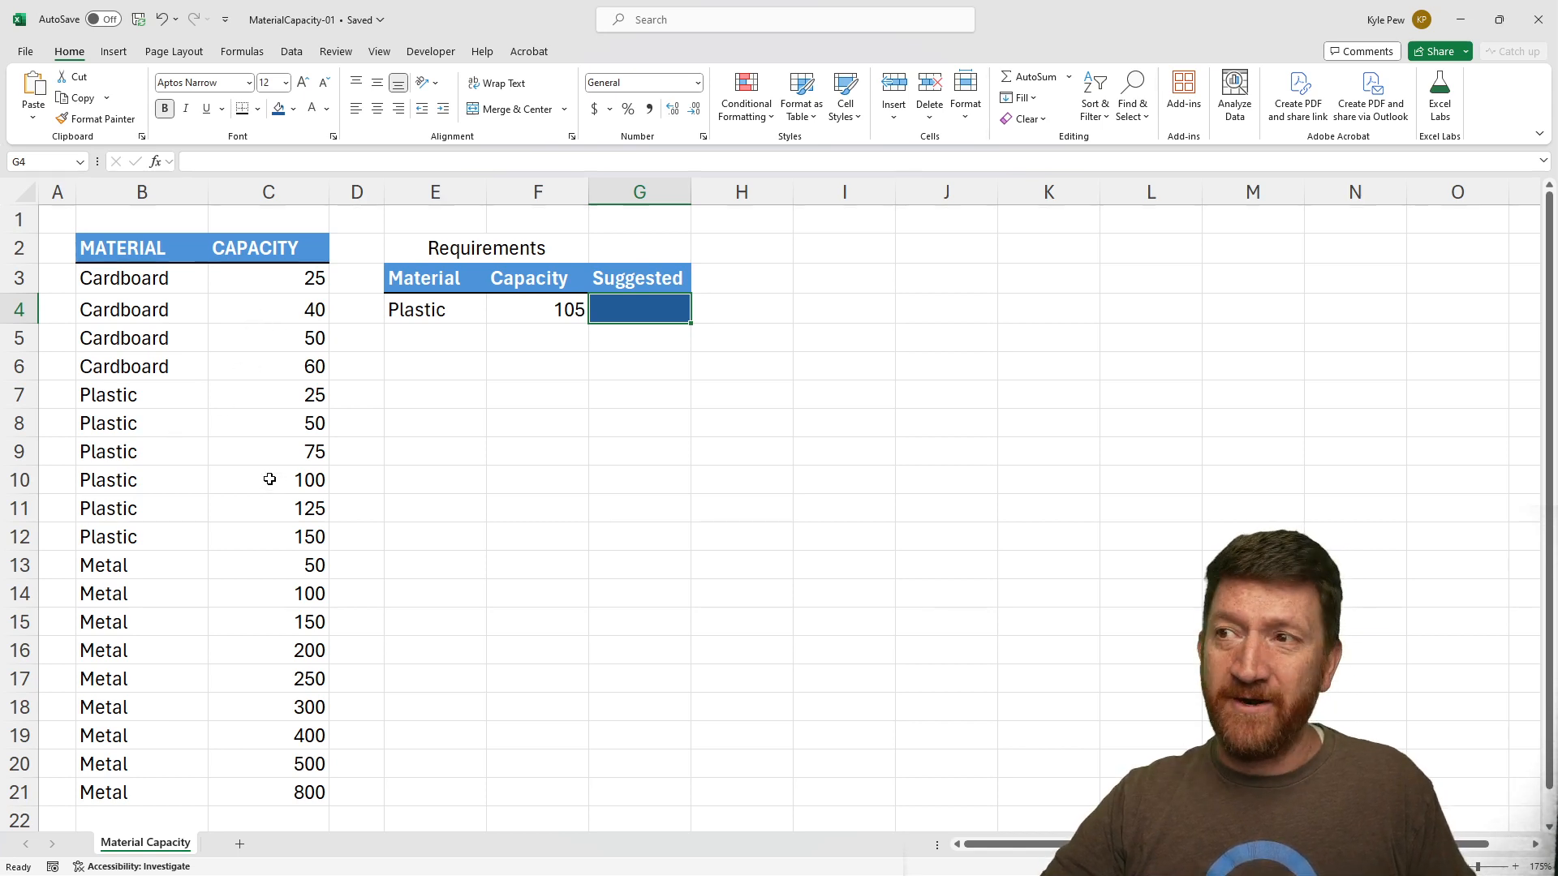
pyautogui.moveTo(262, 395)
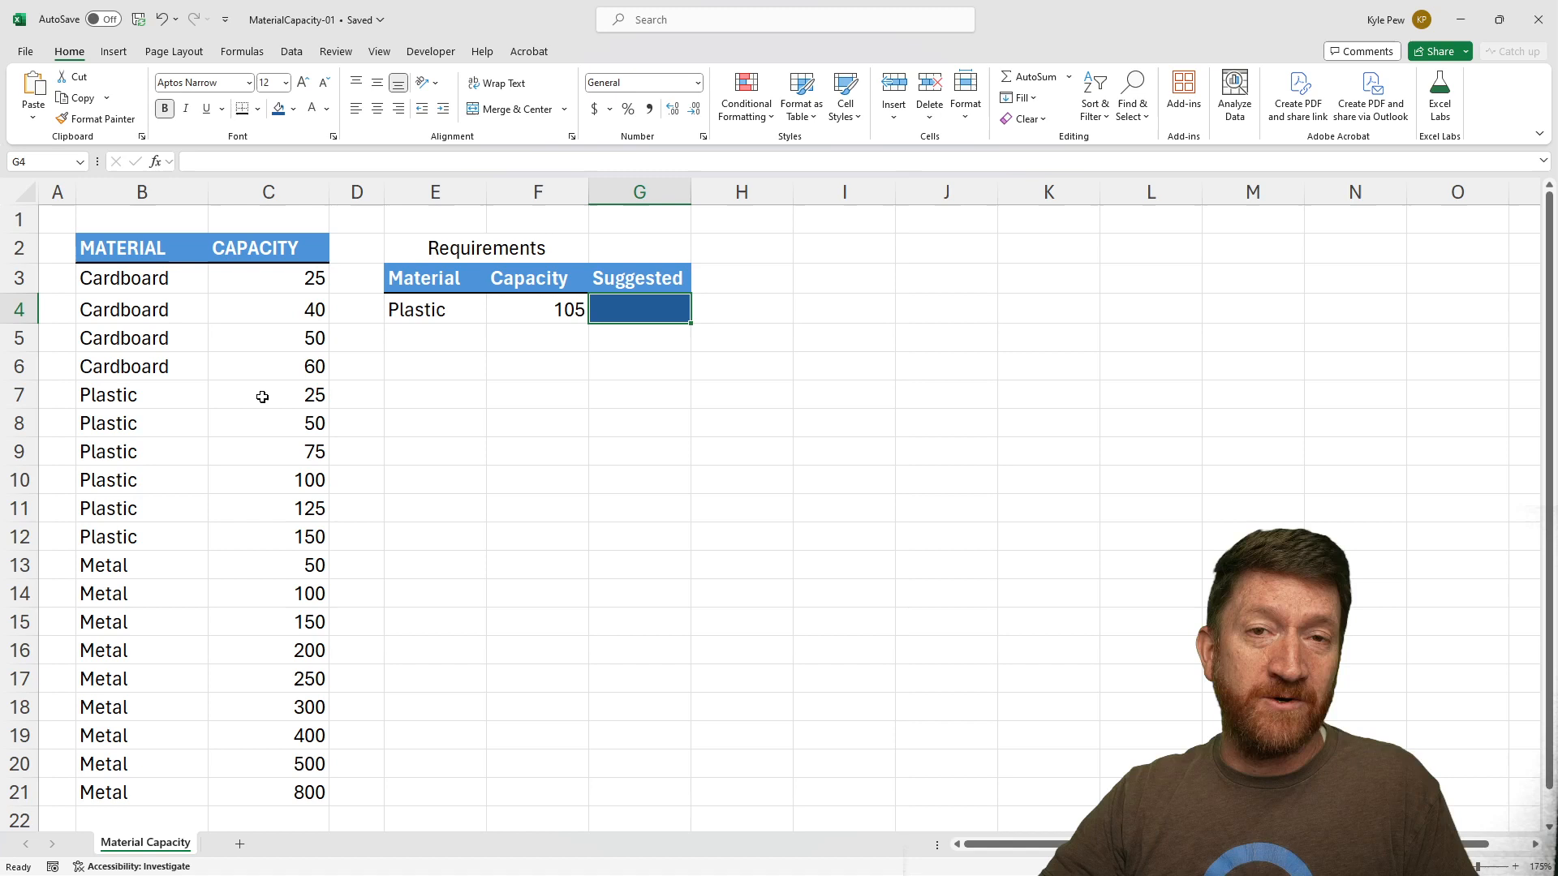
pyautogui.moveTo(252, 402)
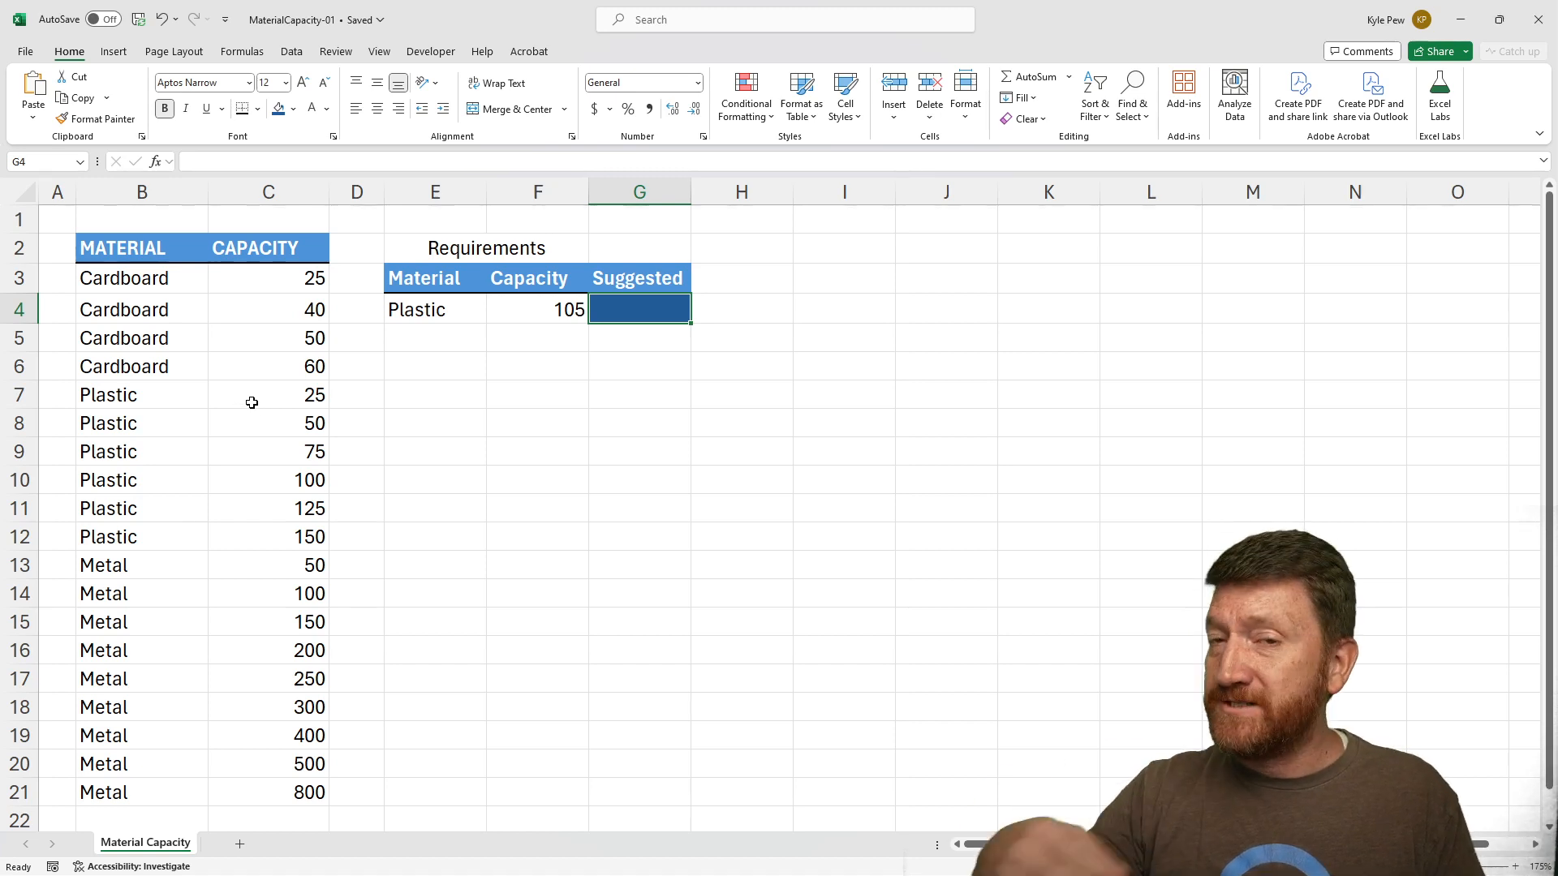
pyautogui.click(537, 310)
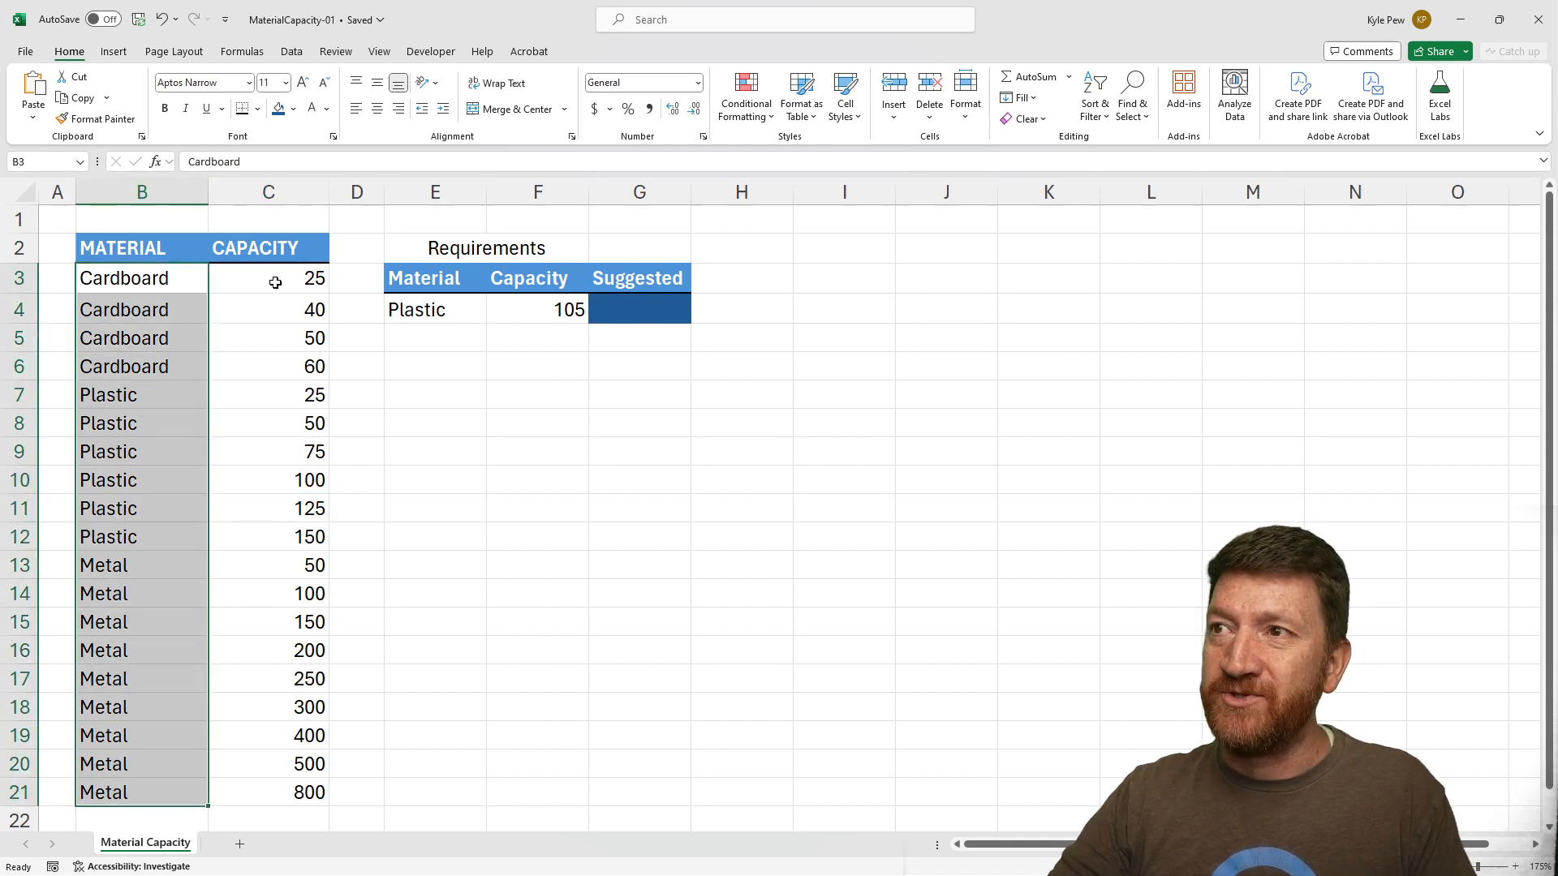
pyautogui.click(268, 278)
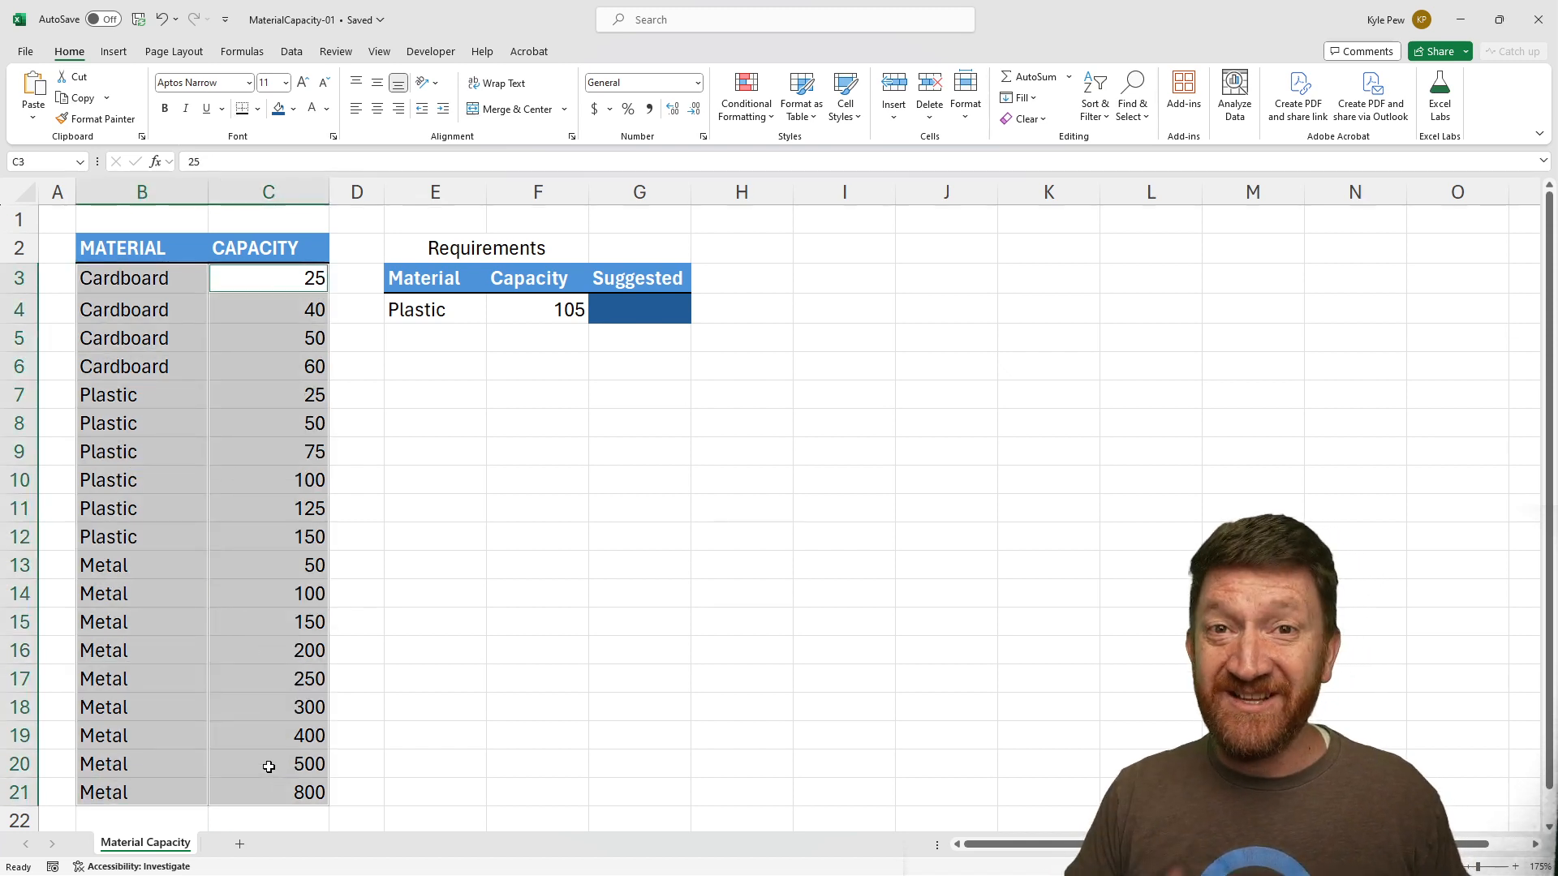
pyautogui.click(639, 309)
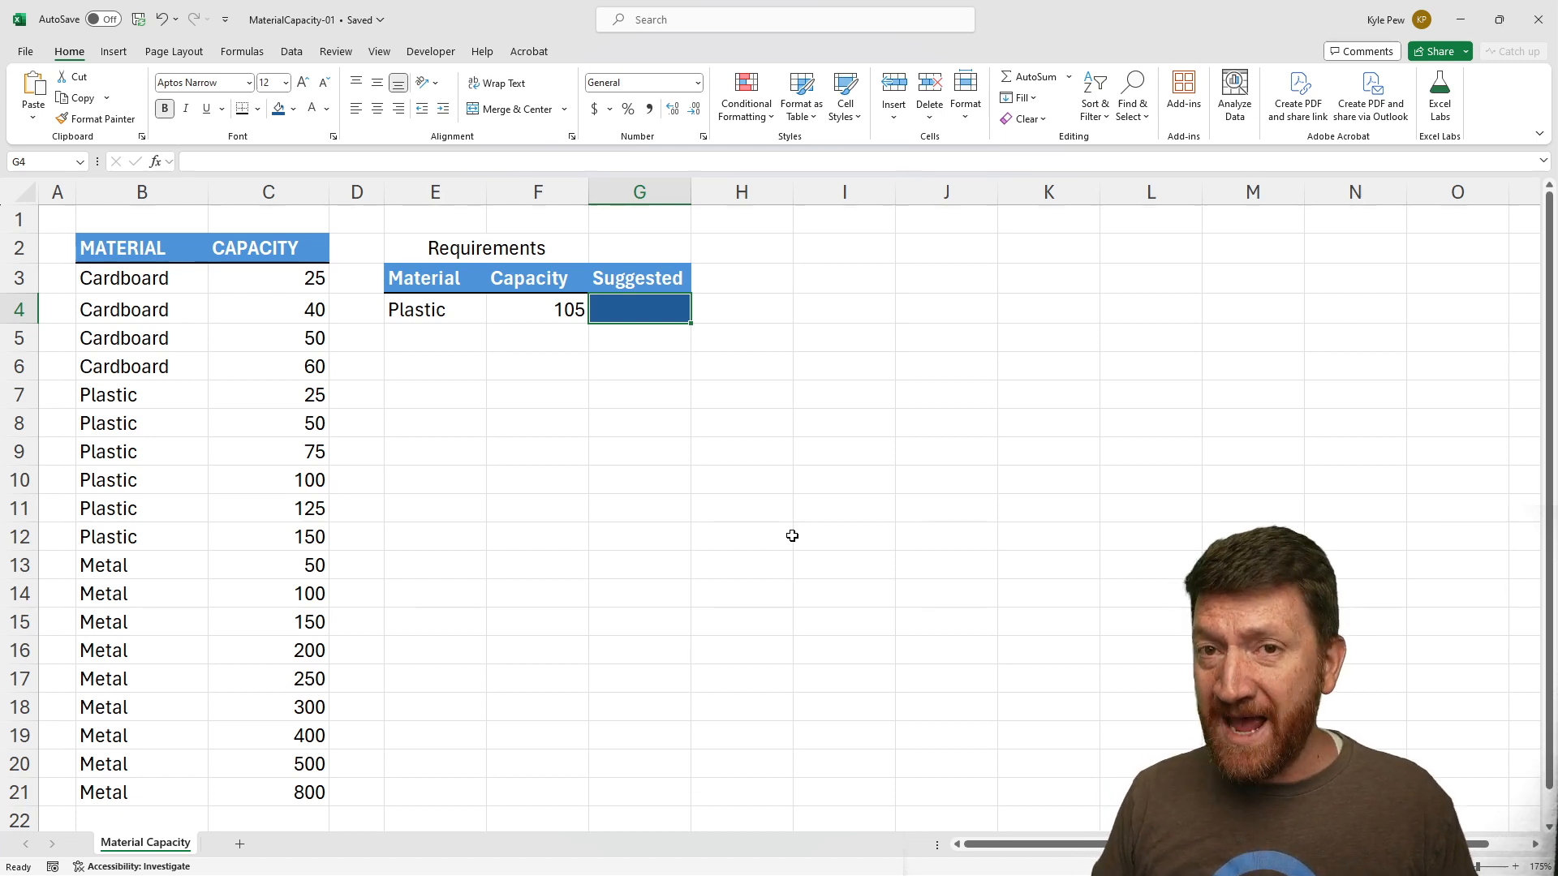
# Revisit the 105 and Plastic requirement, then begin =MIN in G4
pyautogui.click(537, 309)
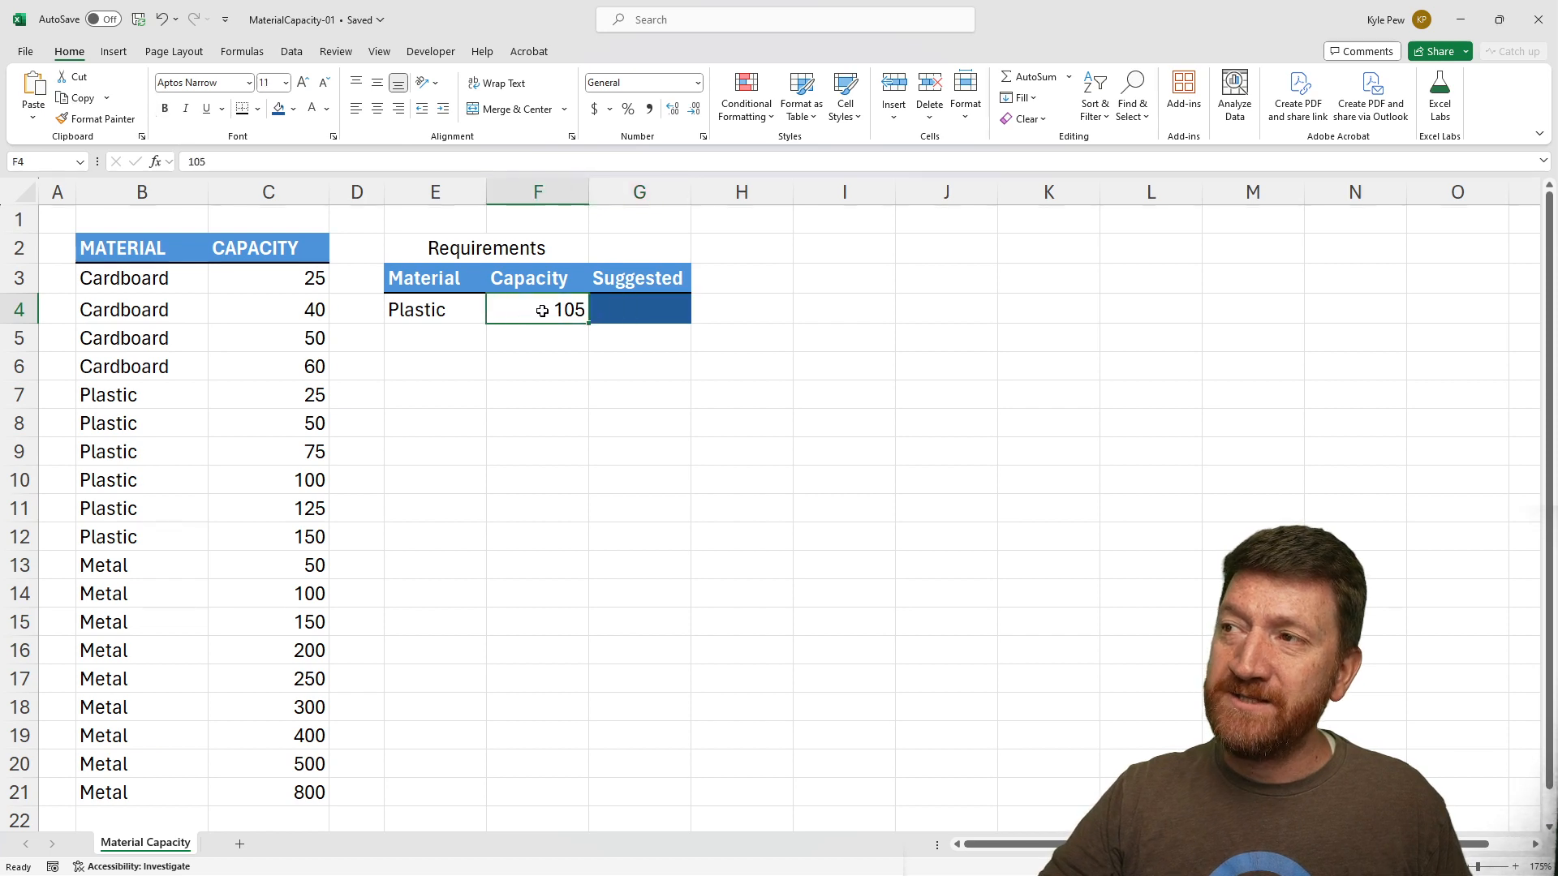
pyautogui.click(434, 309)
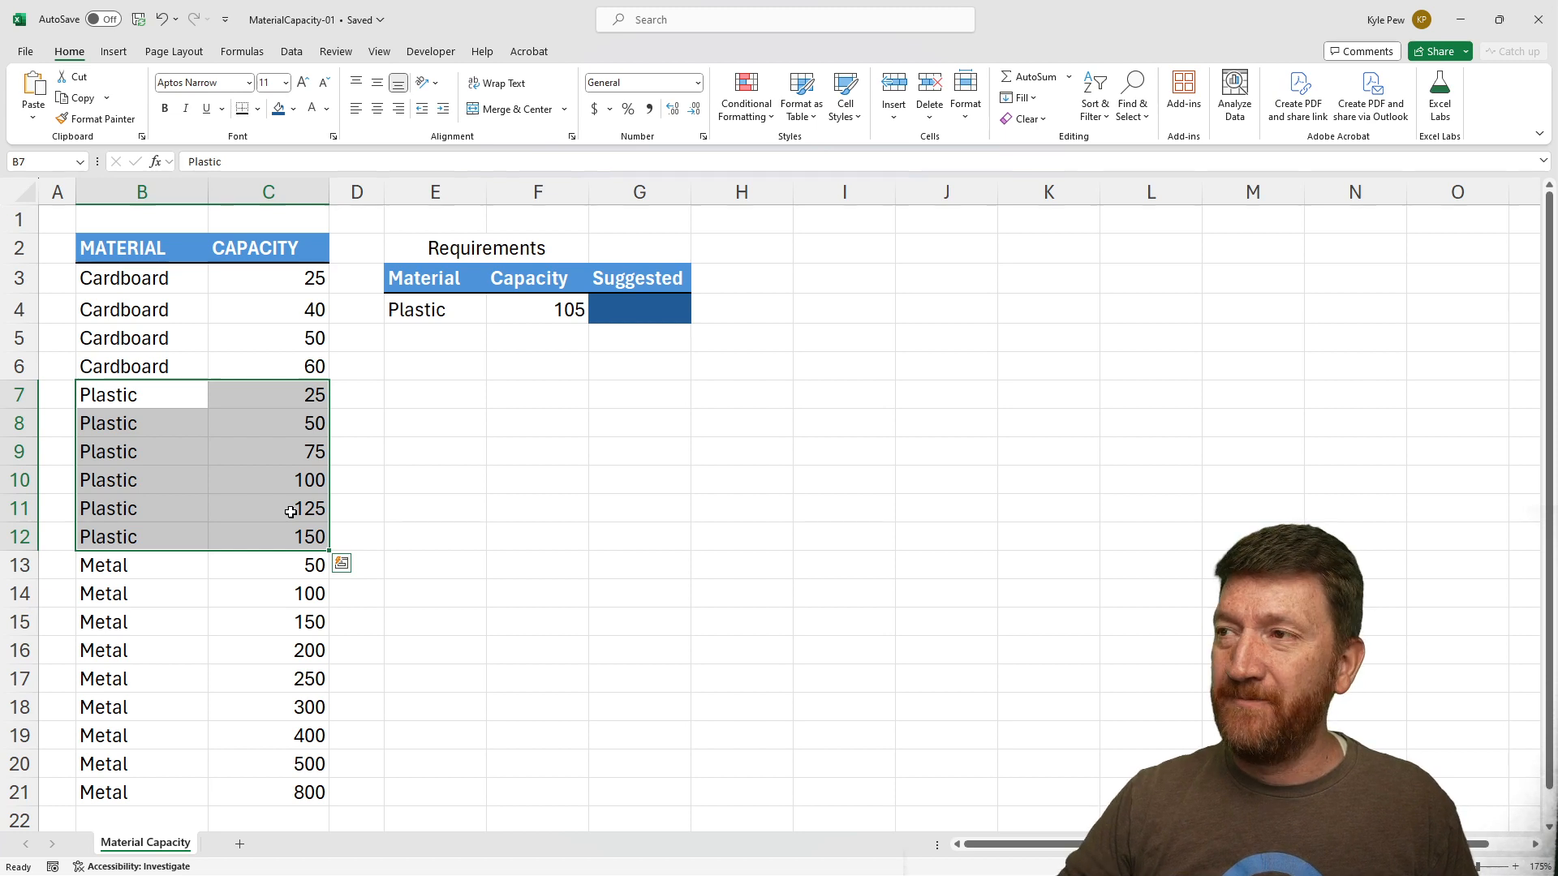
pyautogui.click(639, 309)
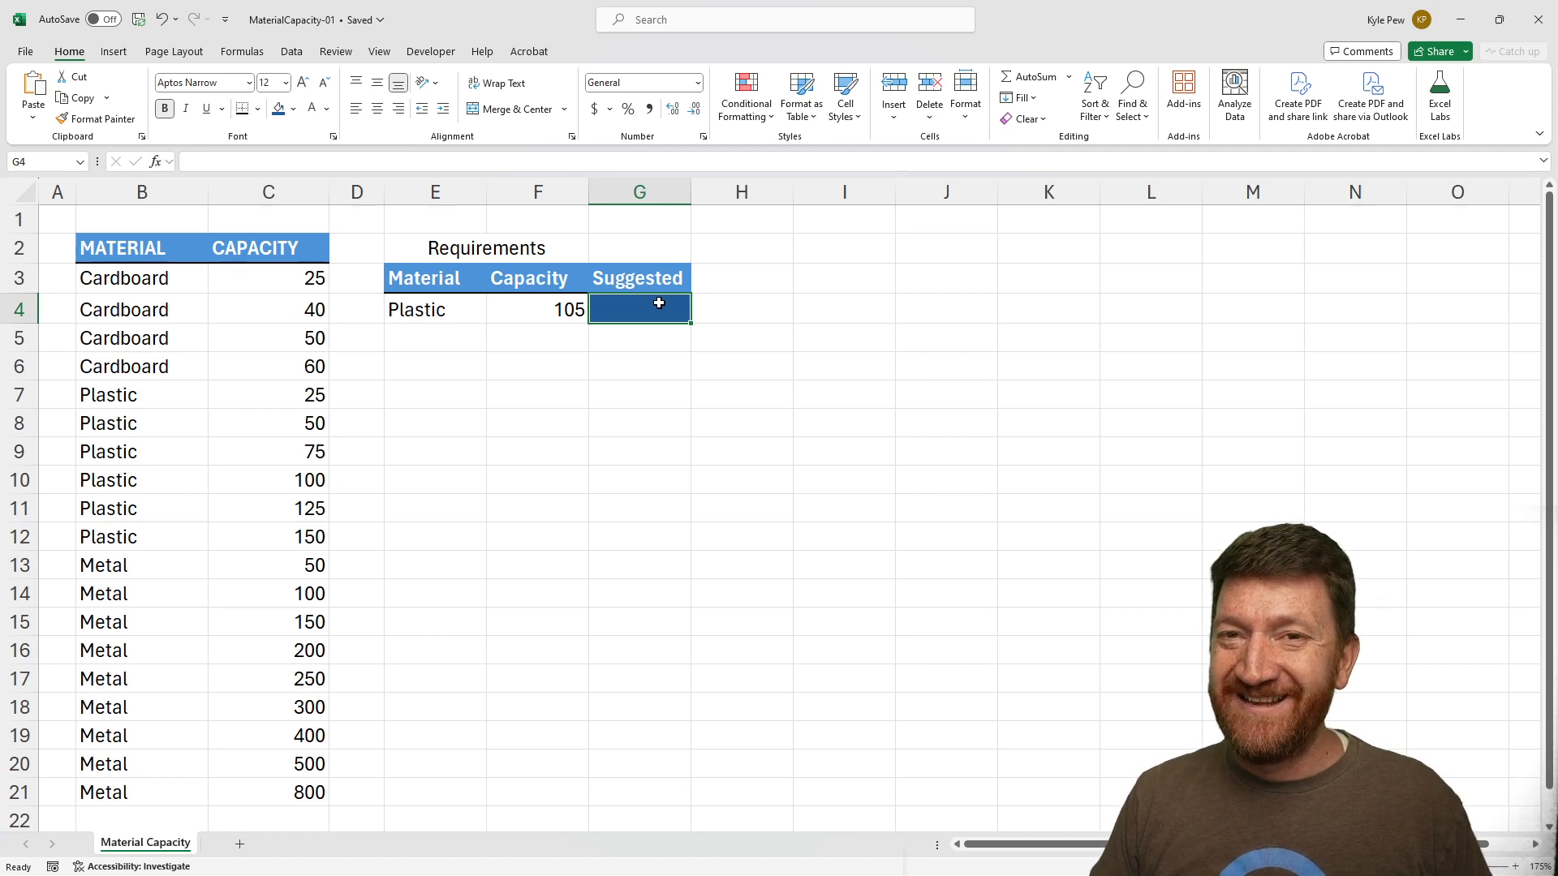
pyautogui.write('=')
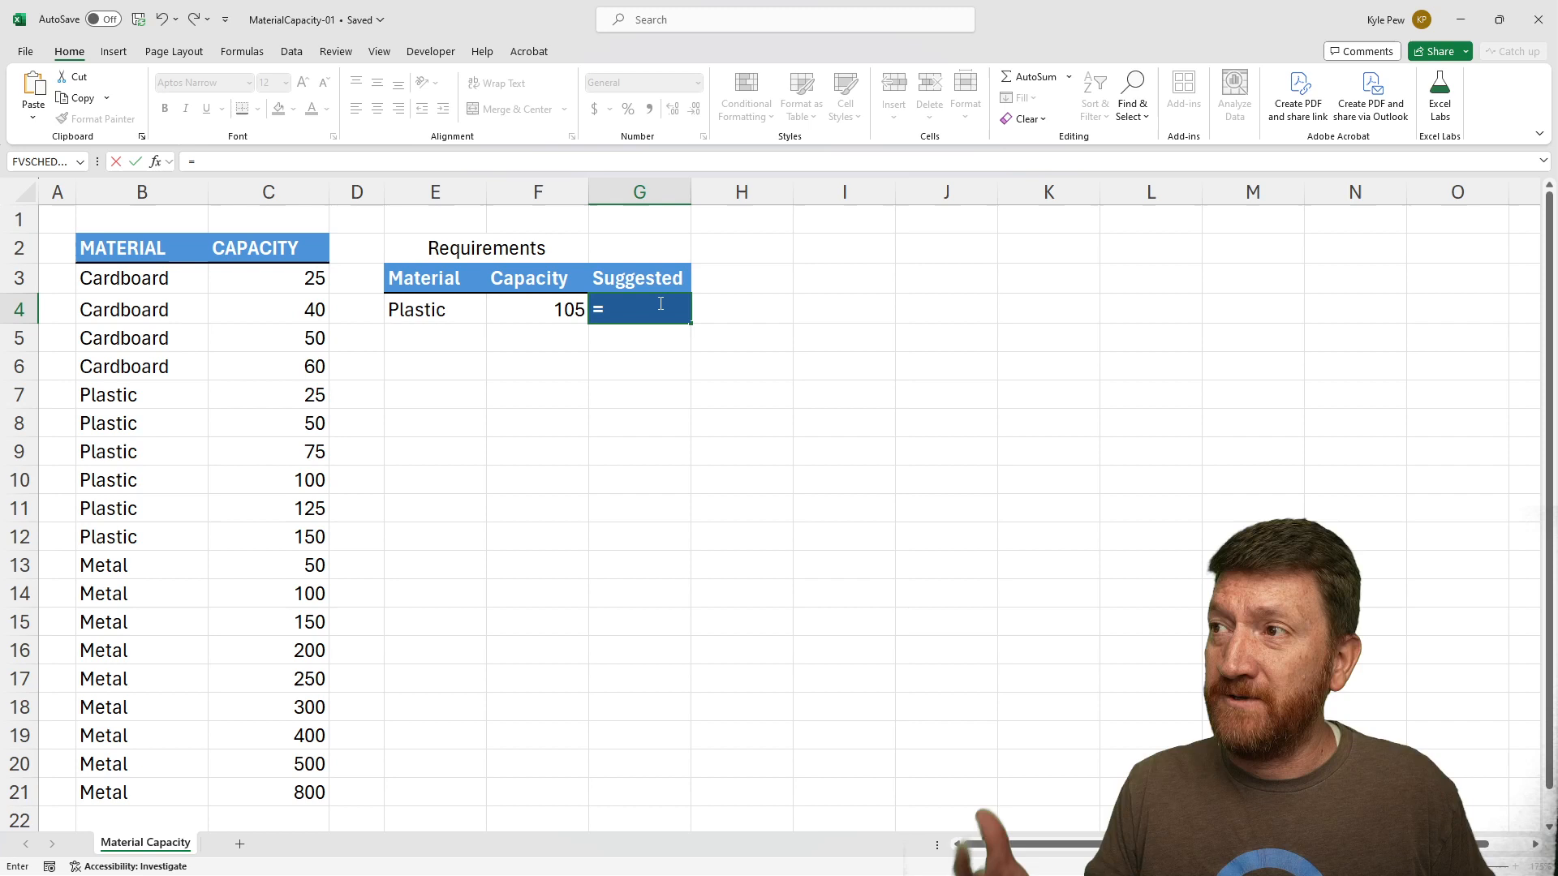
pyautogui.write('MIN(B7:B12')
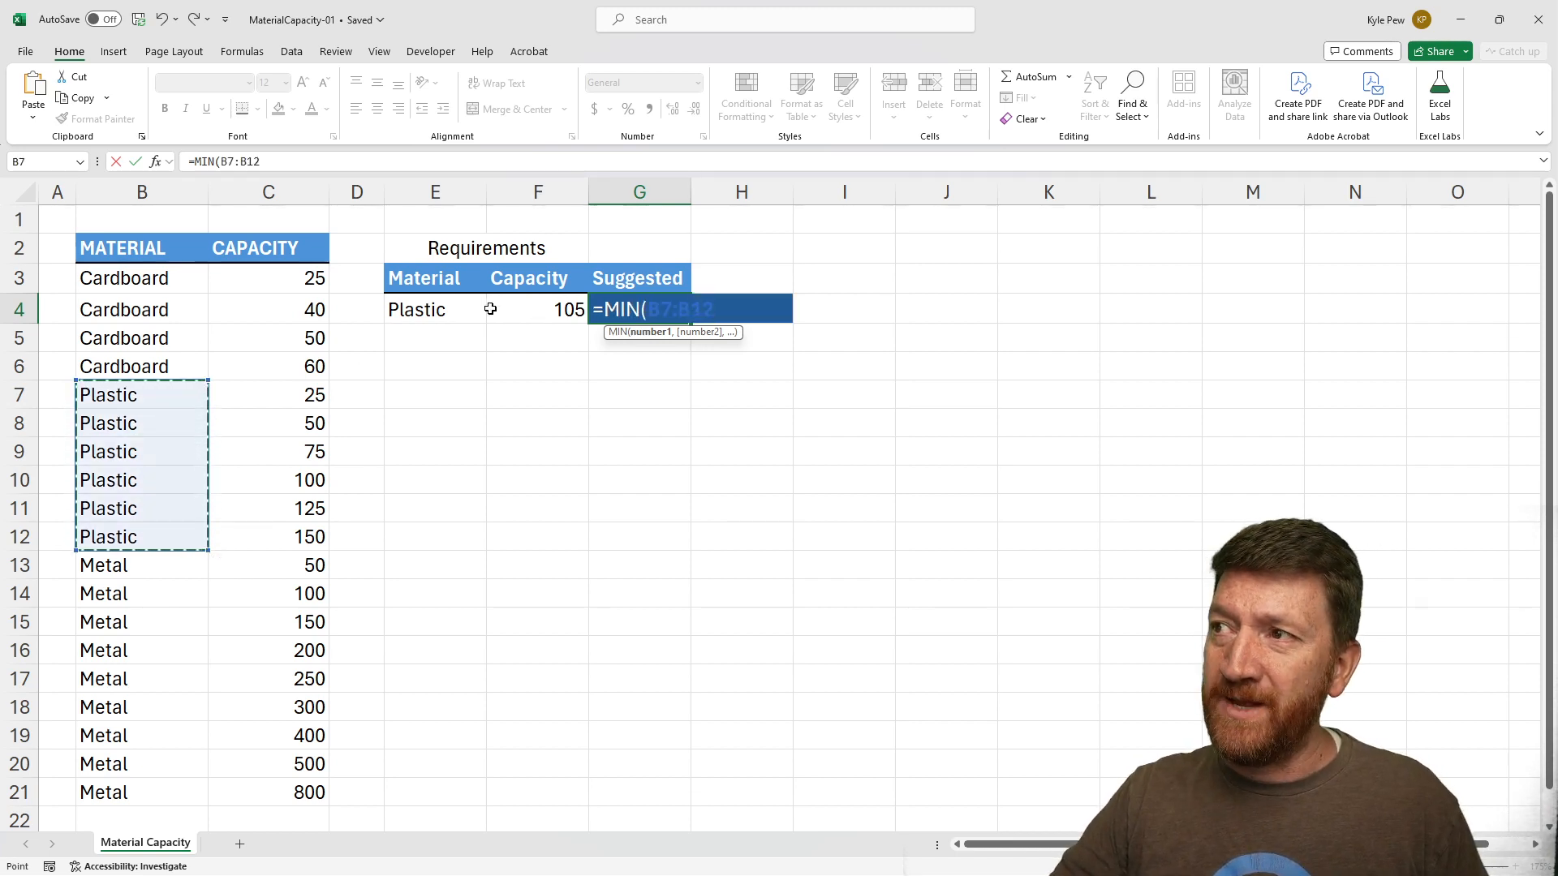
pyautogui.moveTo(270, 434)
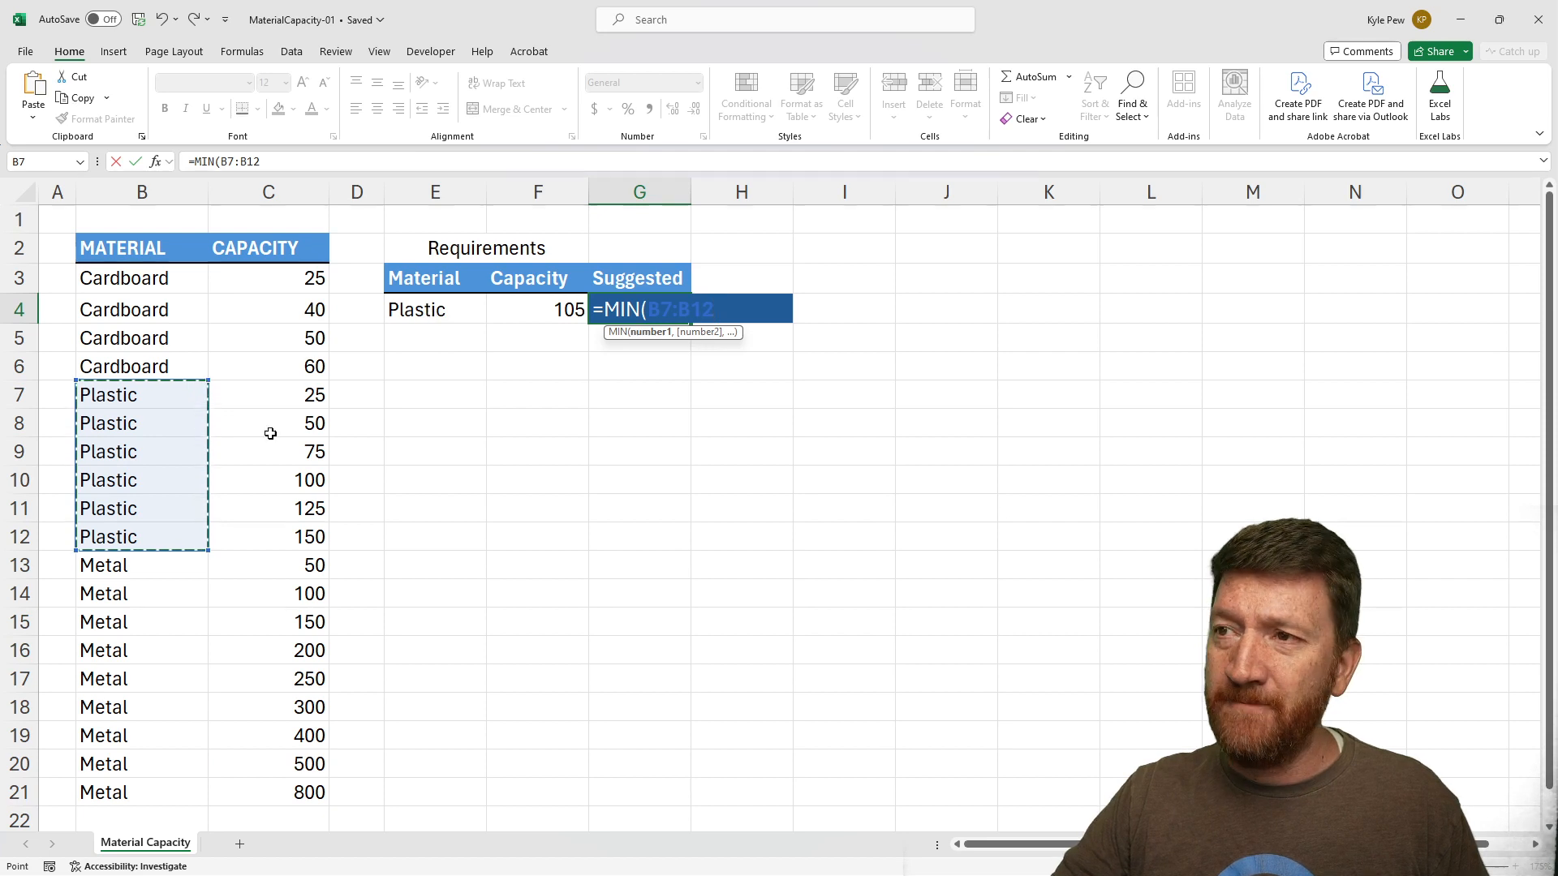
pyautogui.moveTo(173, 481)
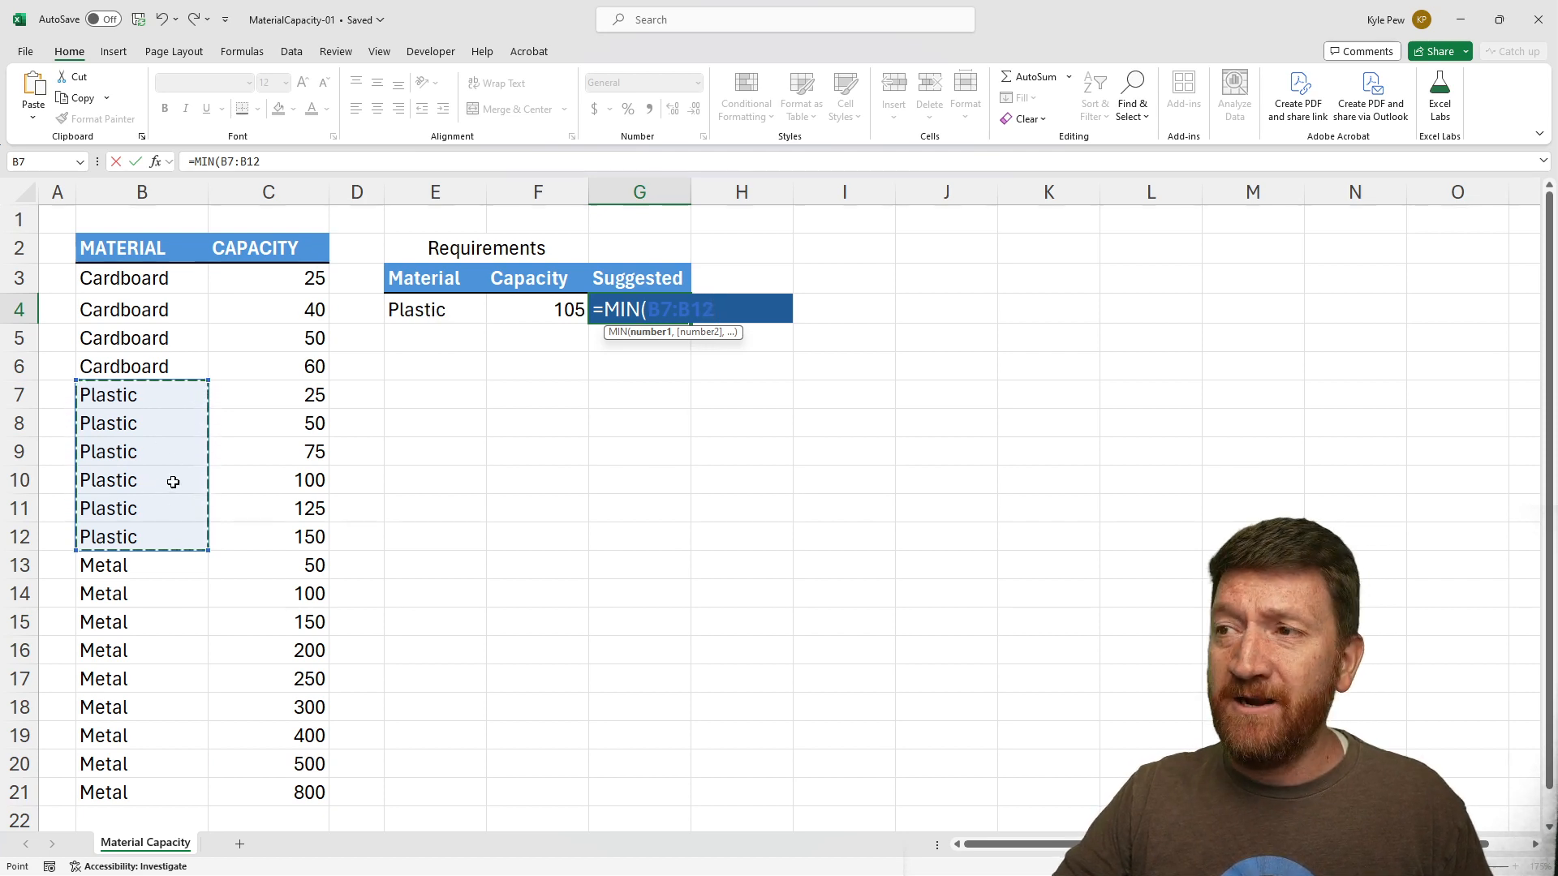
pyautogui.moveTo(281, 508)
pyautogui.write('C')
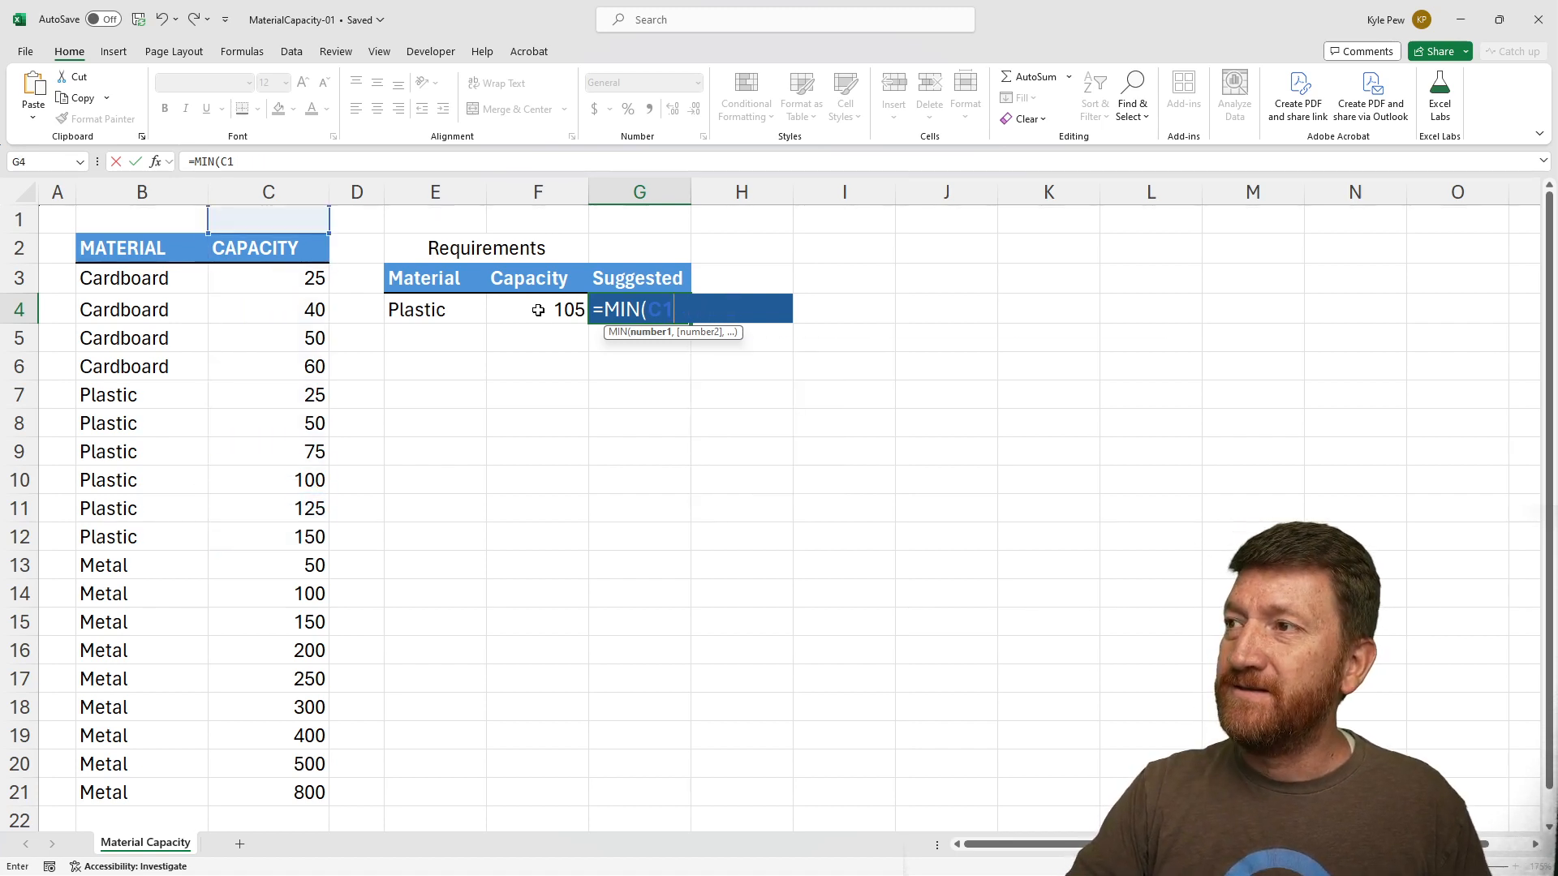
# Nest an IF testing the material list against Plastic in E4, followed by a multiplication sign
pyautogui.press('Backspace')
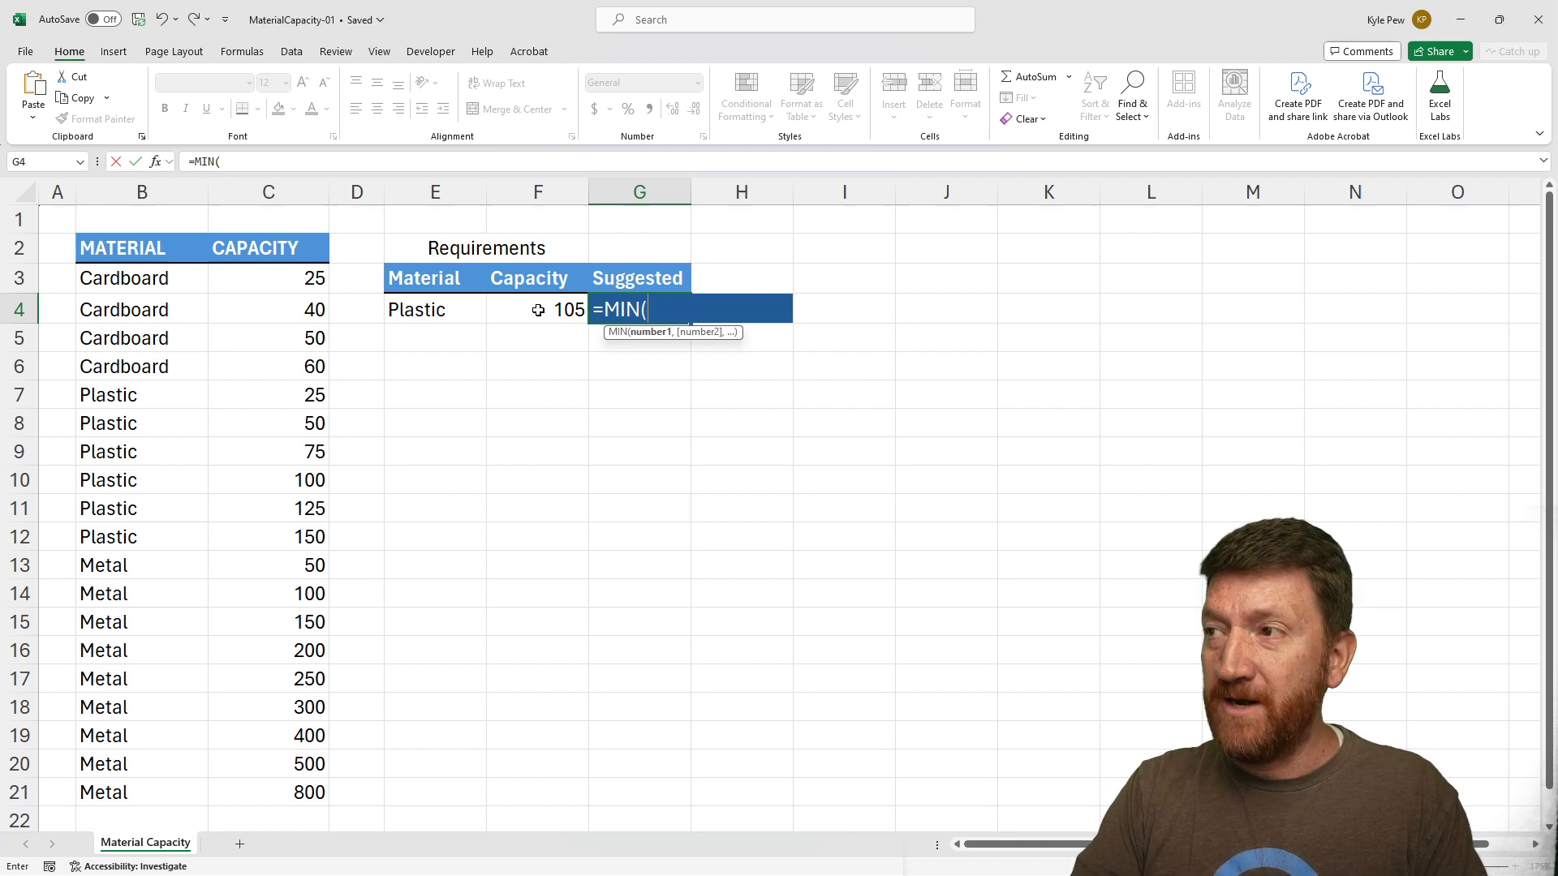
pyautogui.write('IF(')
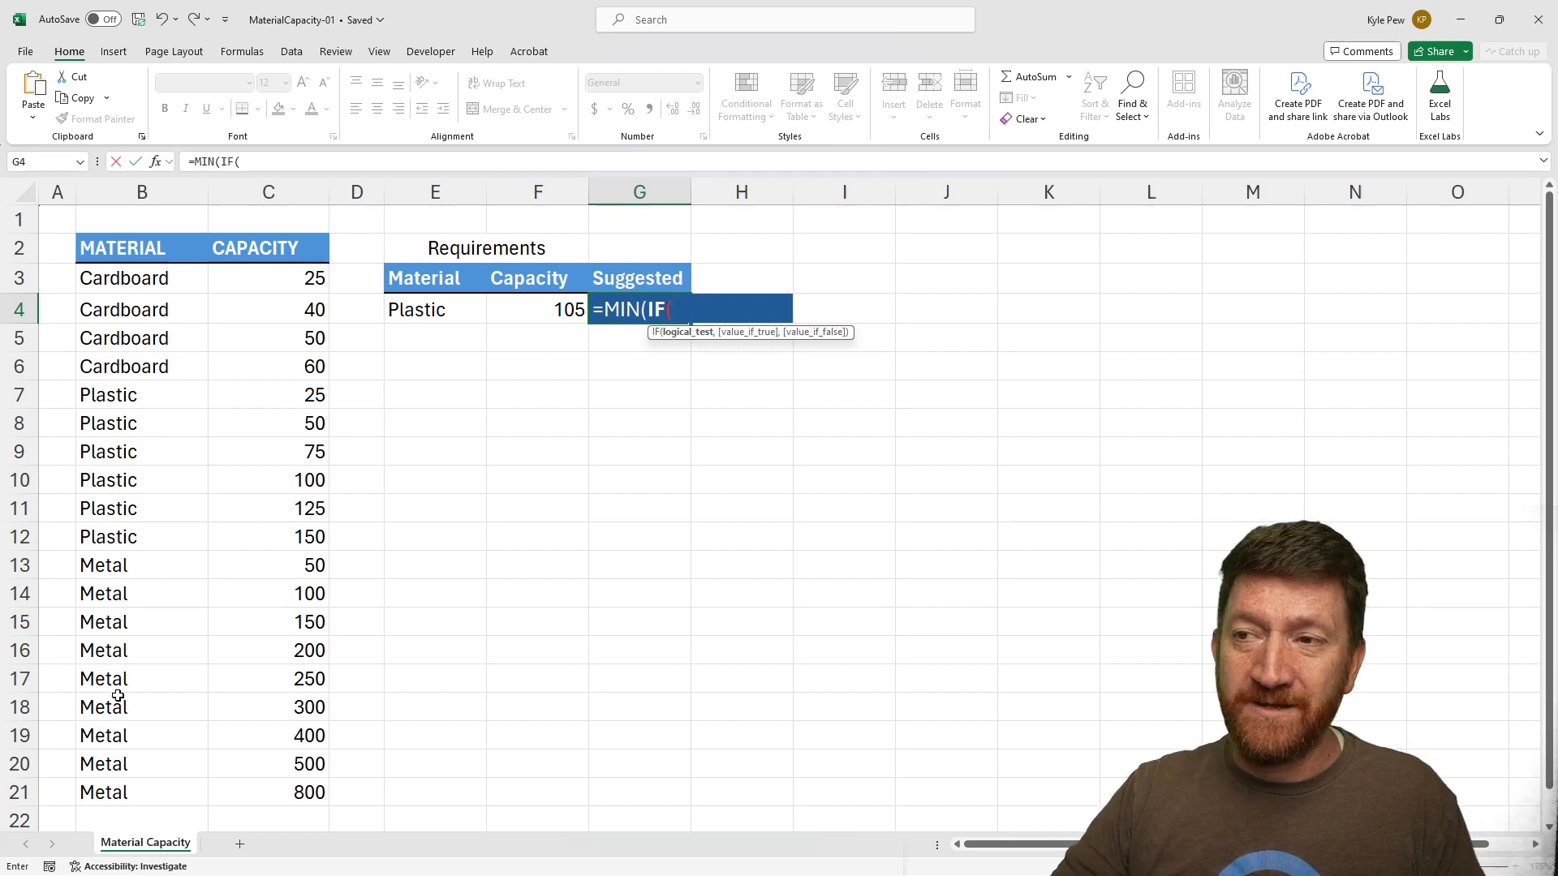
pyautogui.moveTo(439, 673)
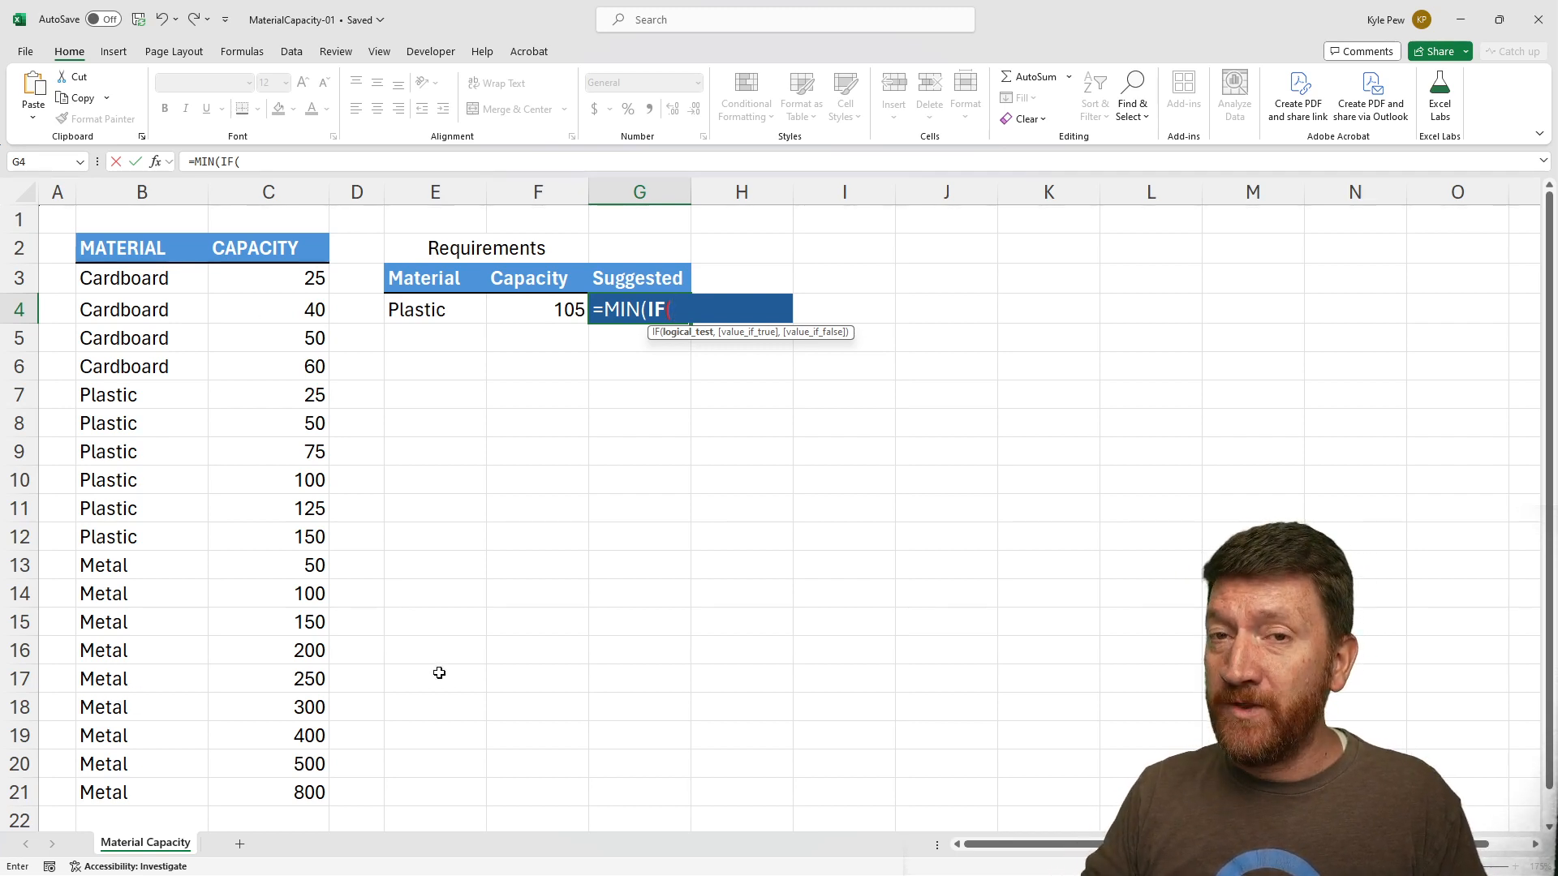
pyautogui.moveTo(360, 405)
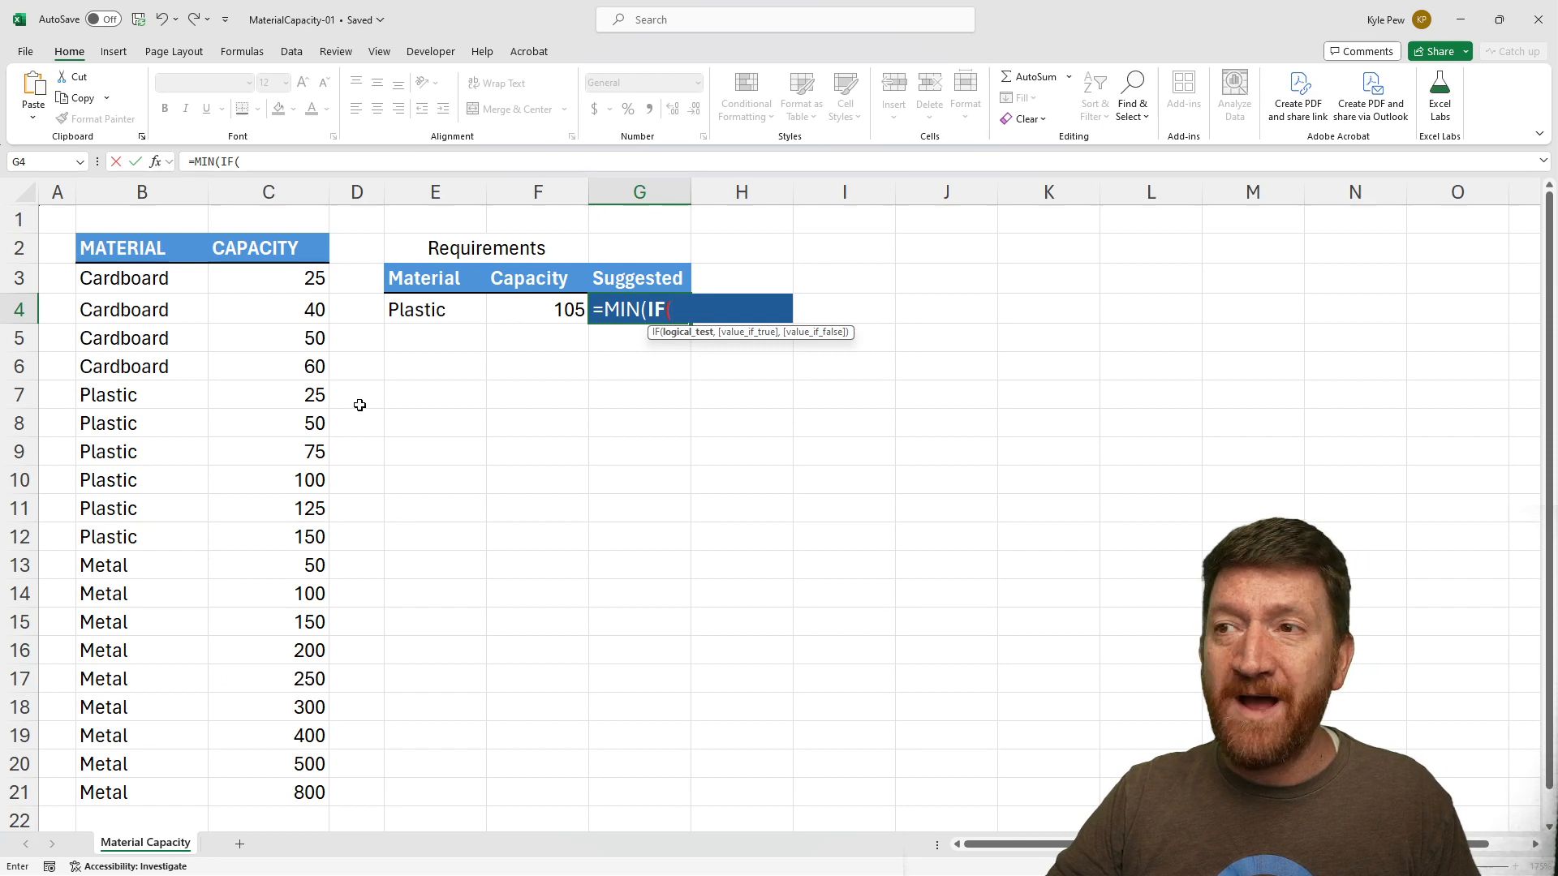
pyautogui.moveTo(256, 757)
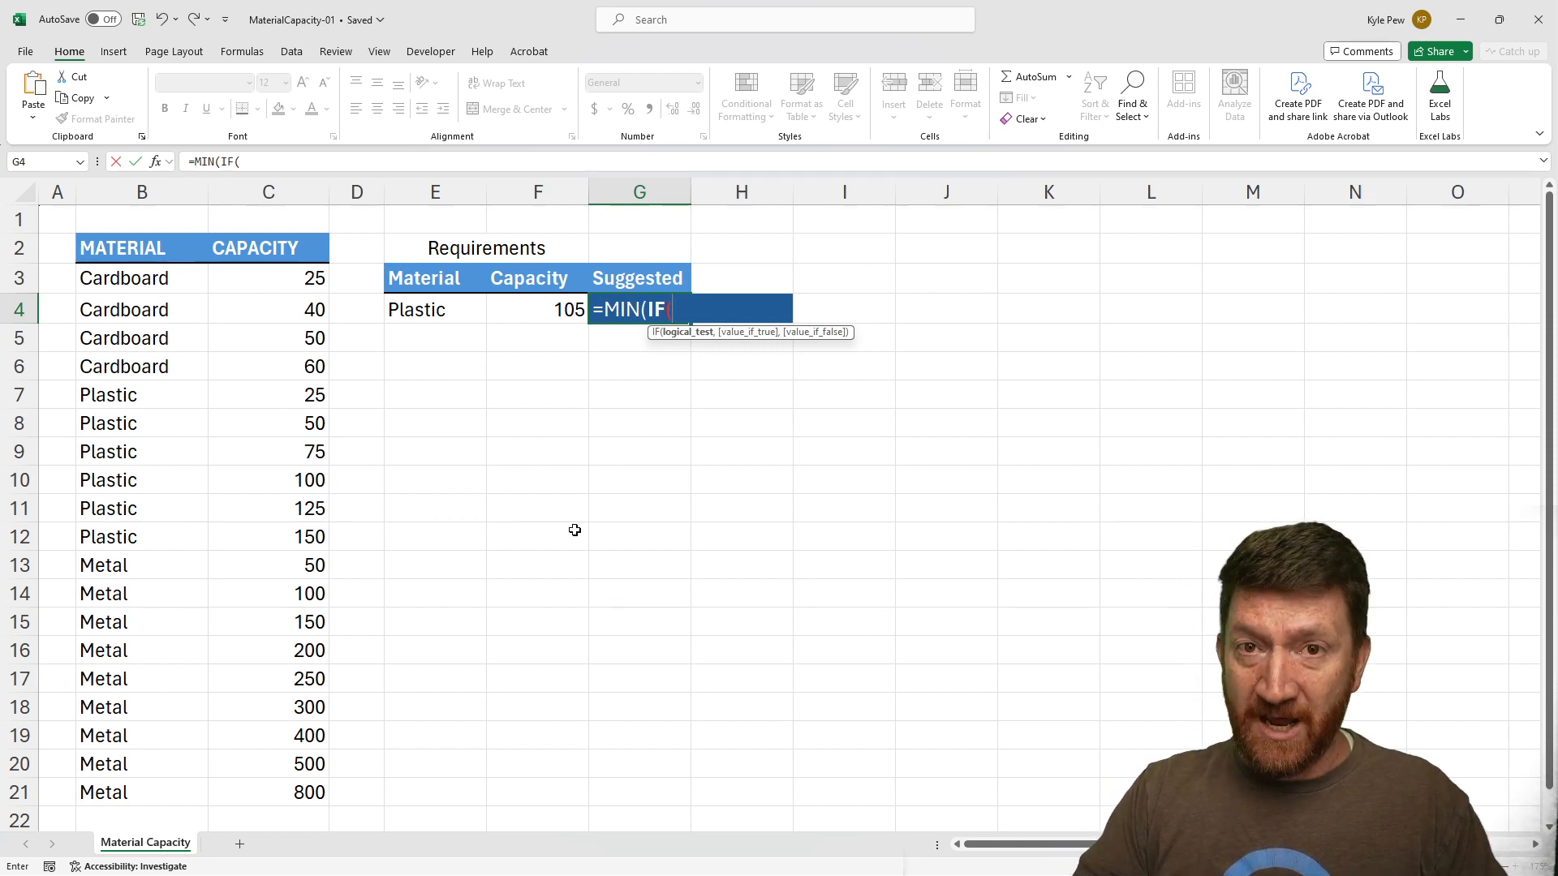
pyautogui.write('(B3:B21')
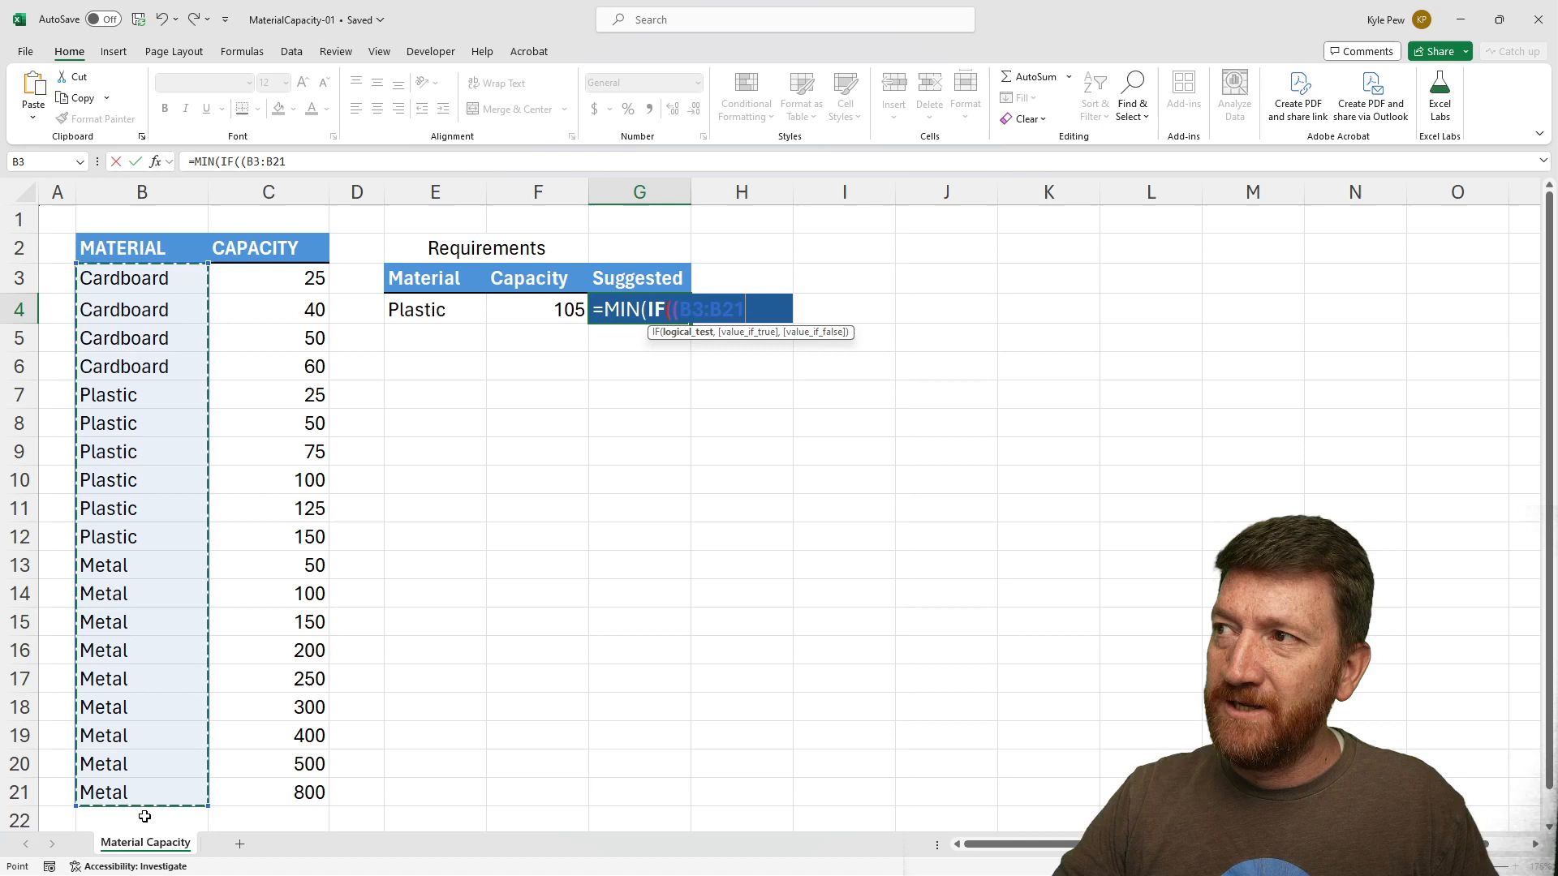
pyautogui.write('=')
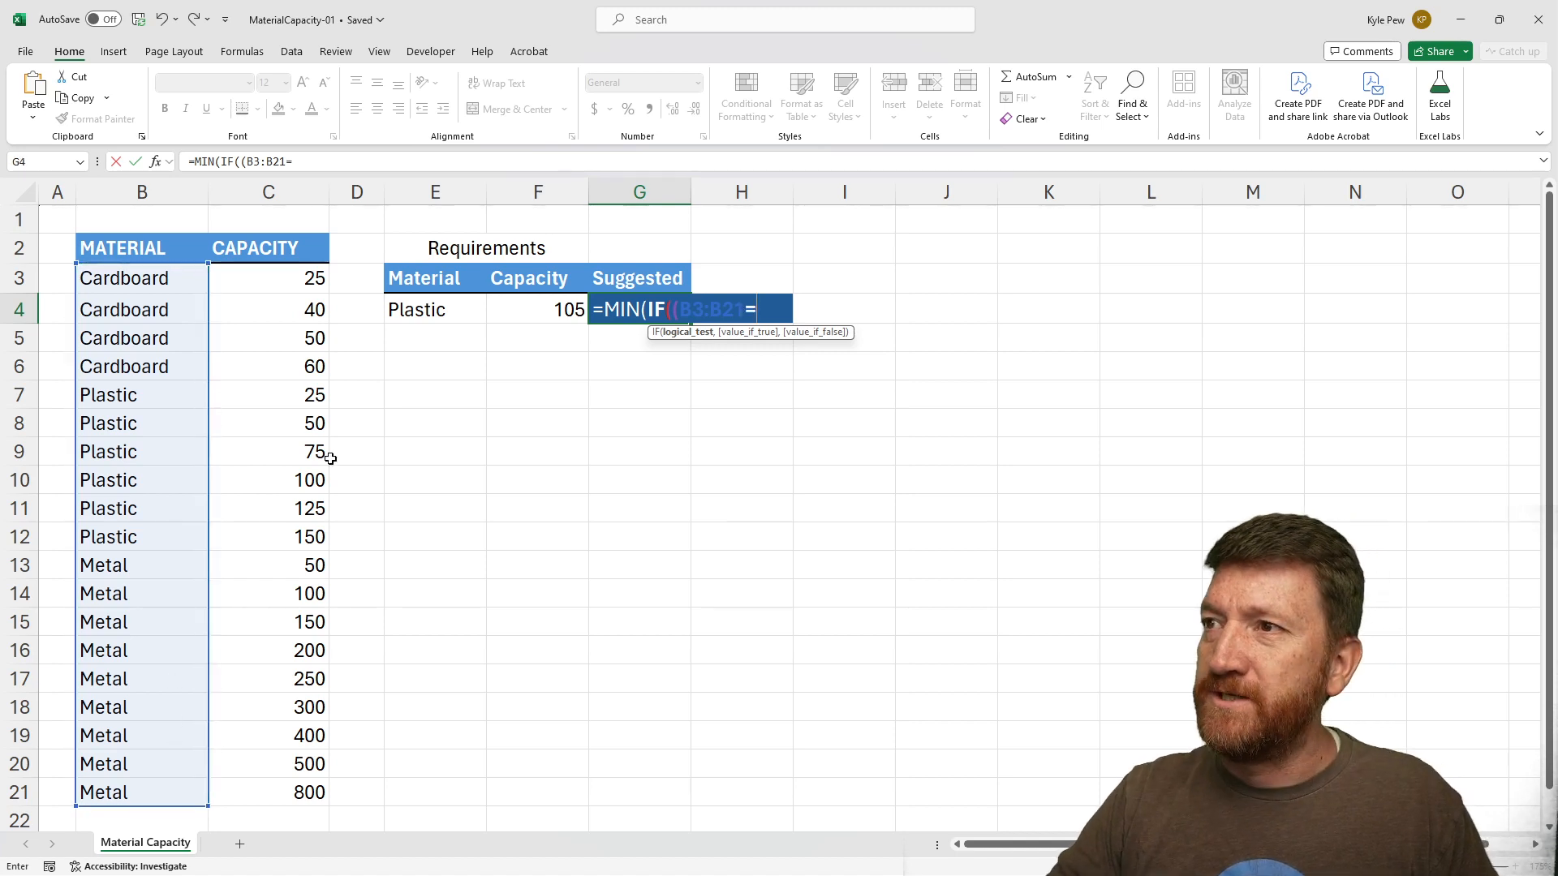
pyautogui.click(434, 309)
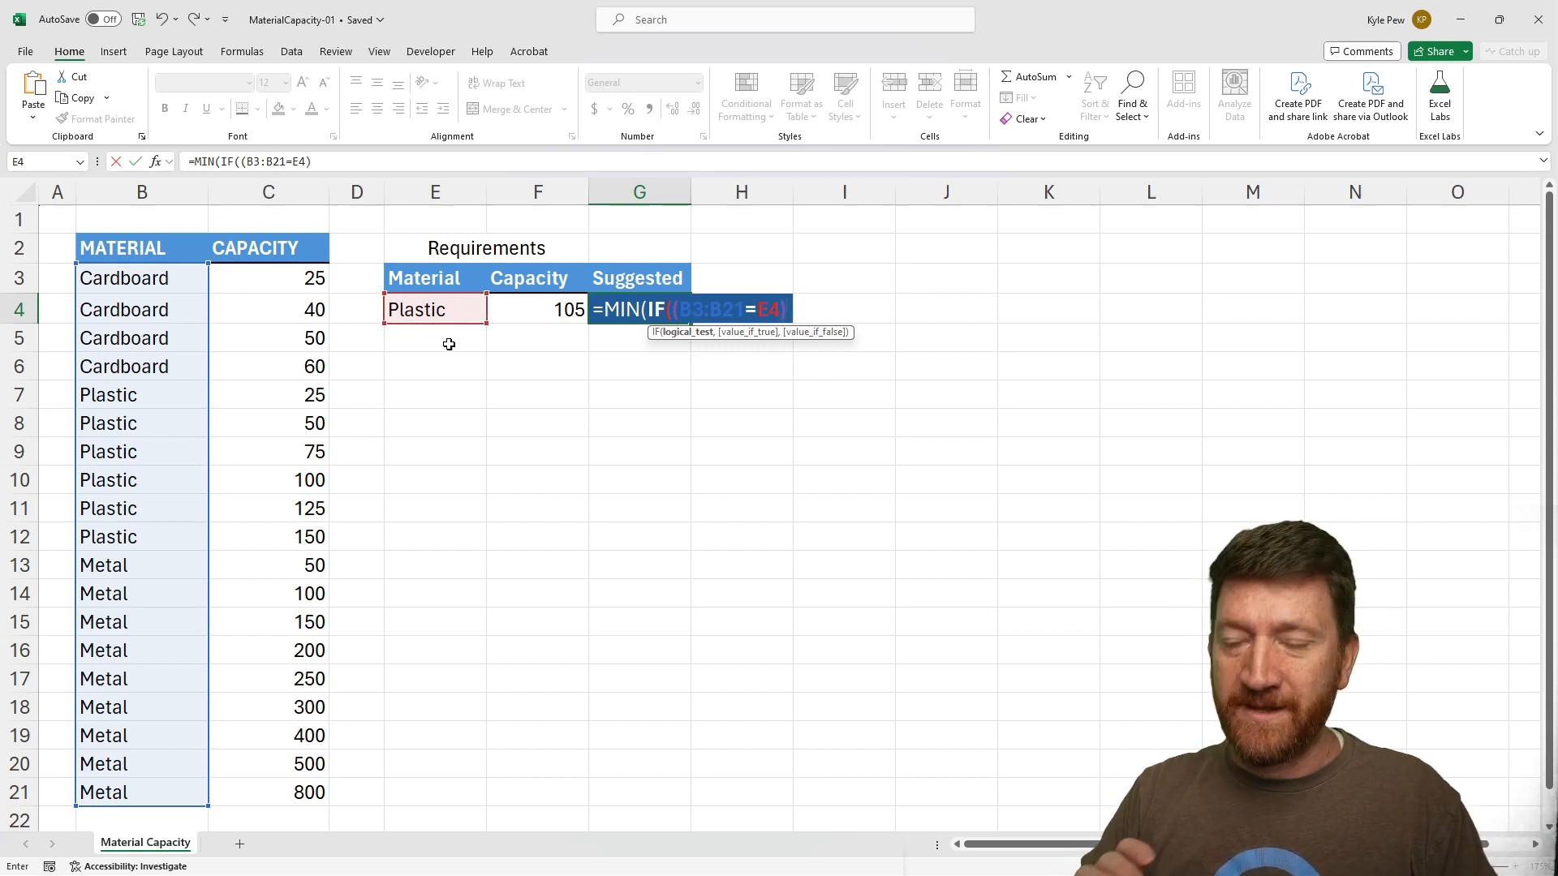
pyautogui.write('*')
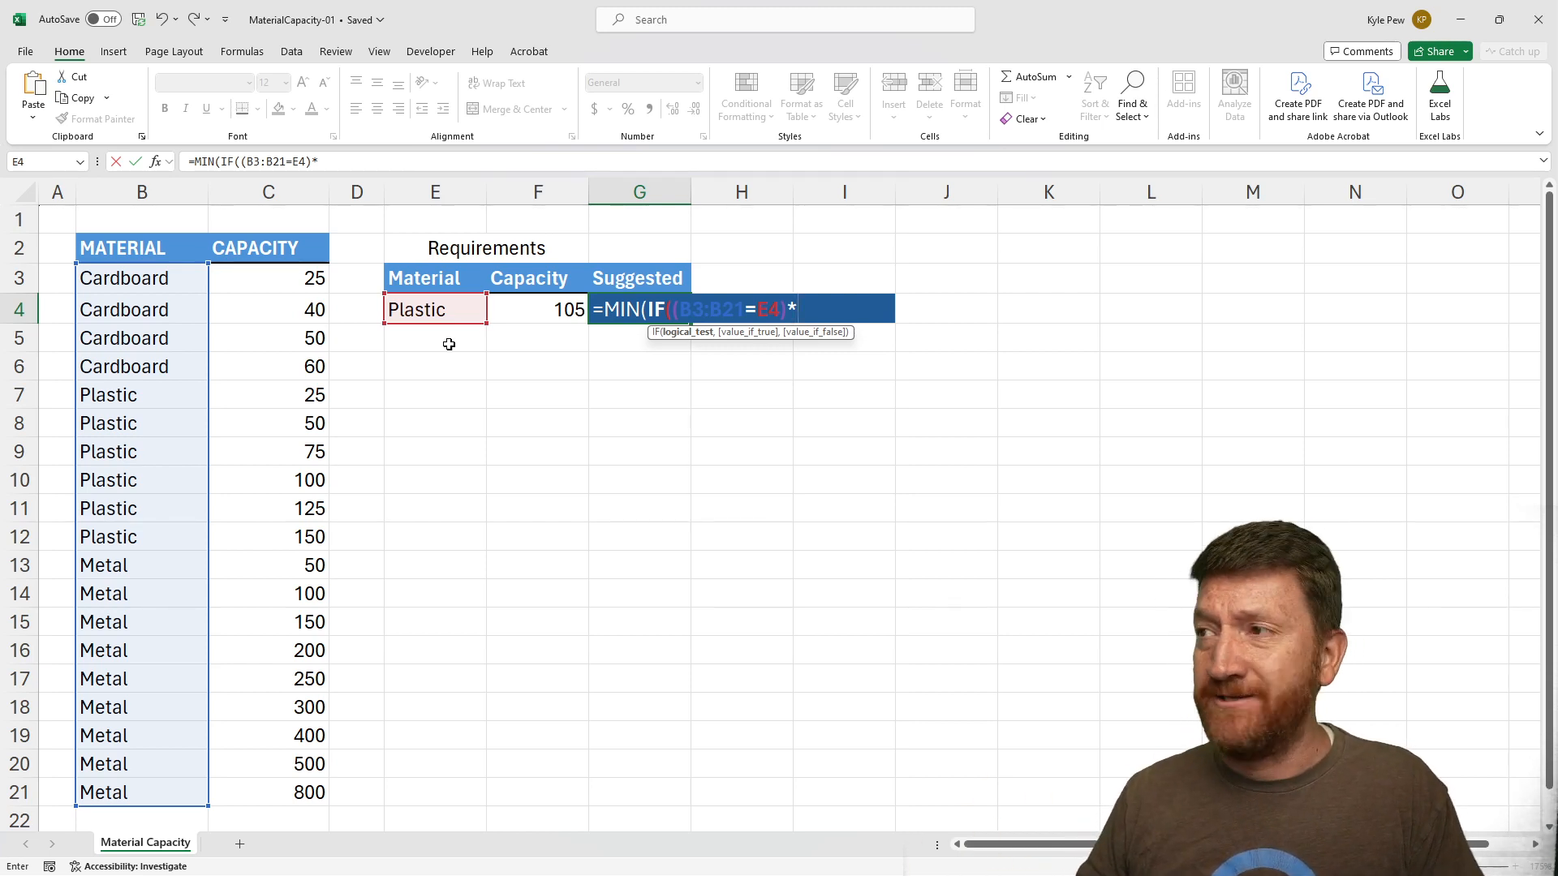
# Add the second condition requiring capacities C3:C21 greater than 105 in F4
pyautogui.write('(C3:C21')
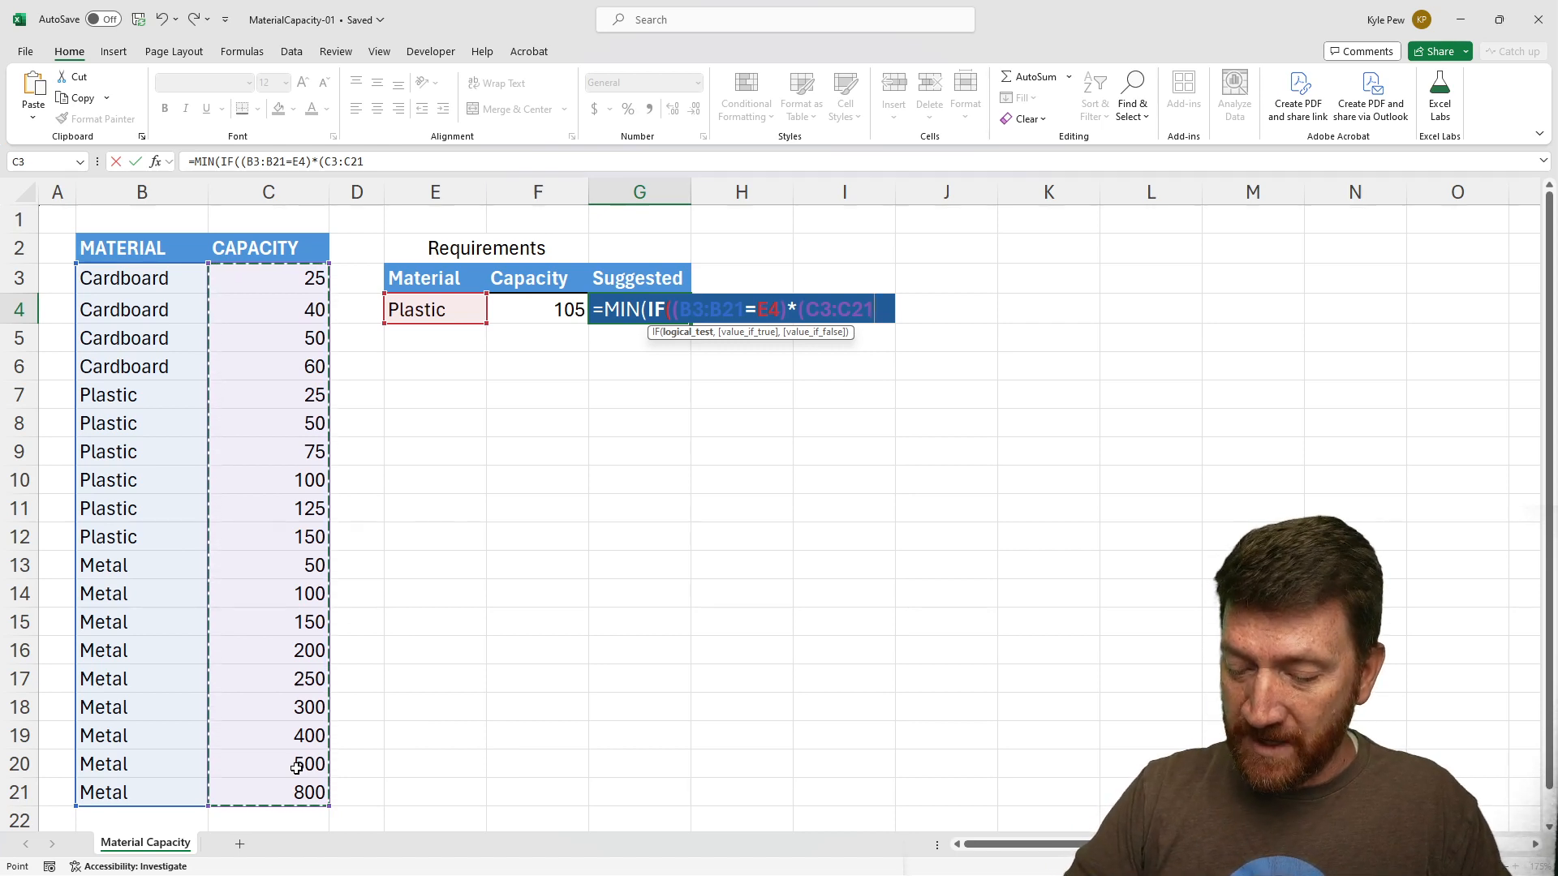
pyautogui.write('>F4')
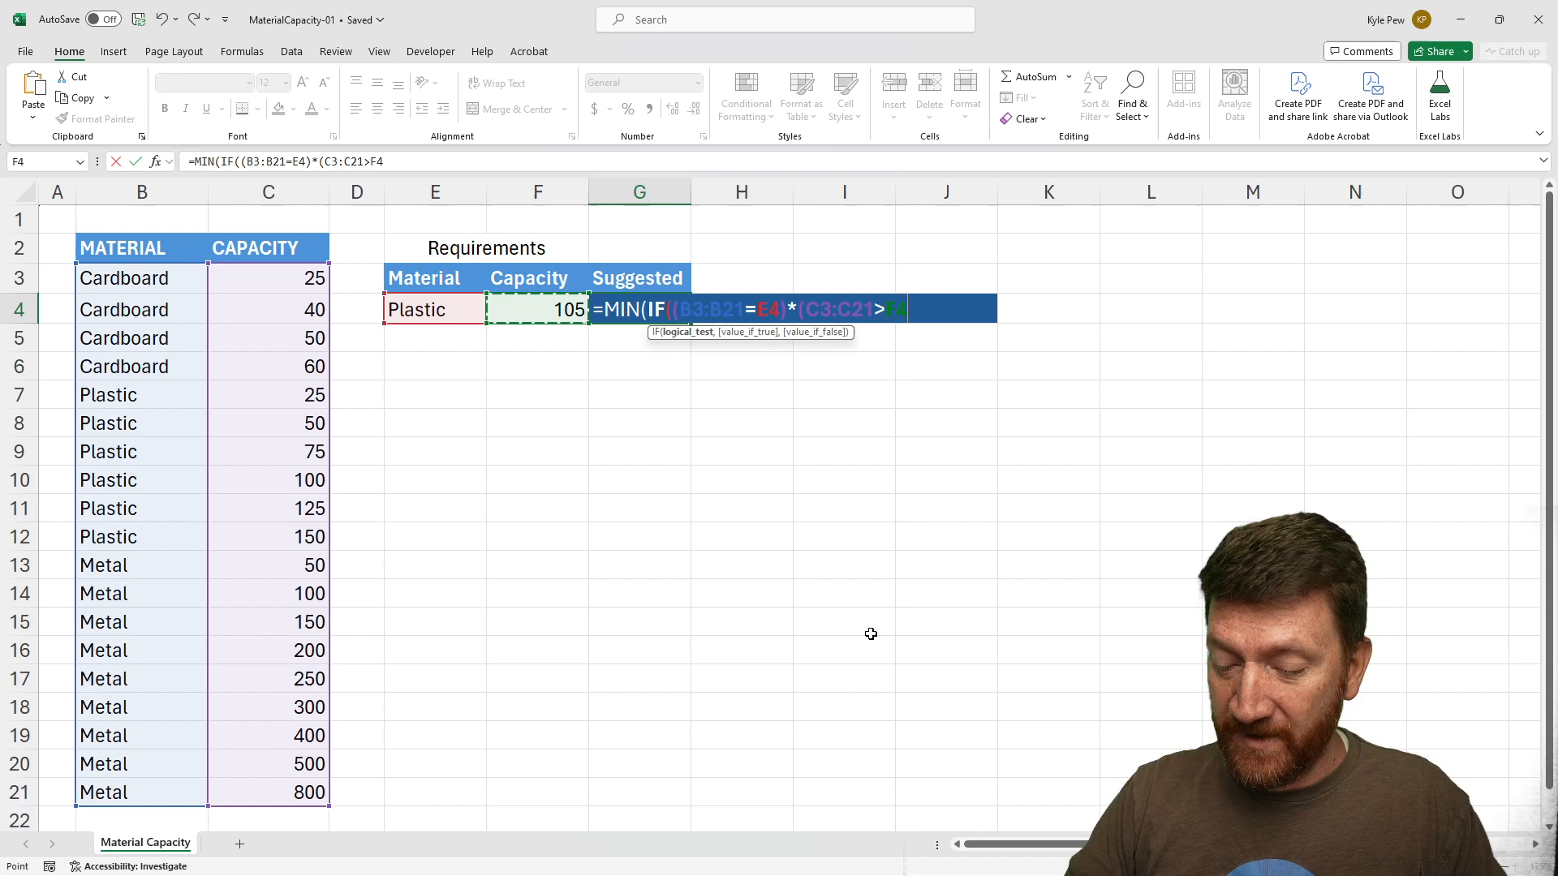
pyautogui.write(')')
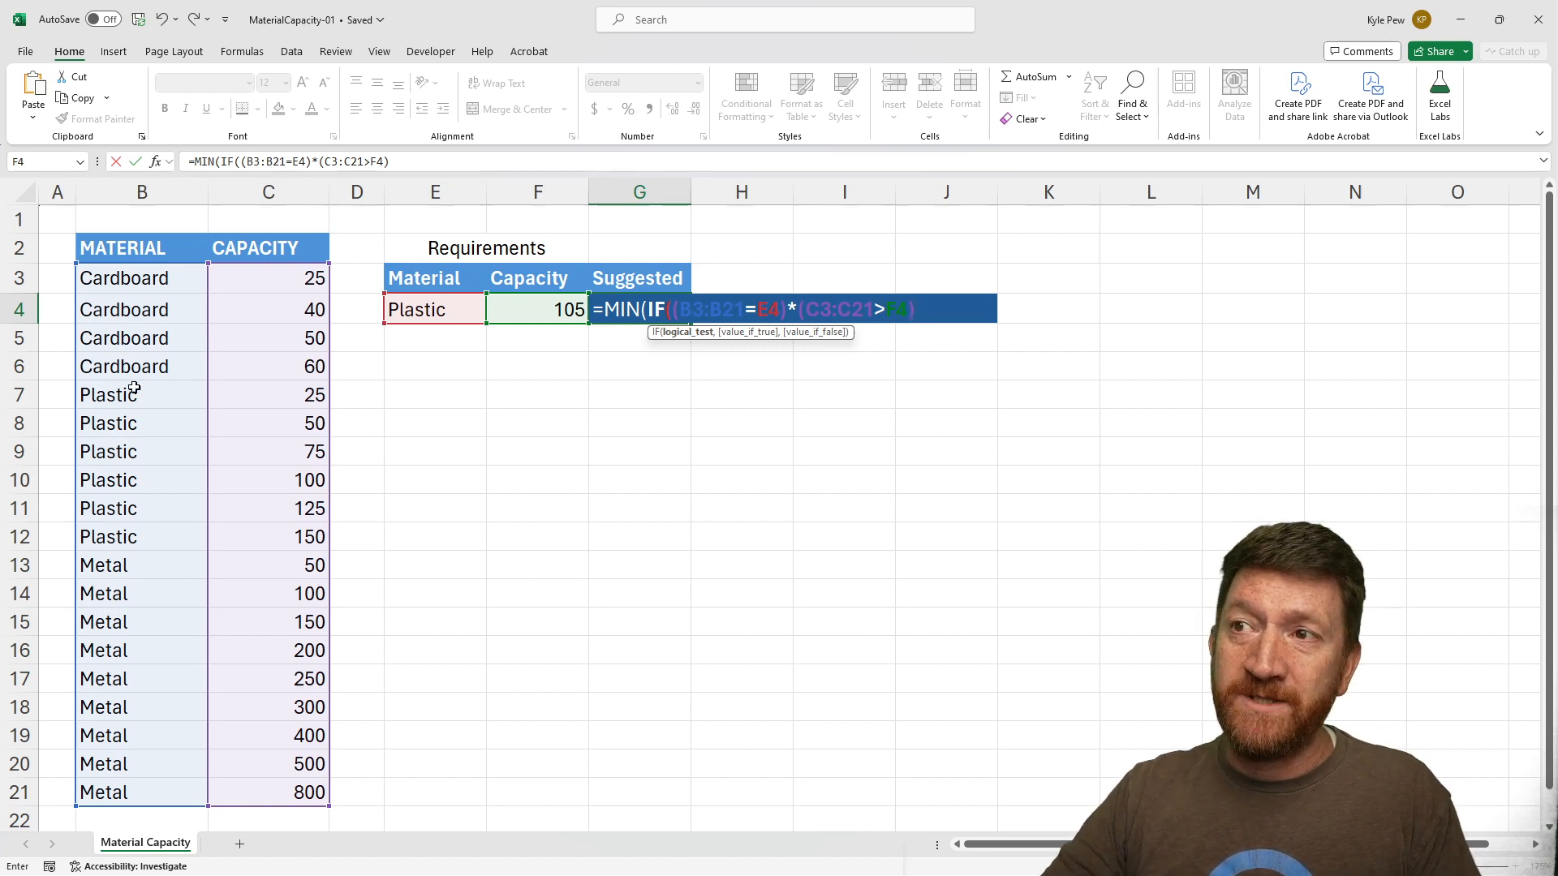
pyautogui.moveTo(127, 792)
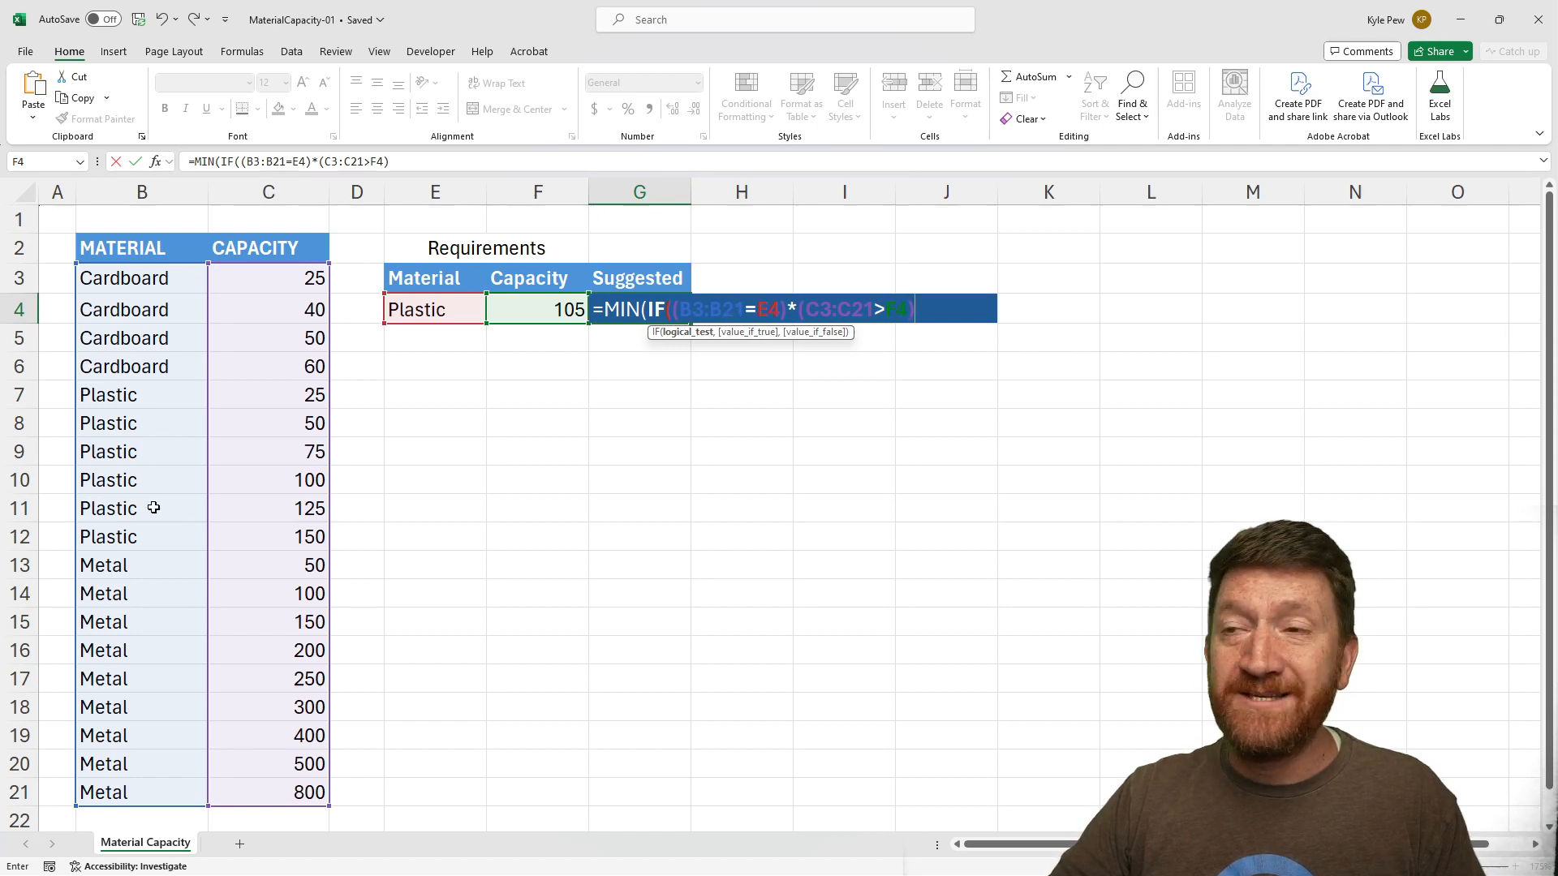
pyautogui.moveTo(269, 541)
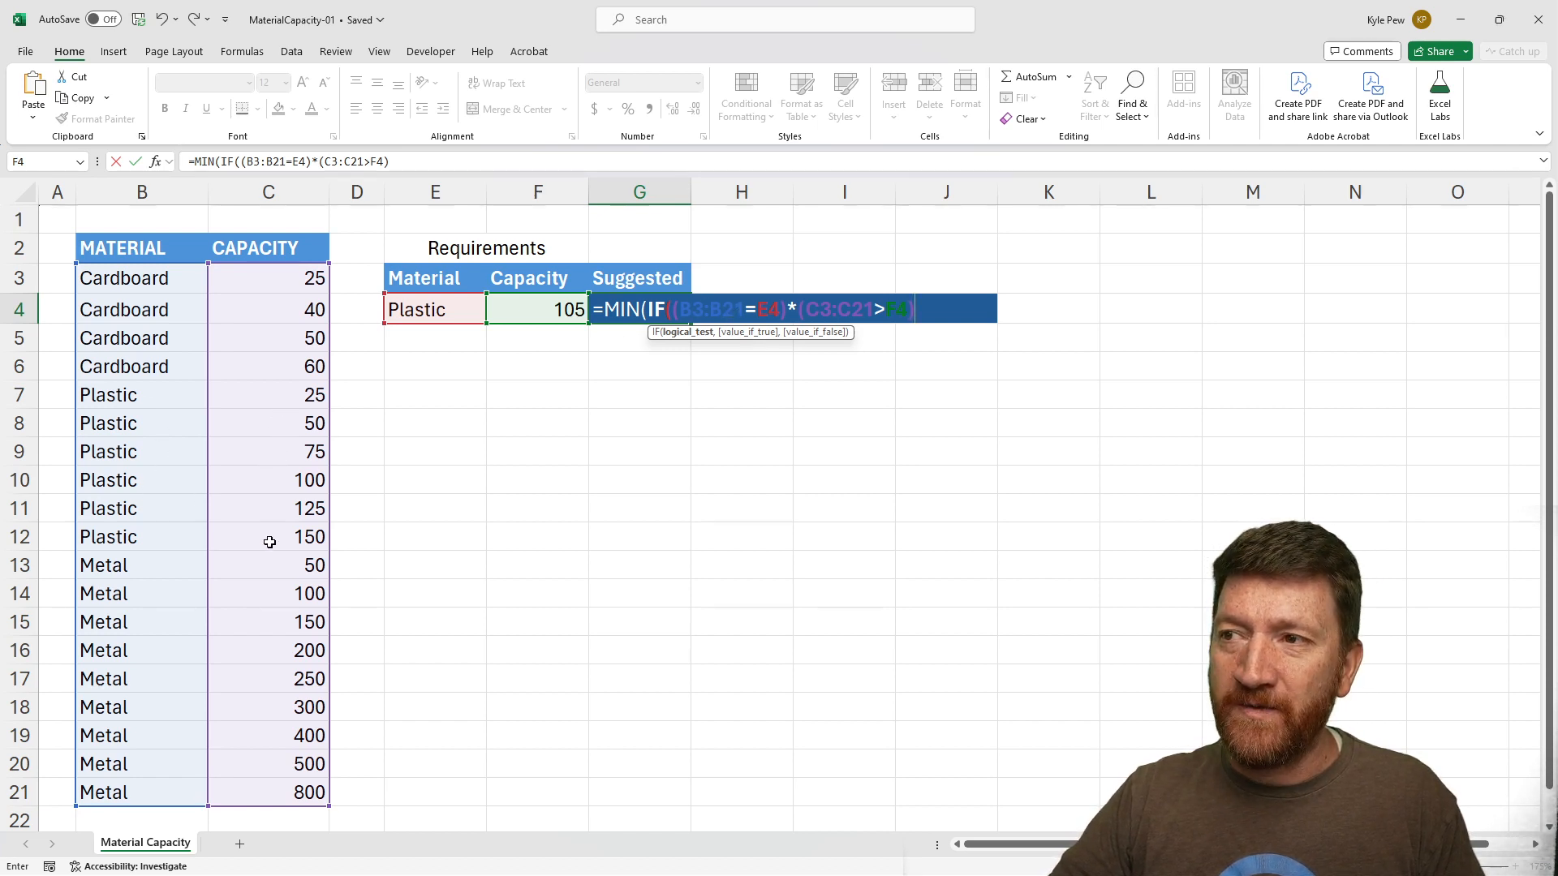
pyautogui.moveTo(264, 521)
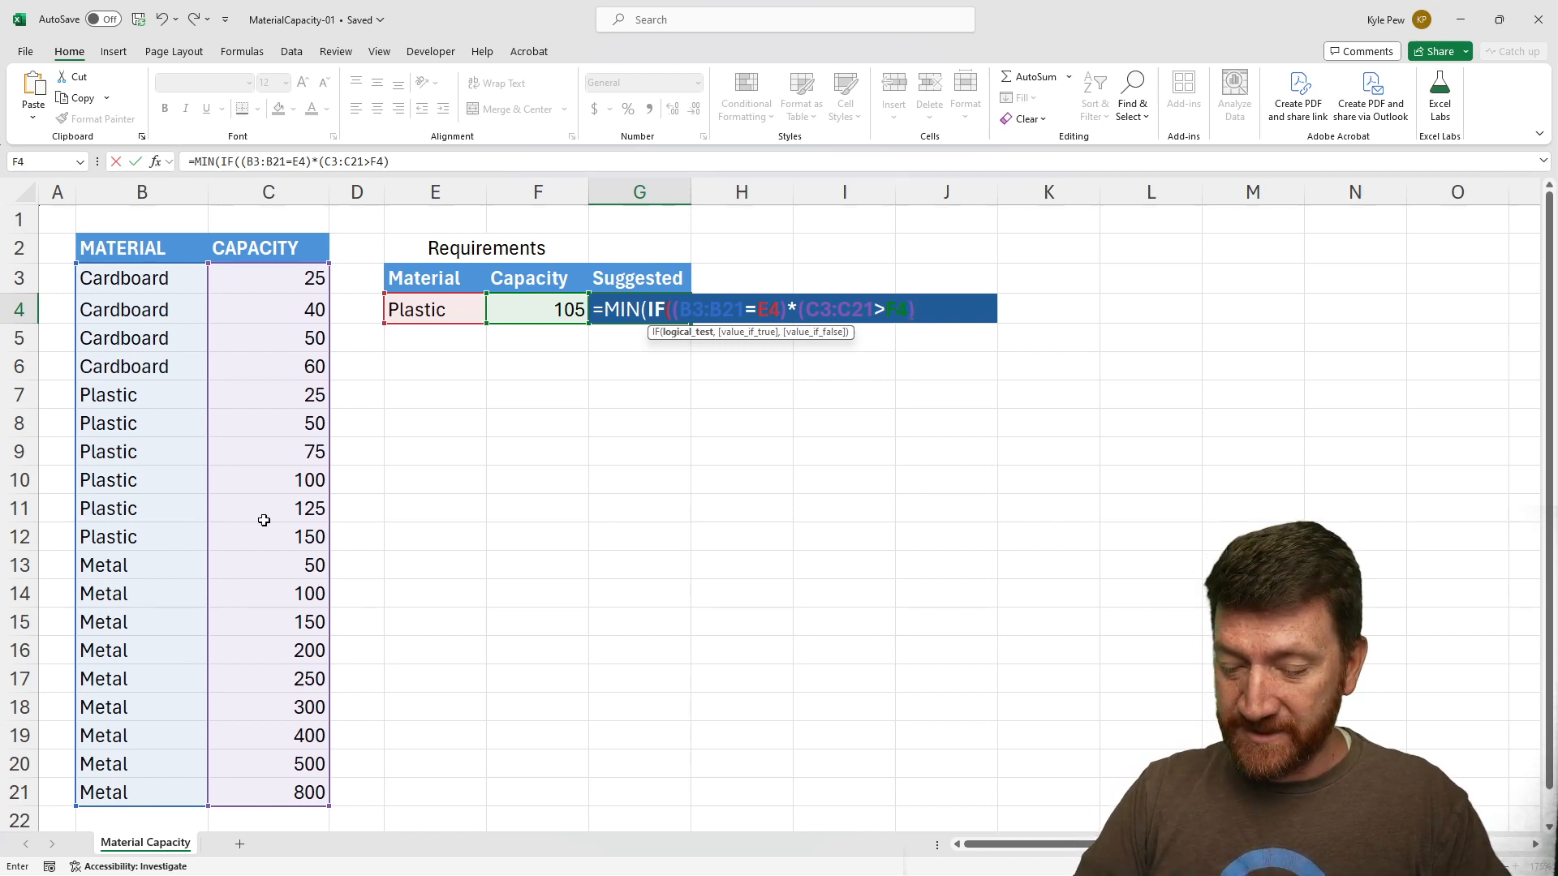
# Finish with C3:C21 as value_if_true, closing MIN so G4 shows 125
pyautogui.write('),')
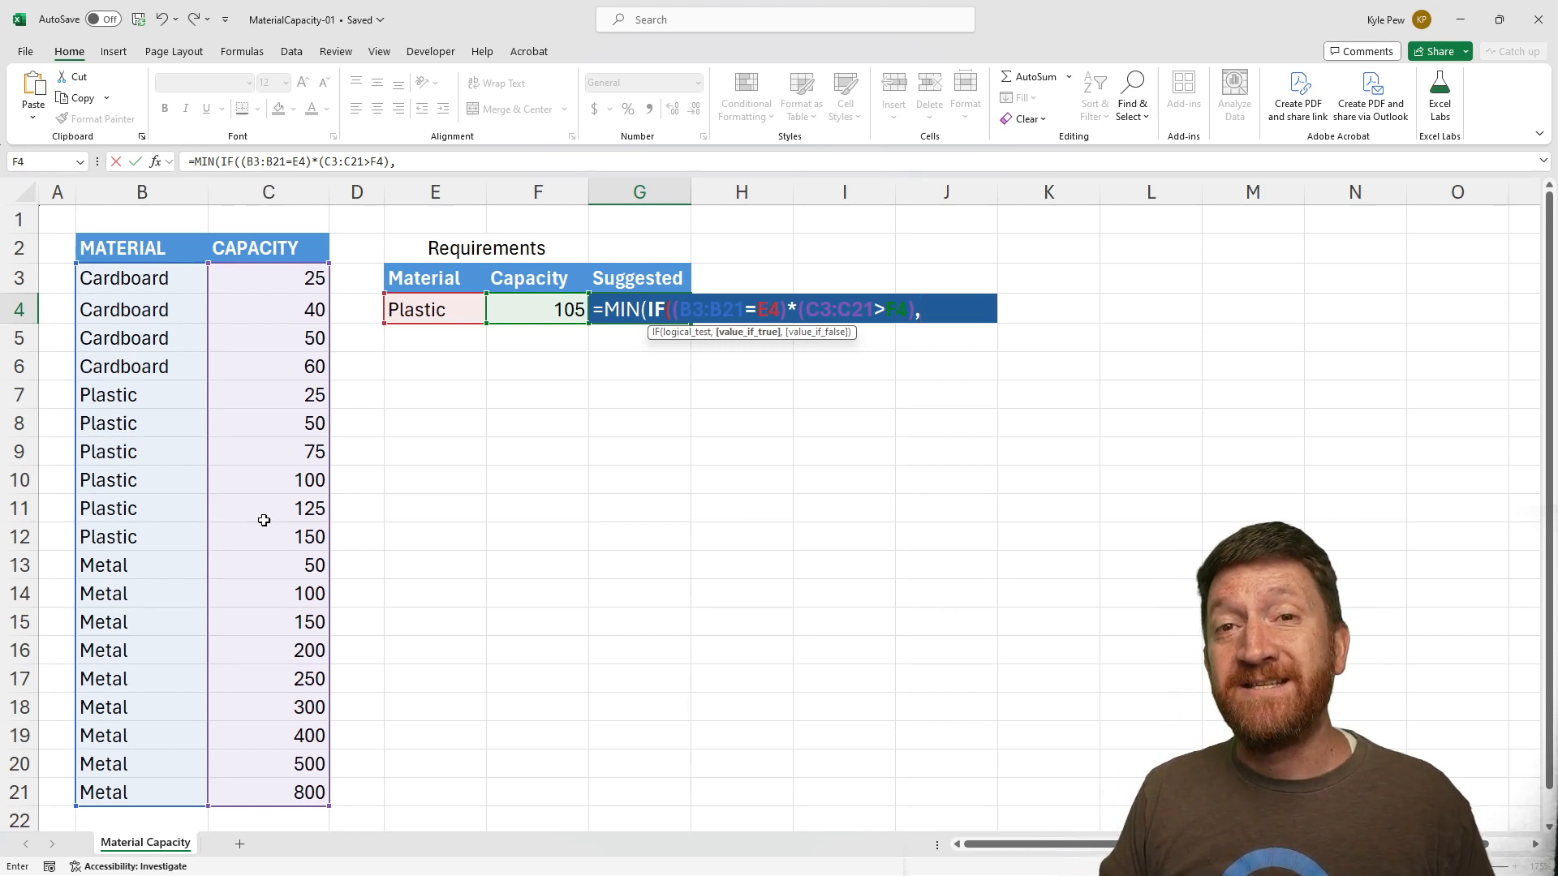
pyautogui.moveTo(609, 341)
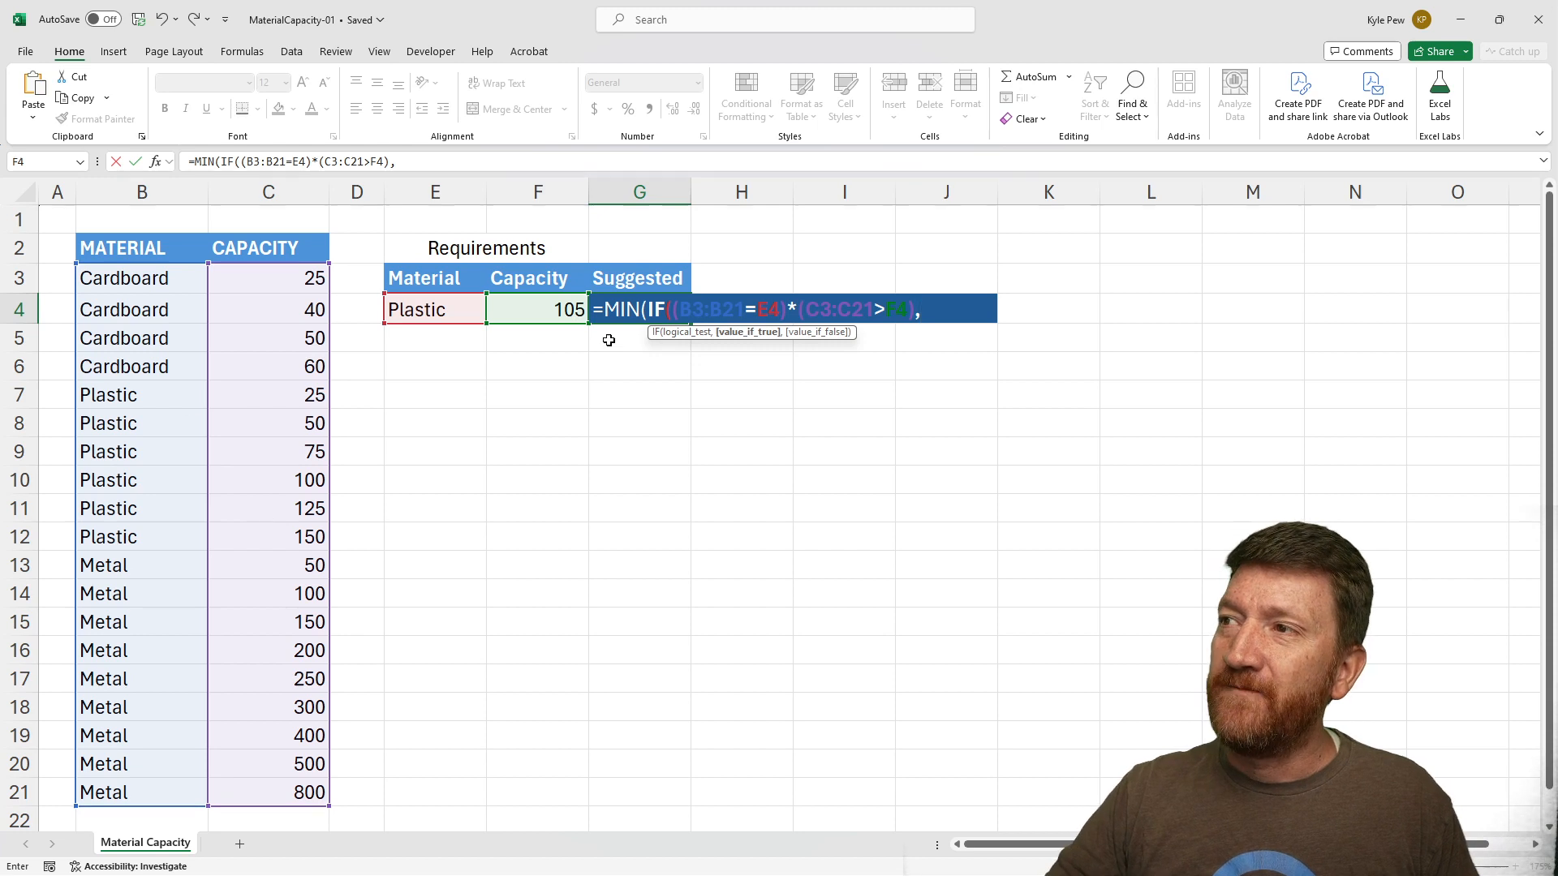
pyautogui.moveTo(885, 475)
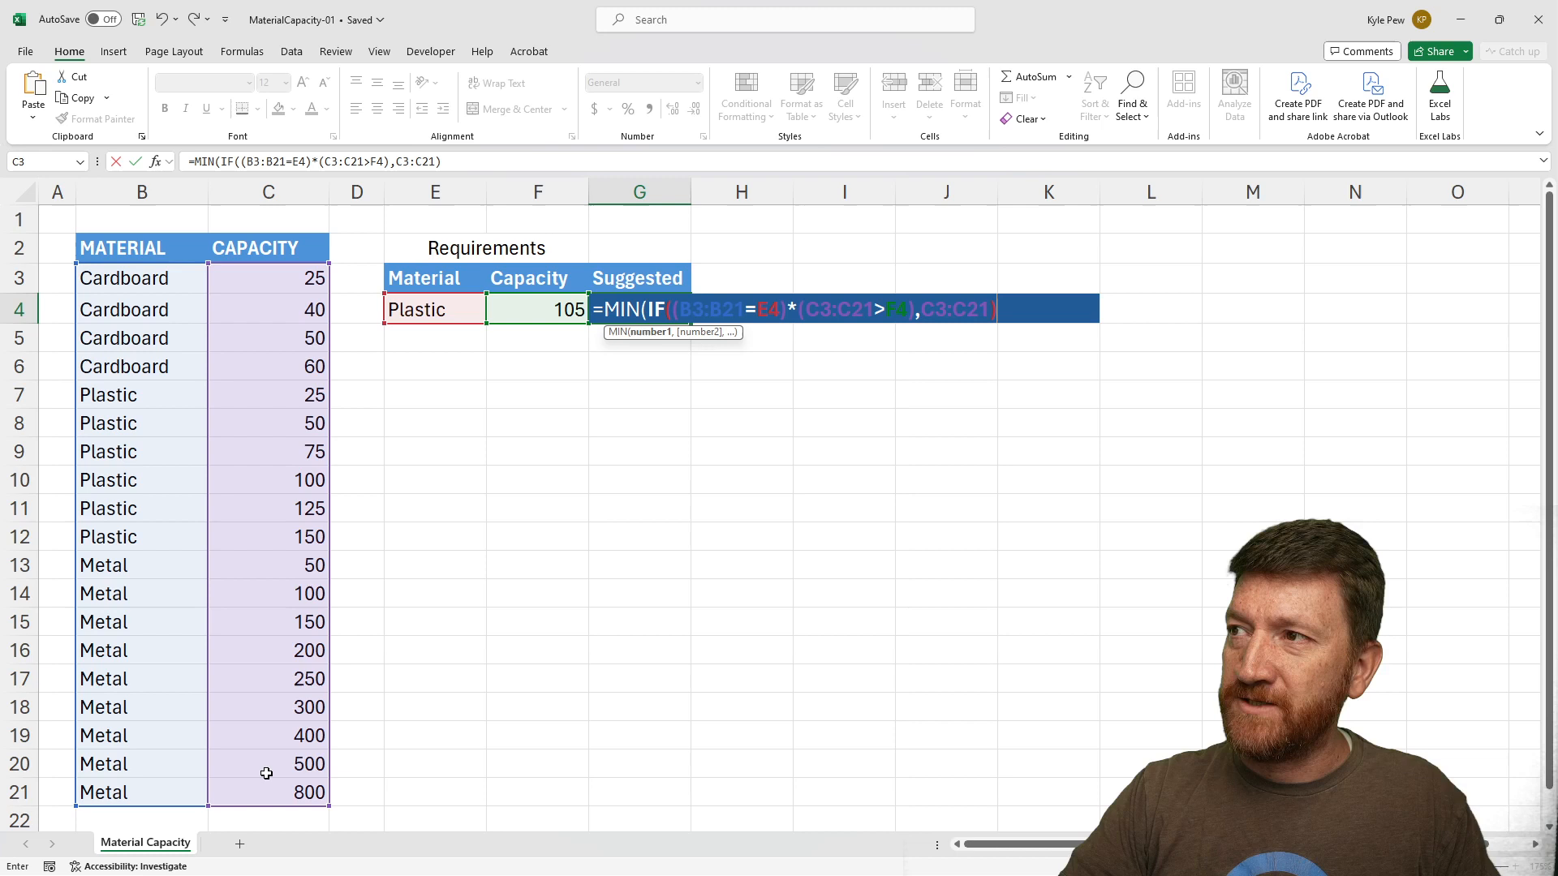
pyautogui.write(')')
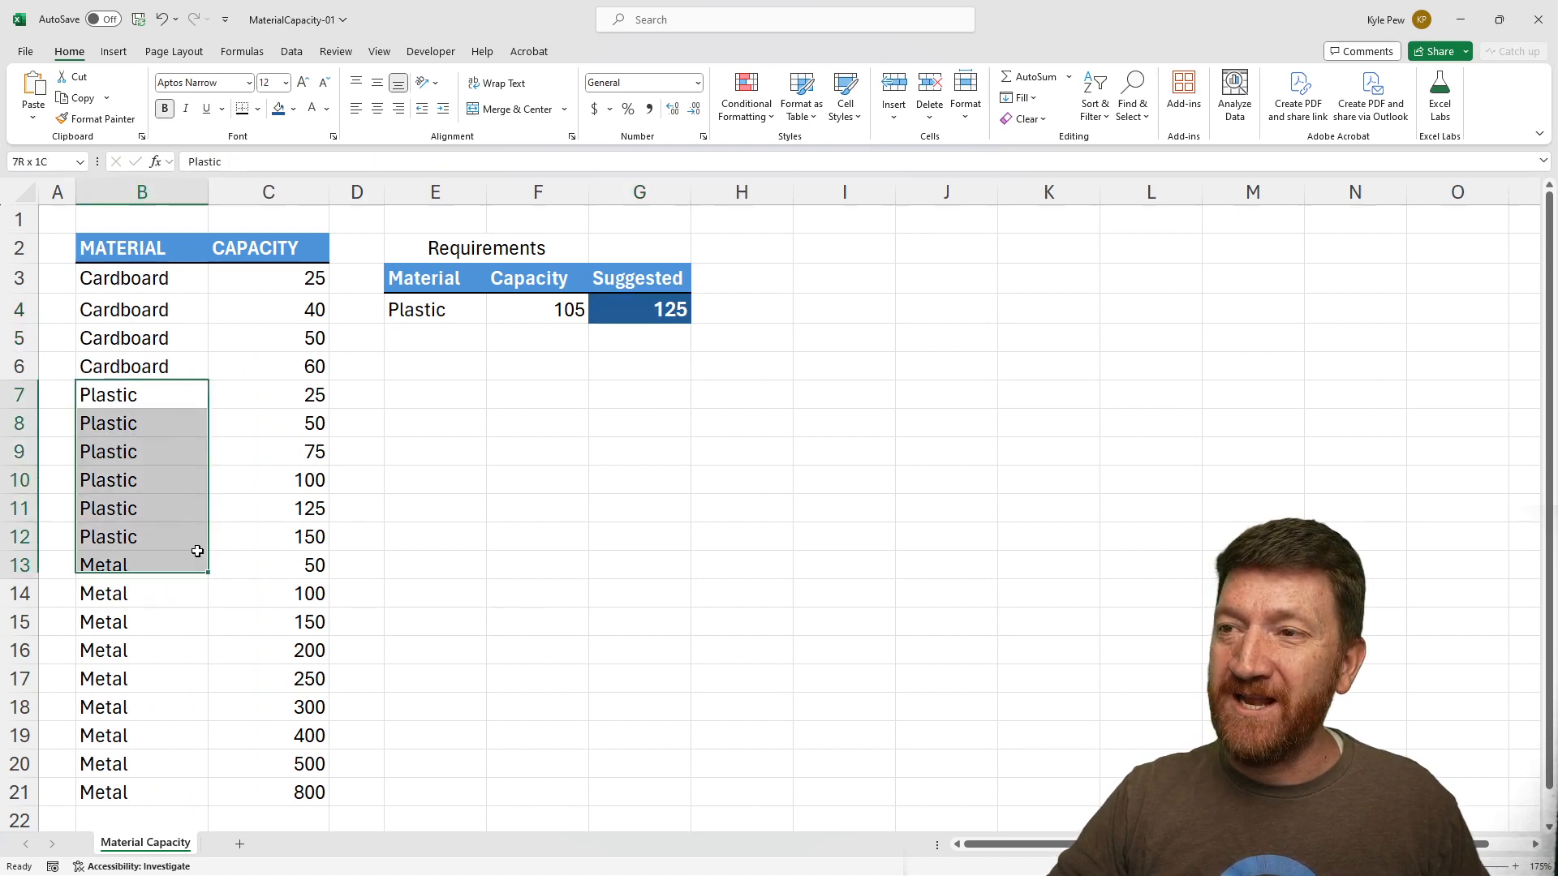
pyautogui.click(141, 394)
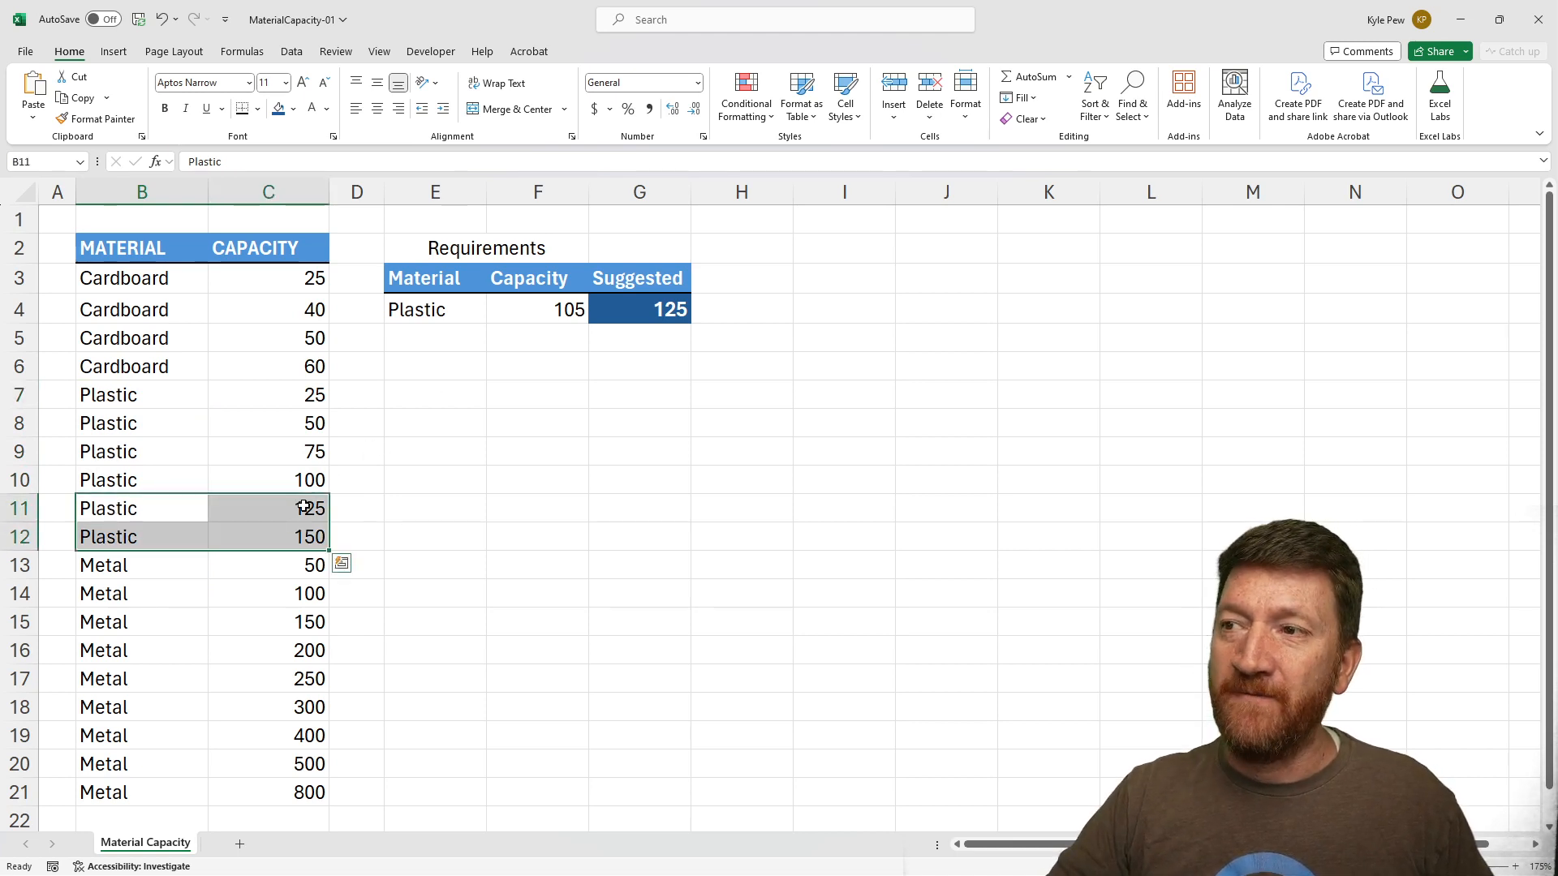
pyautogui.click(267, 508)
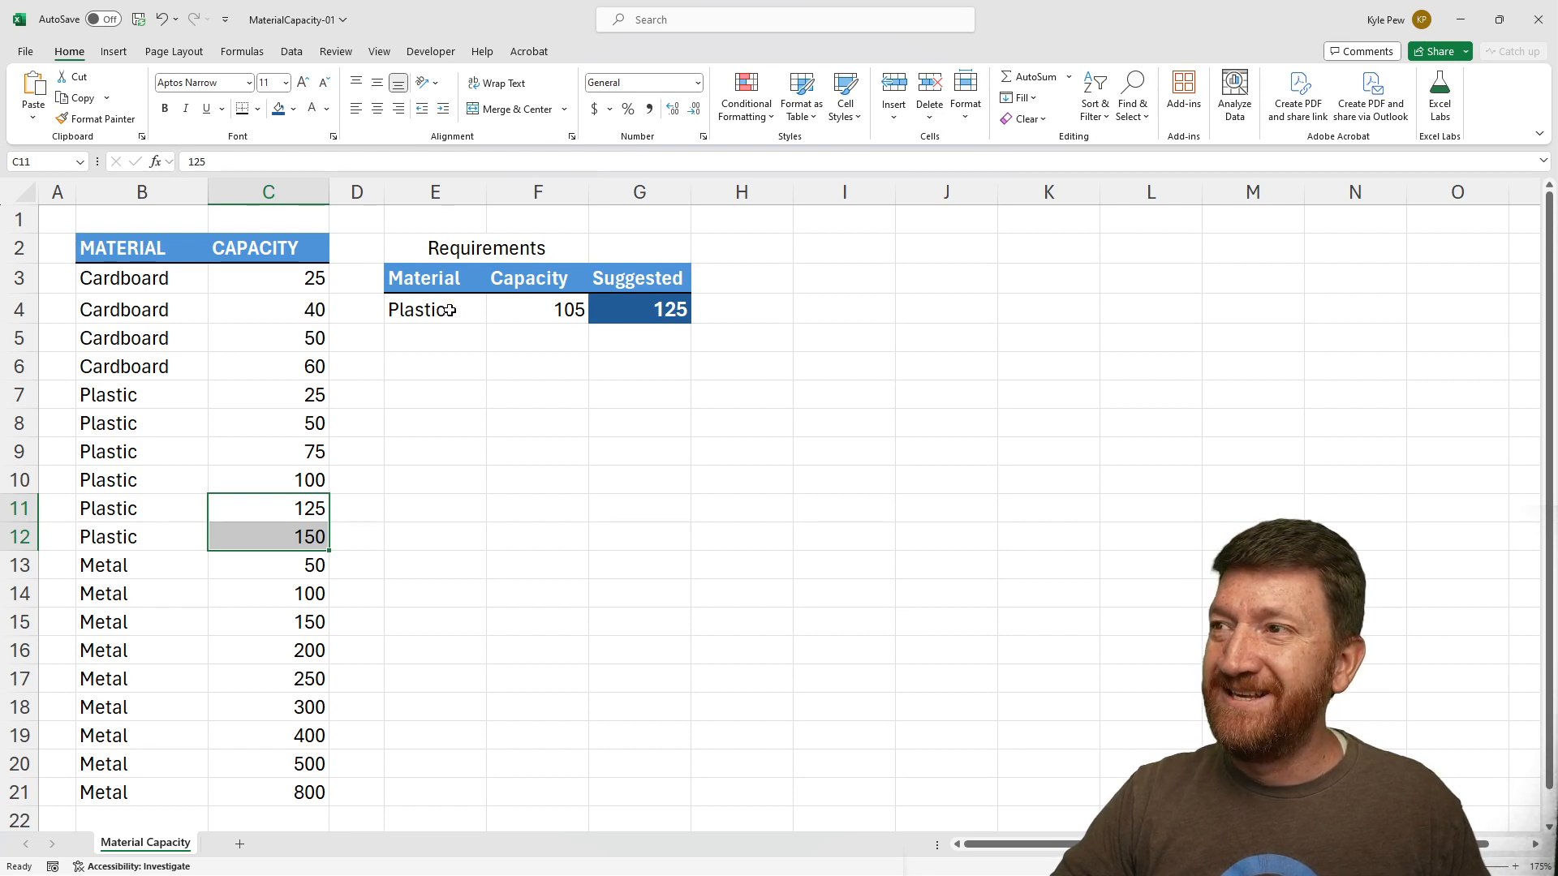
pyautogui.click(434, 309)
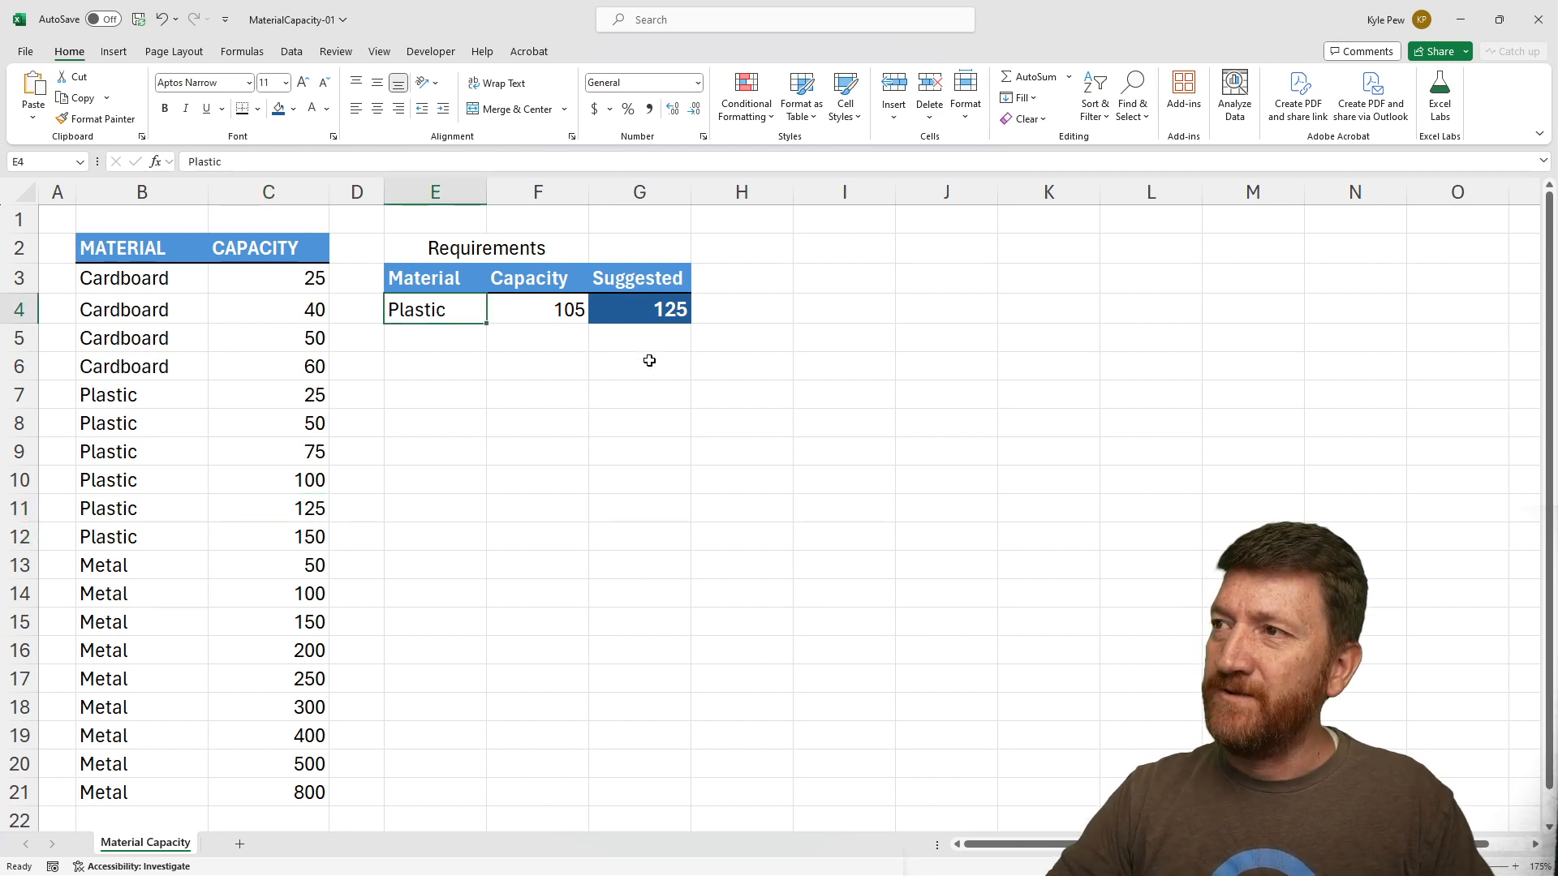
pyautogui.click(537, 309)
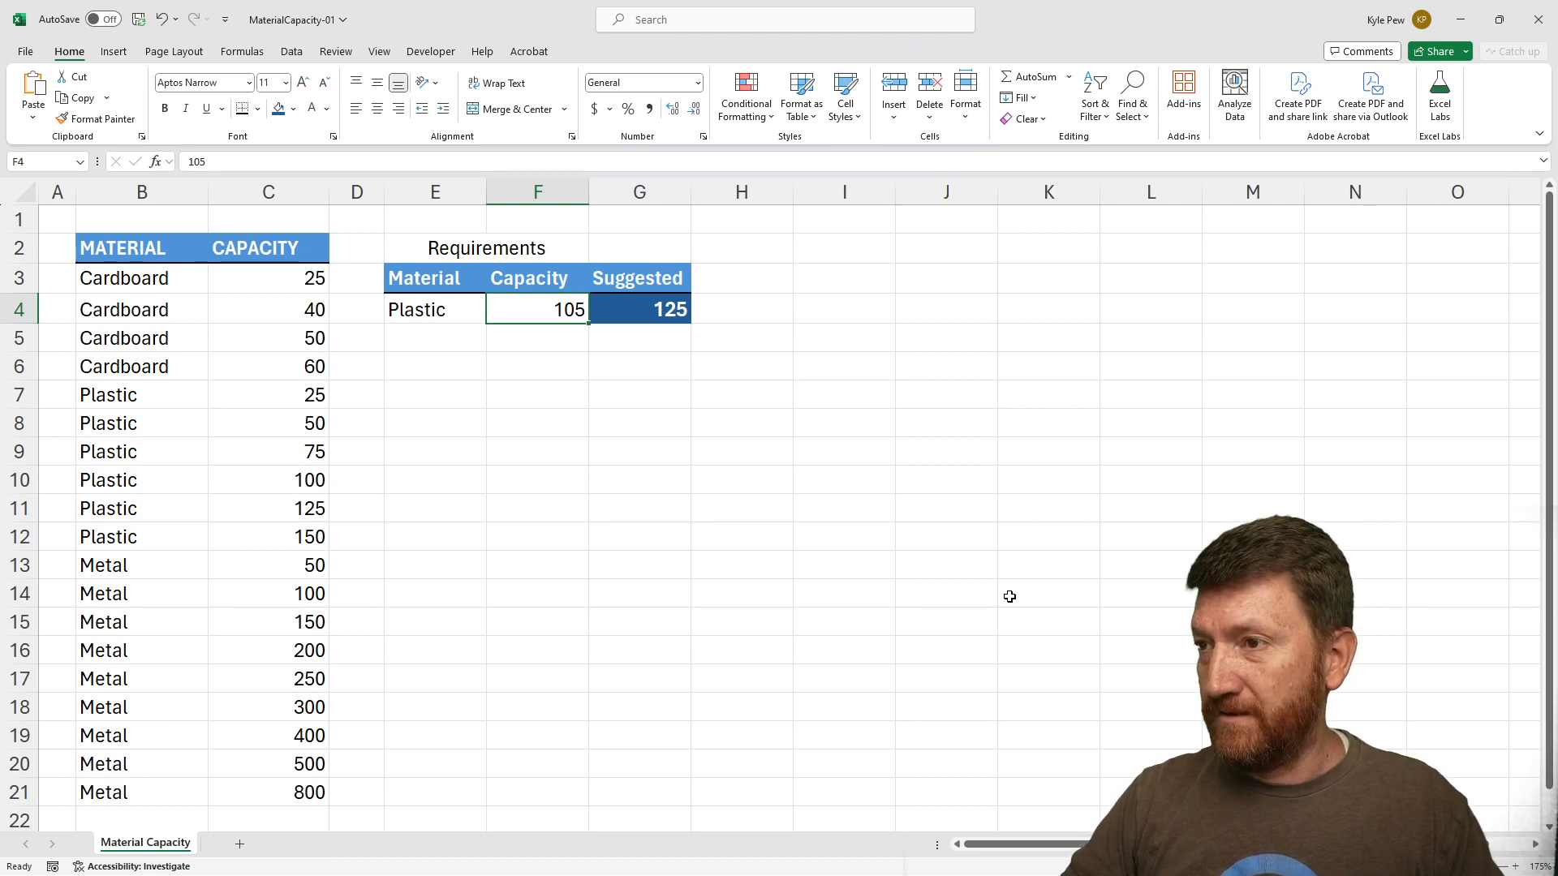
# Change the requirement to Metal with capacity 175 and confirm G4 suggests 200
pyautogui.write('130')
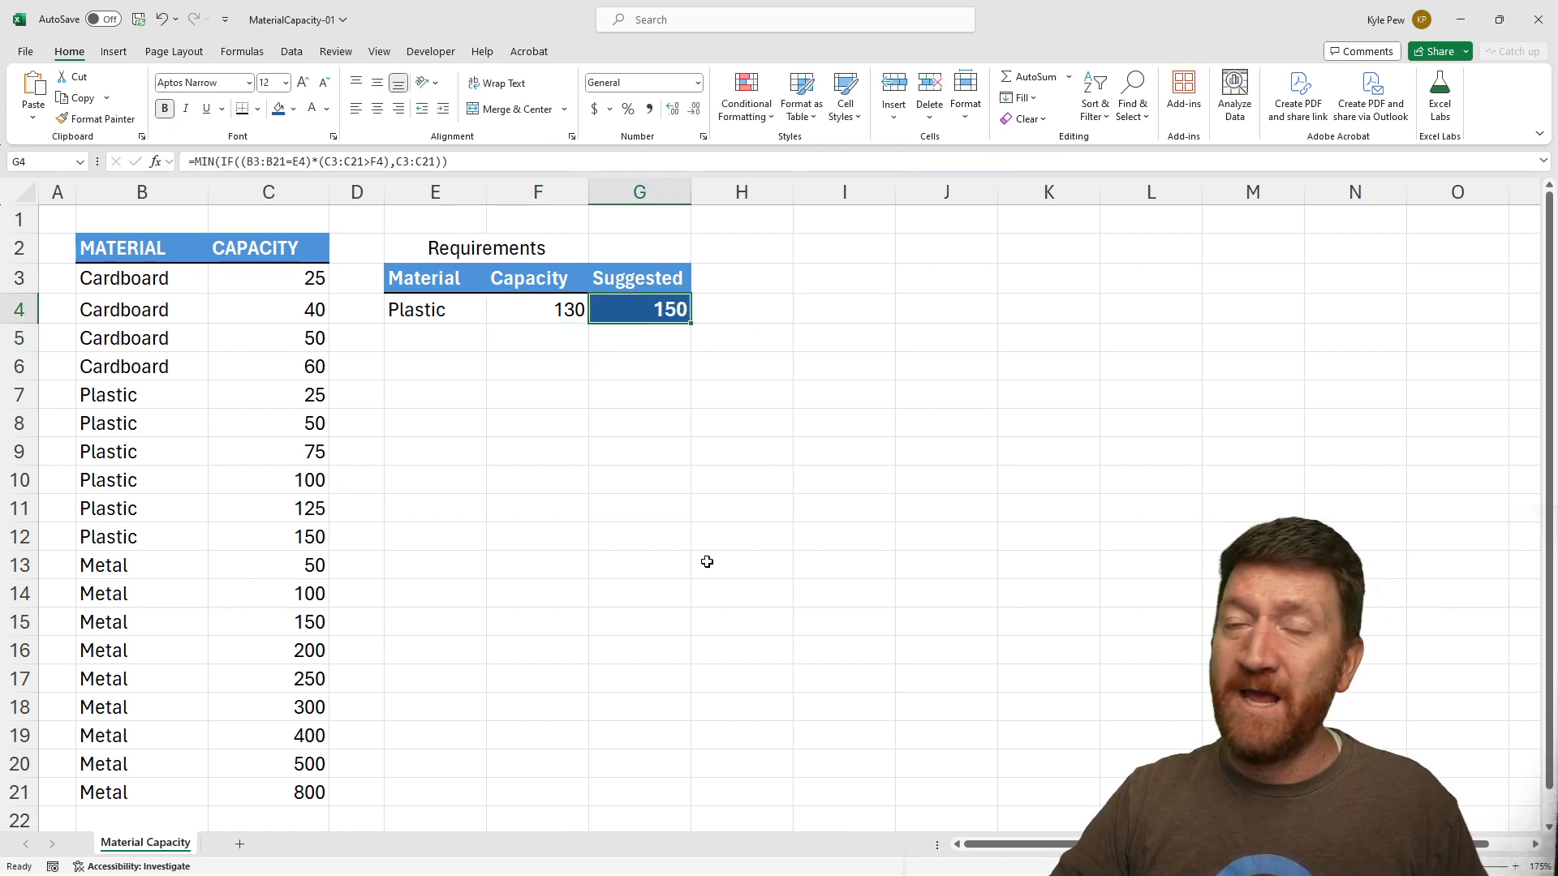
pyautogui.moveTo(370, 324)
pyautogui.write('Meta')
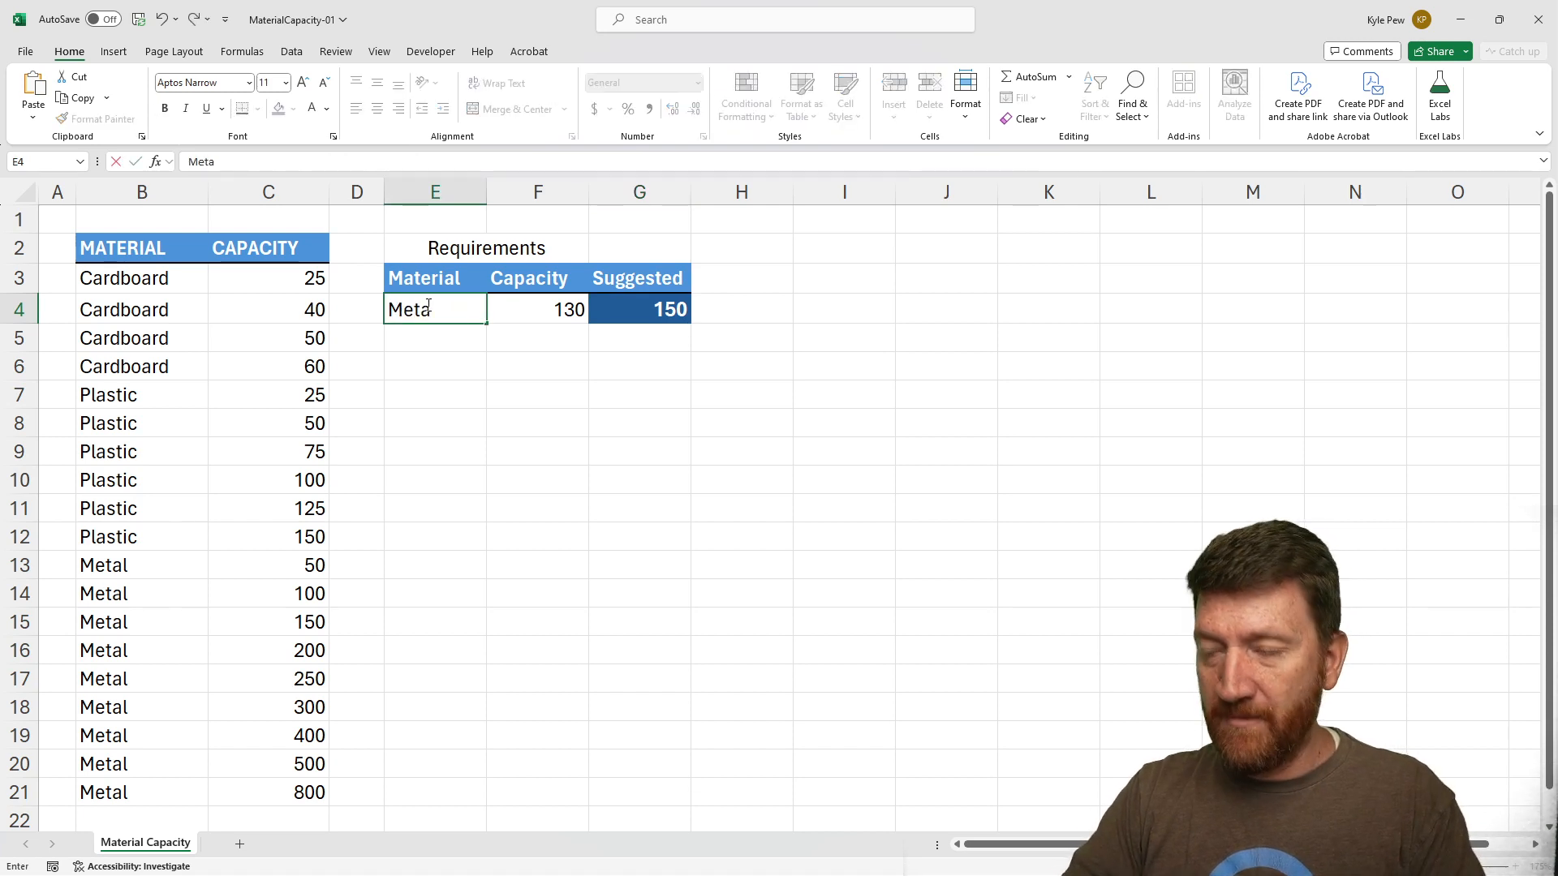
pyautogui.press('enter')
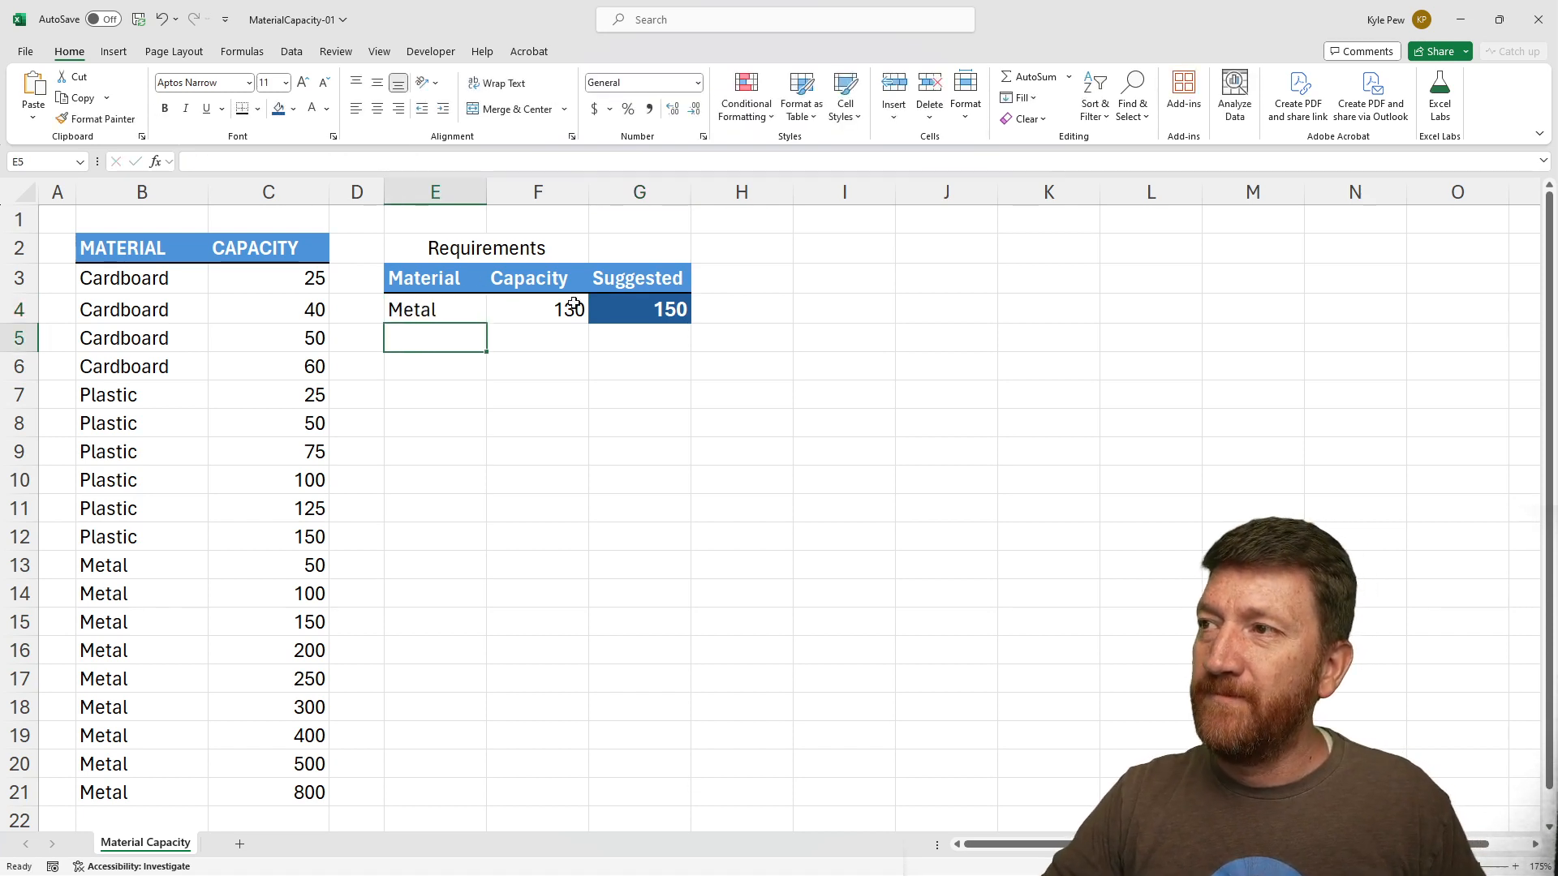
pyautogui.click(537, 309)
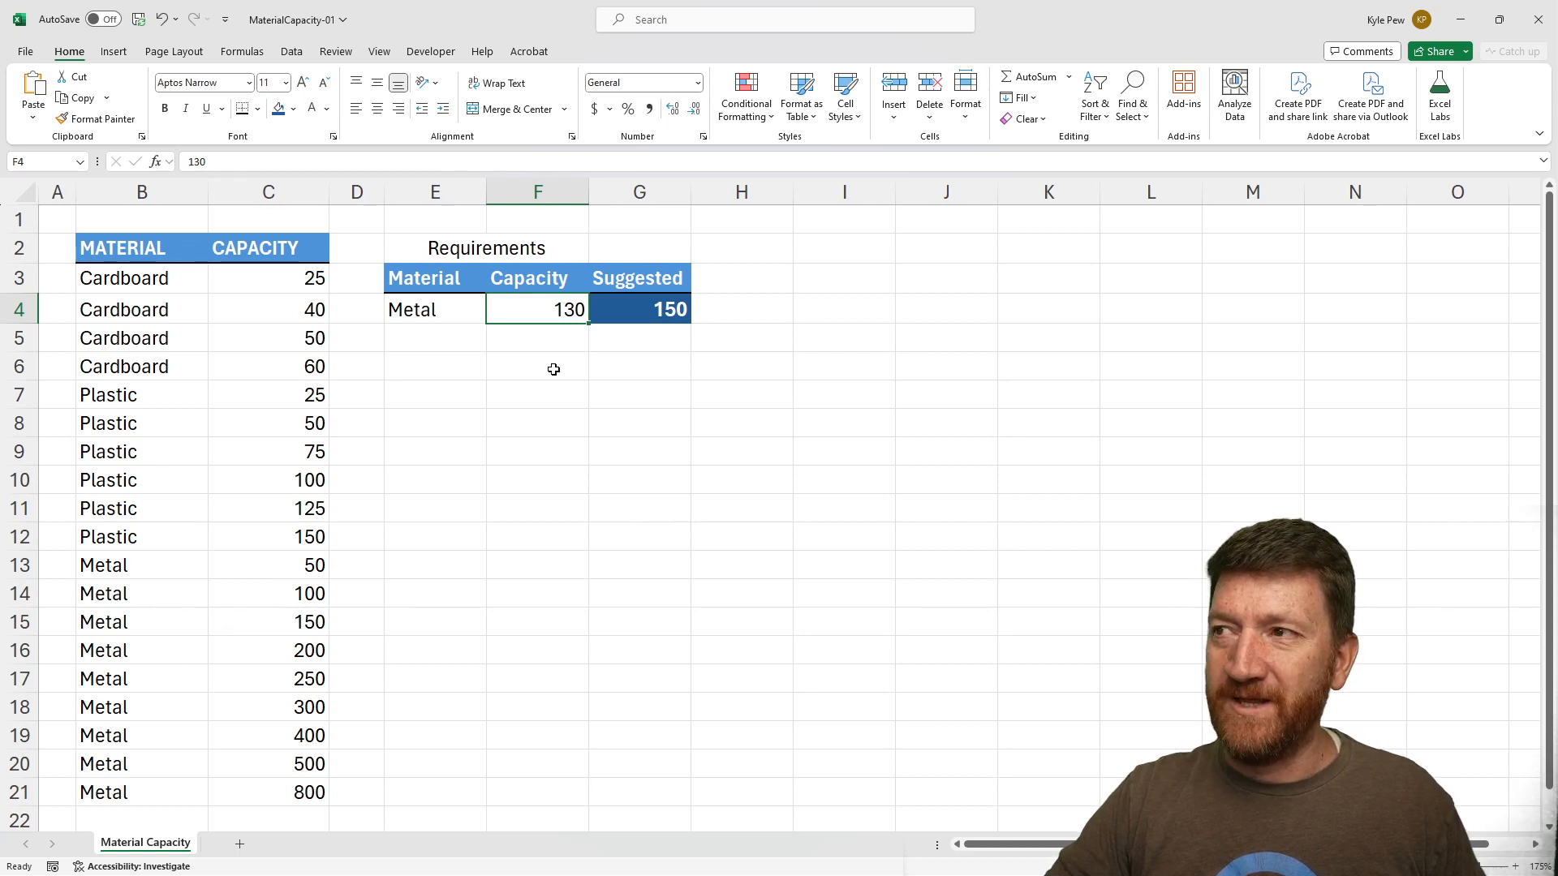
pyautogui.write('1')
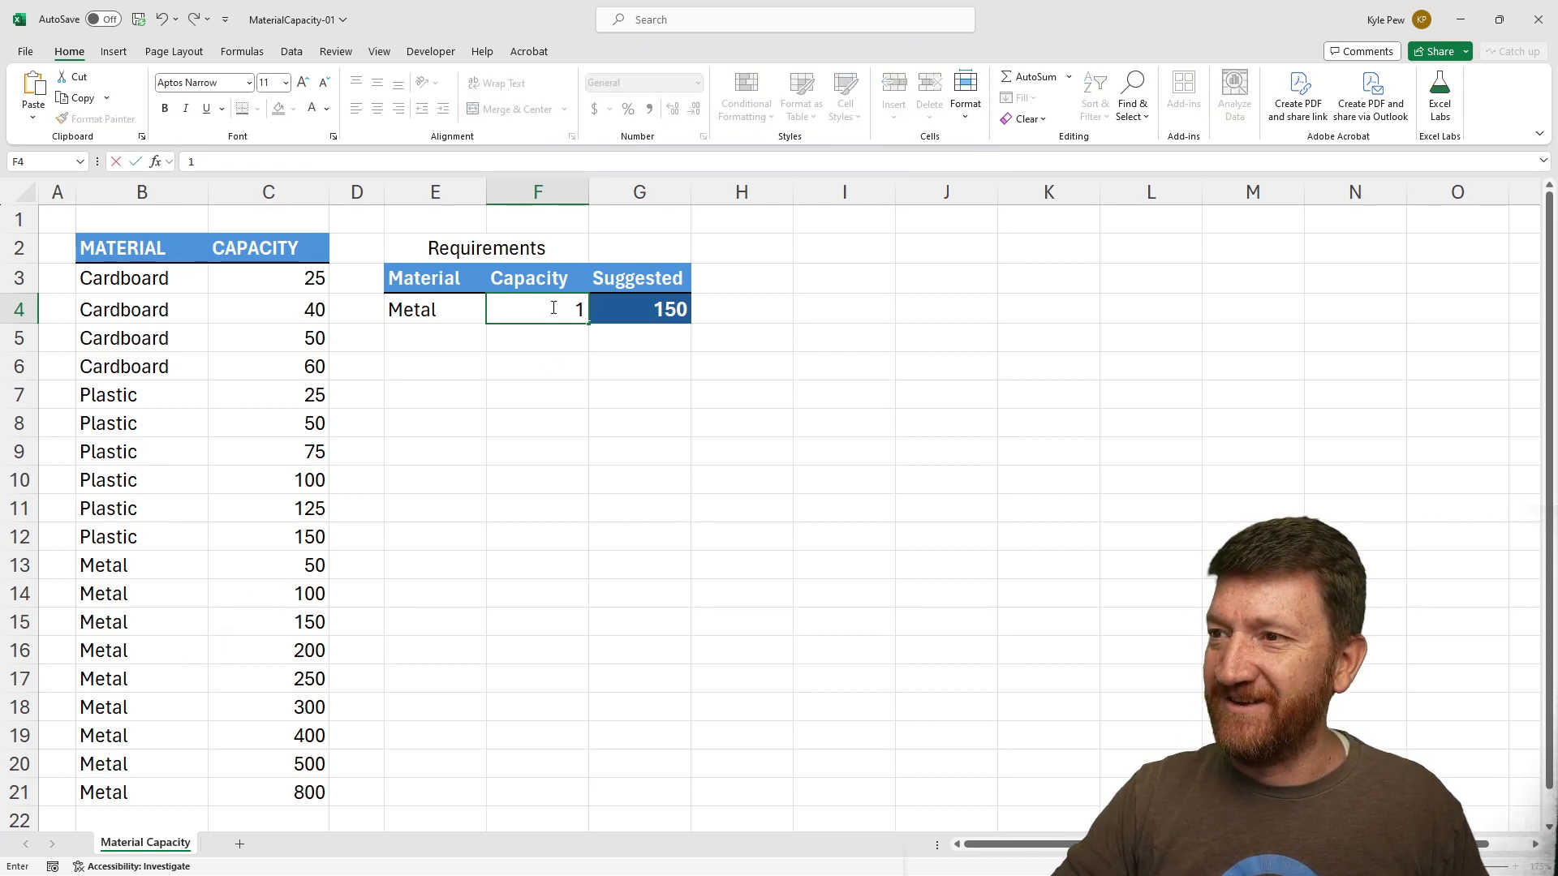
pyautogui.write('175')
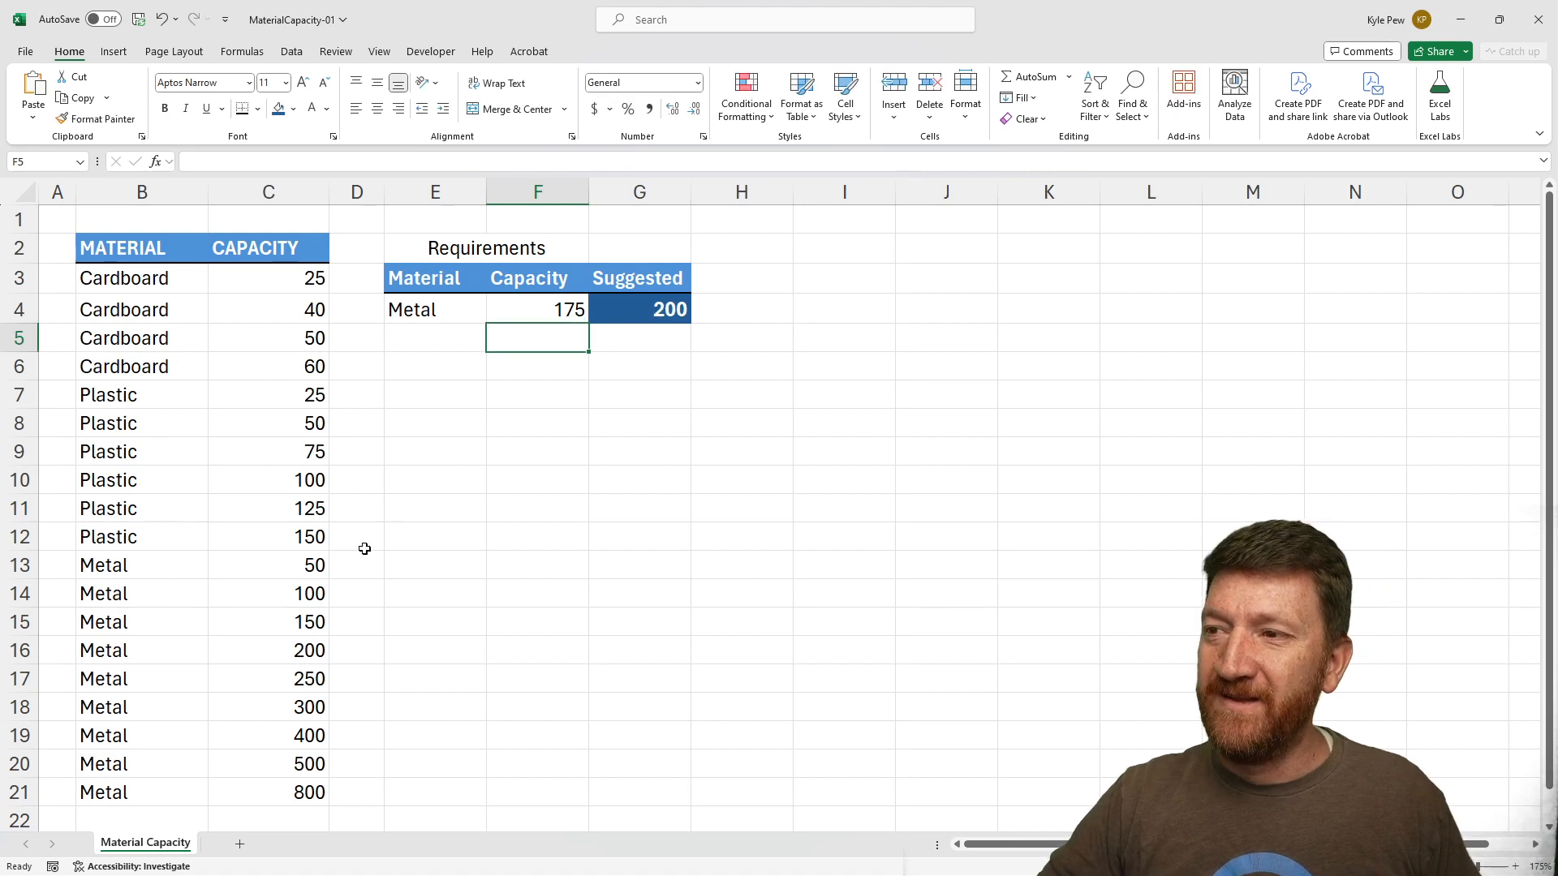
pyautogui.click(267, 620)
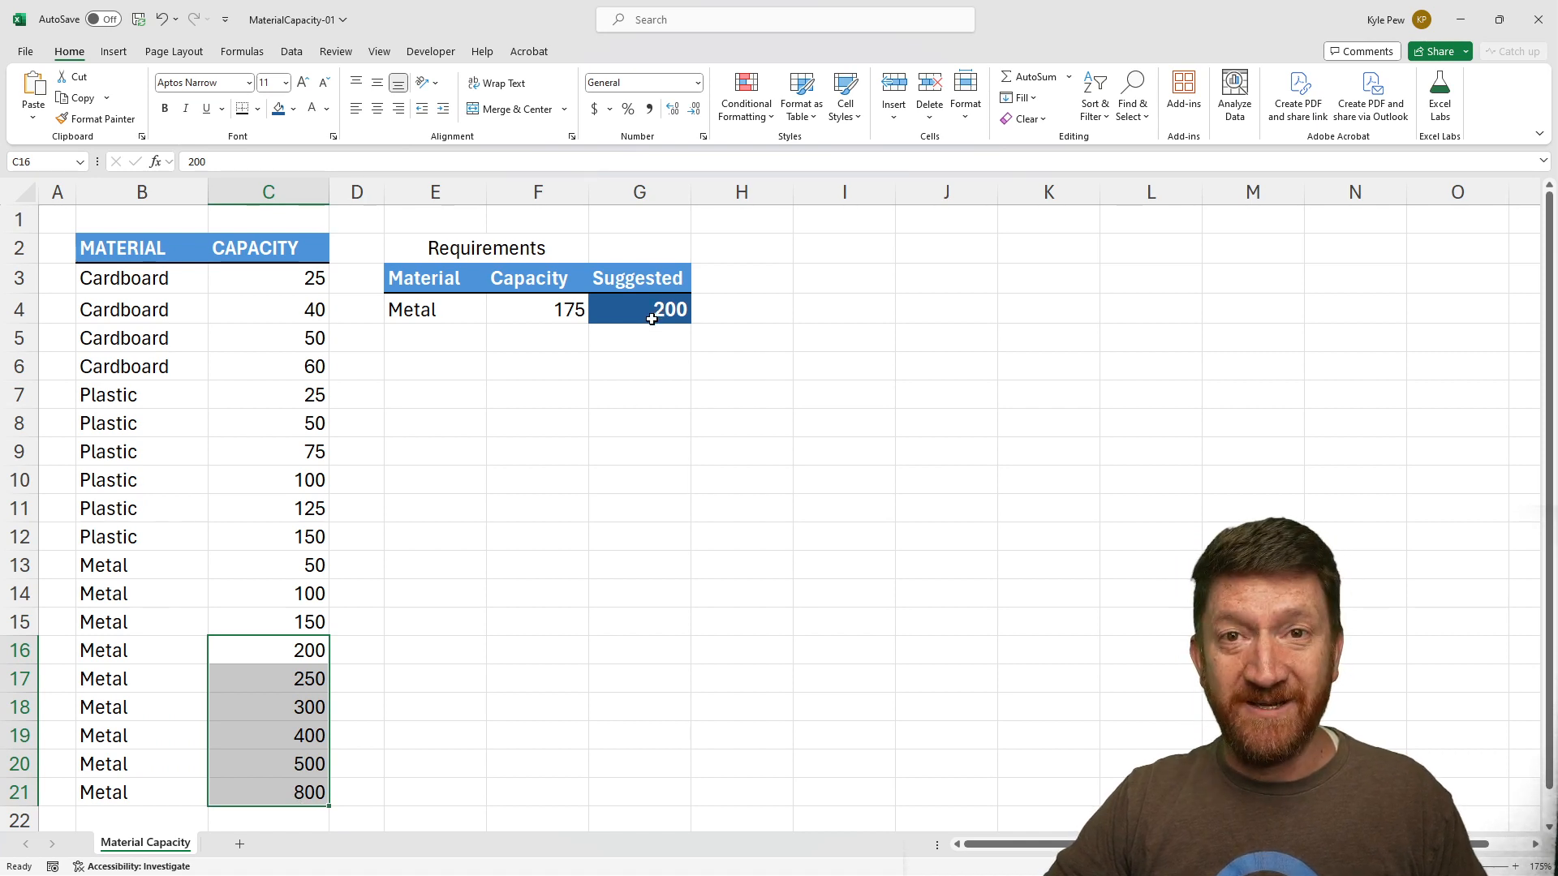
pyautogui.click(638, 310)
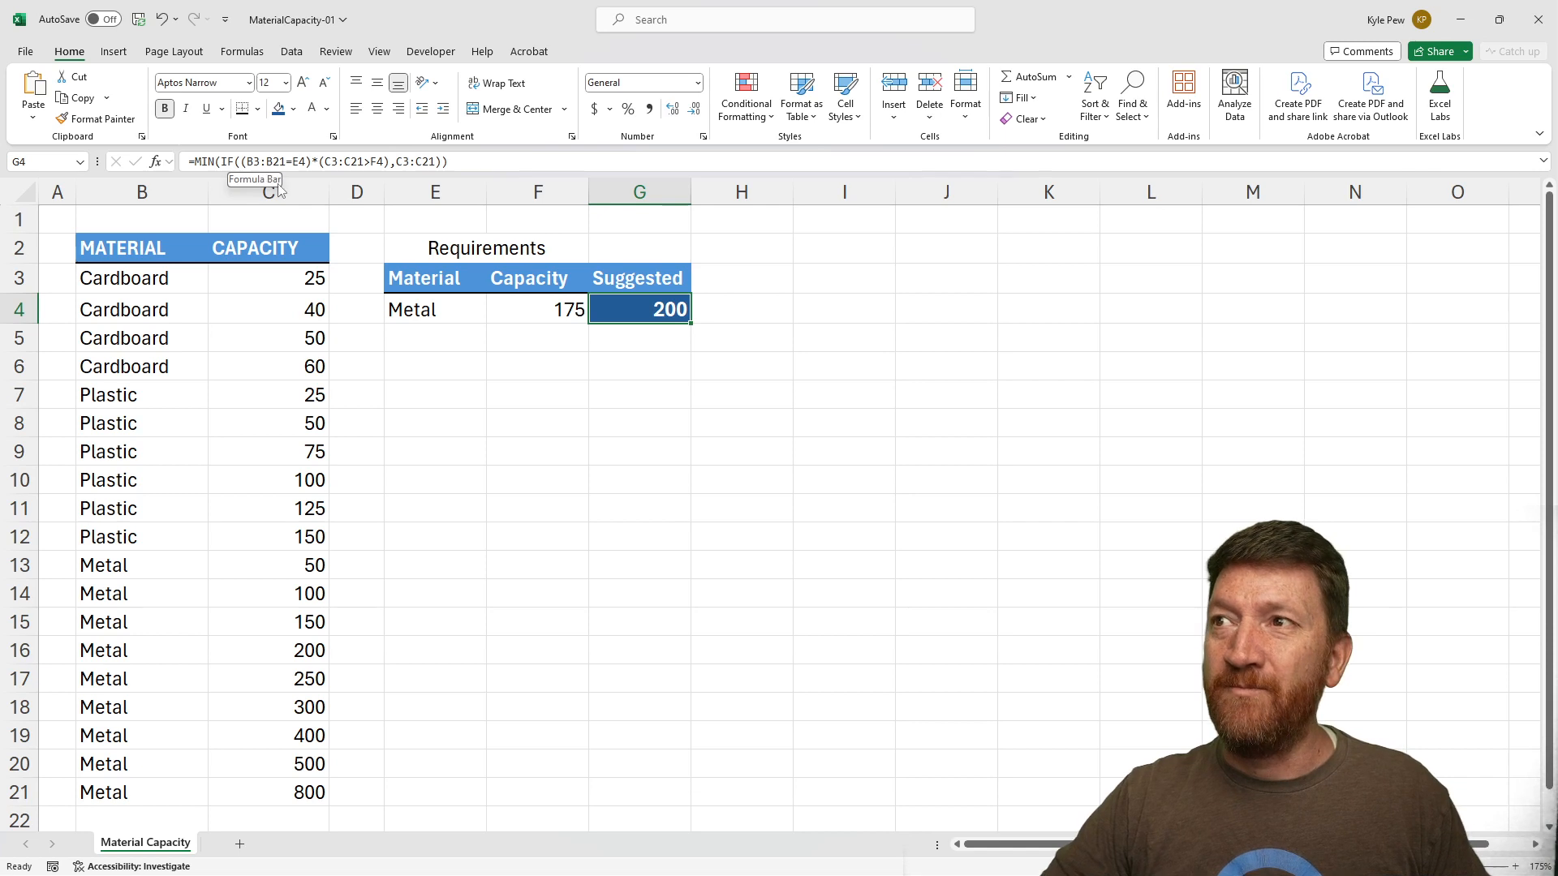
pyautogui.moveTo(355, 190)
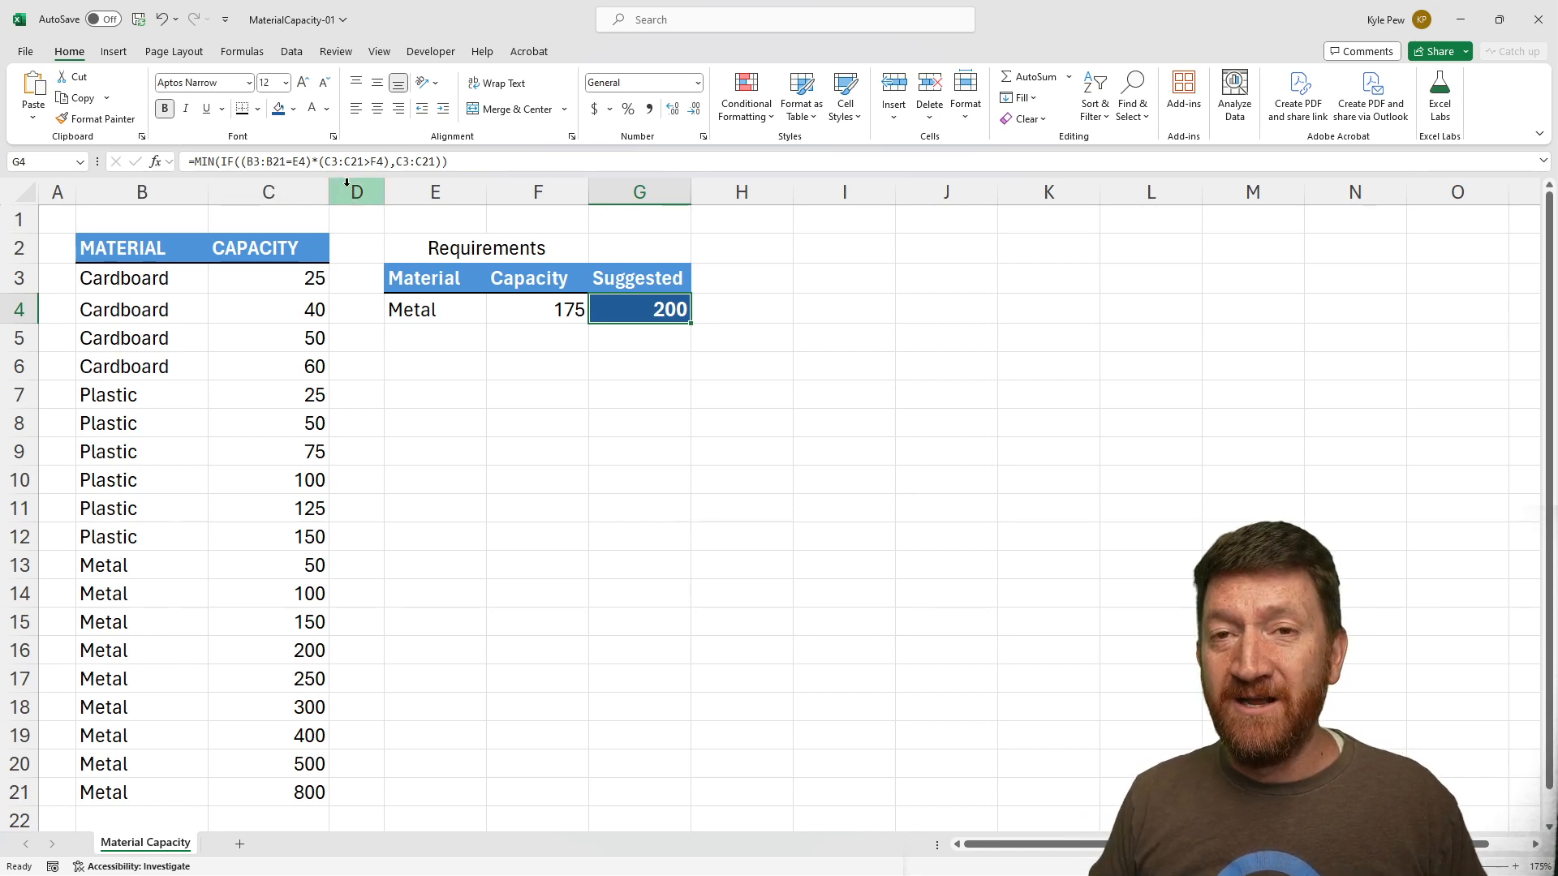